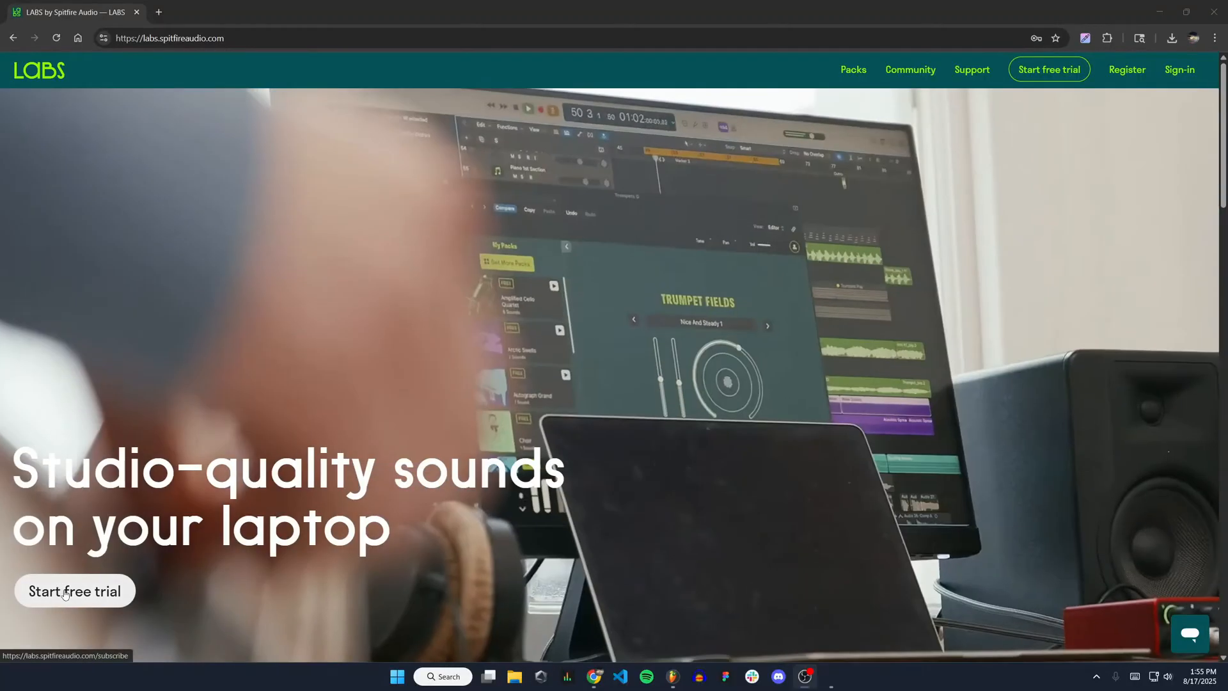
Go to the LABS subscription page with the US$12.99 monthly plan and 14-day free trial
{"action": "left_click", "coordinate": [74, 590]}
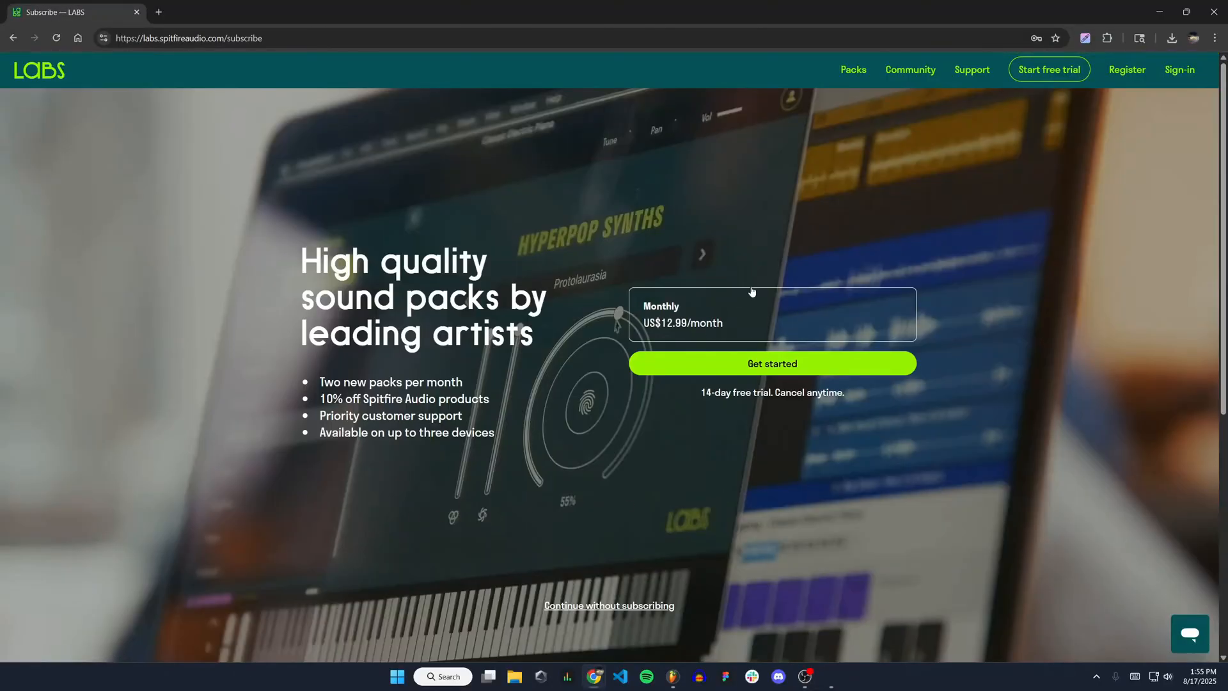
{"action": "mouse_move", "coordinate": [767, 123]}
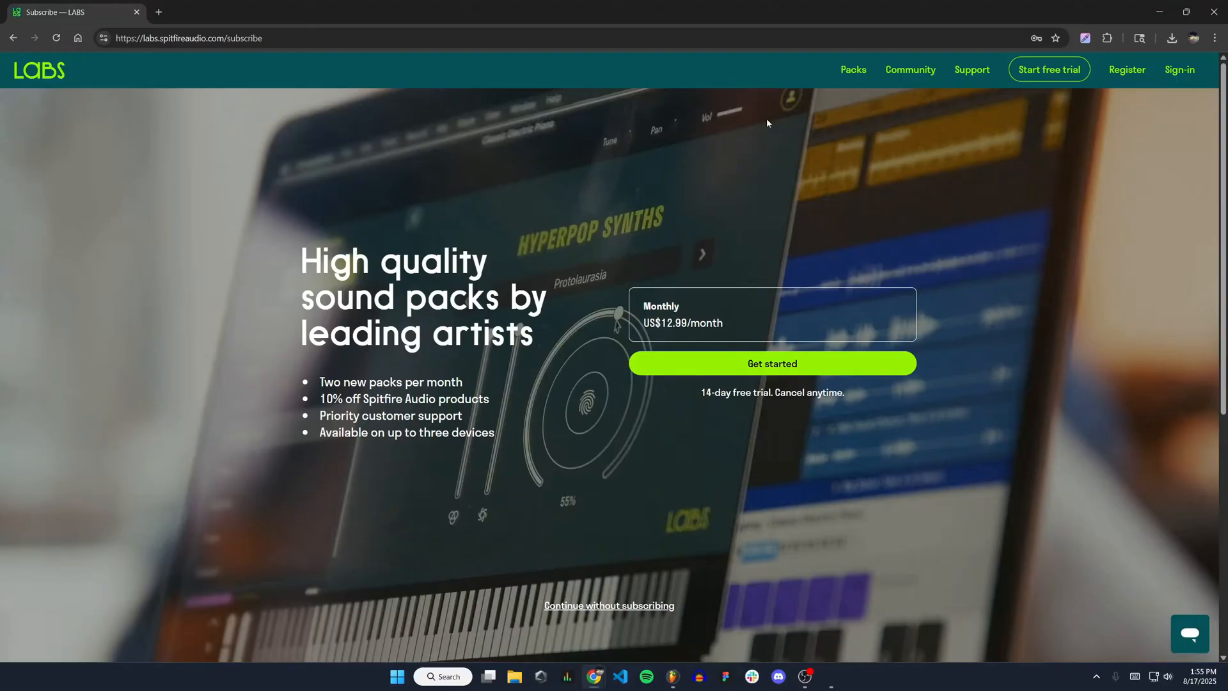
{"action": "mouse_move", "coordinate": [733, 575]}
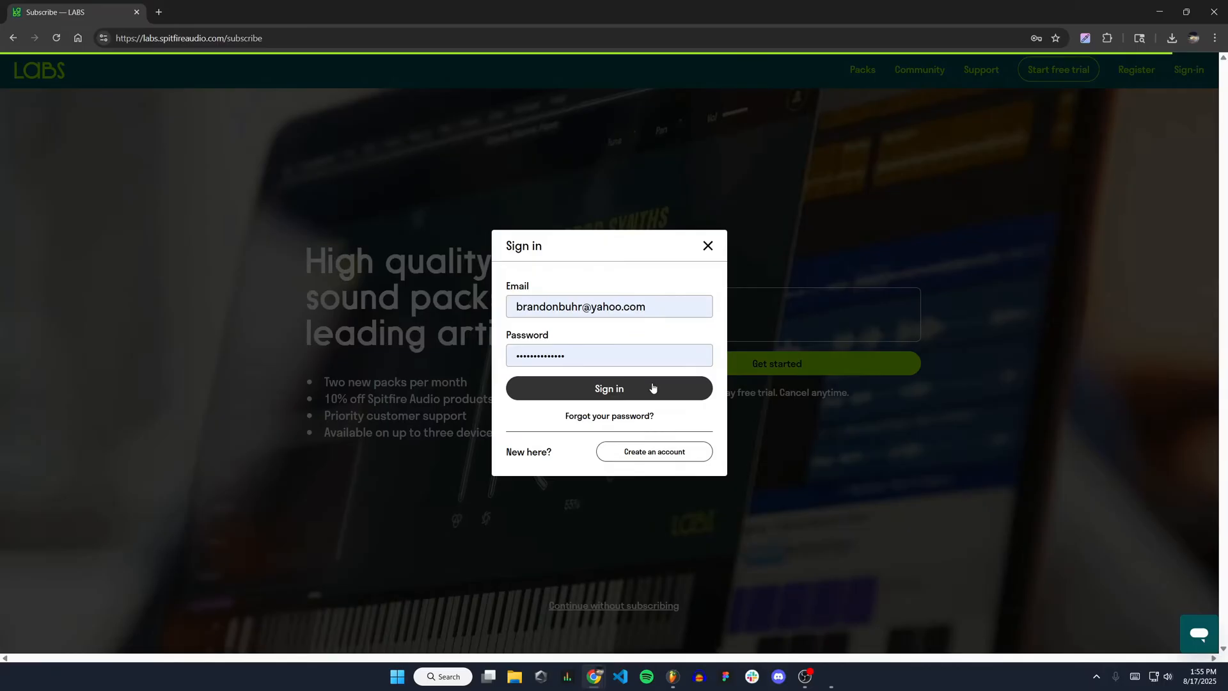
Sign in to the Spitfire account and start the LABS for Windows installer download
{"action": "left_click", "coordinate": [610, 389]}
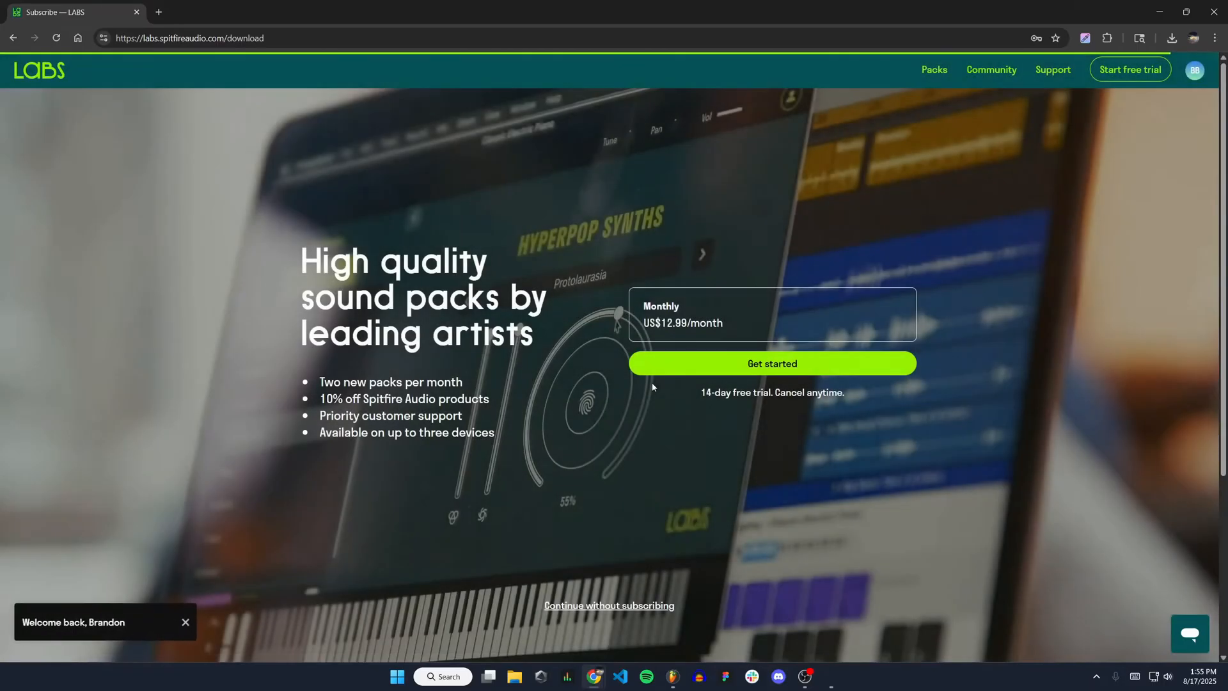
{"action": "left_click", "coordinate": [608, 605]}
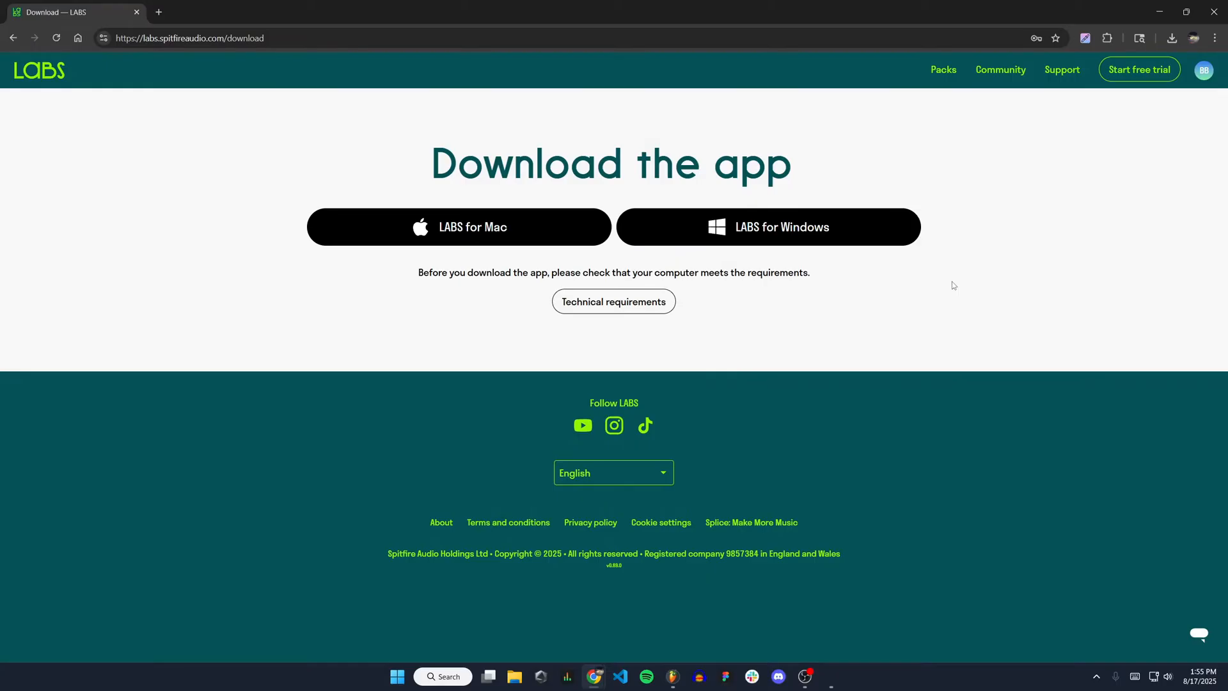
{"action": "mouse_move", "coordinate": [998, 251]}
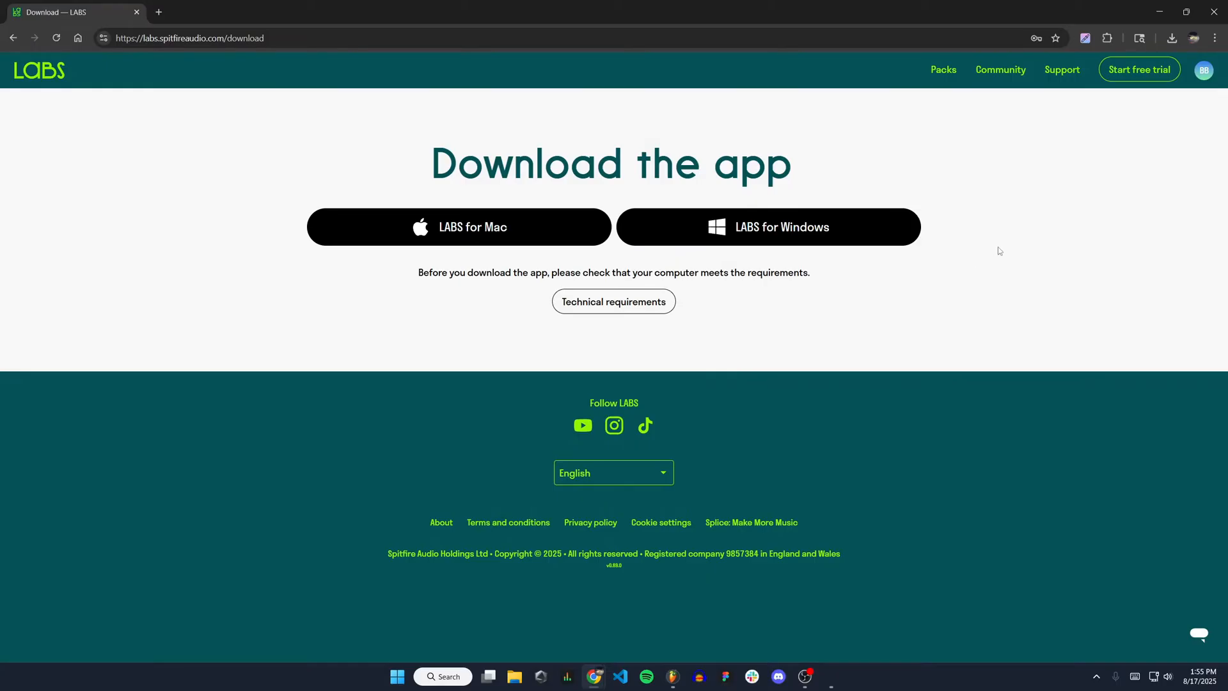
{"action": "mouse_move", "coordinate": [886, 230]}
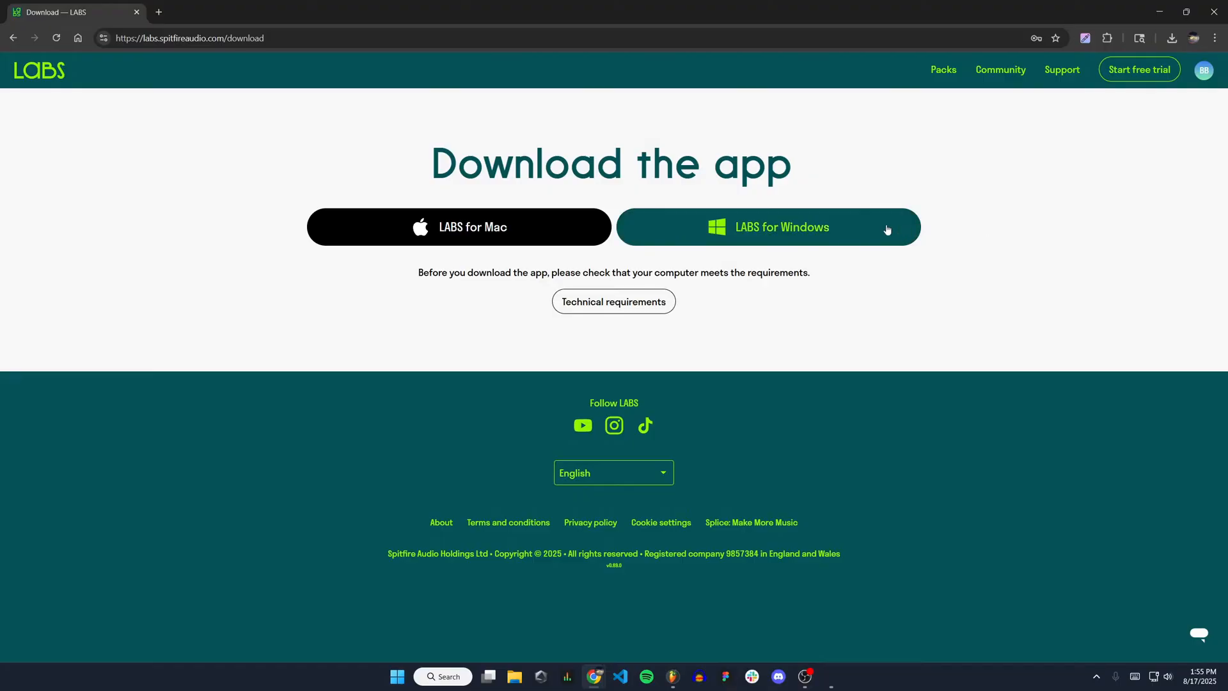
{"action": "left_click", "coordinate": [767, 226]}
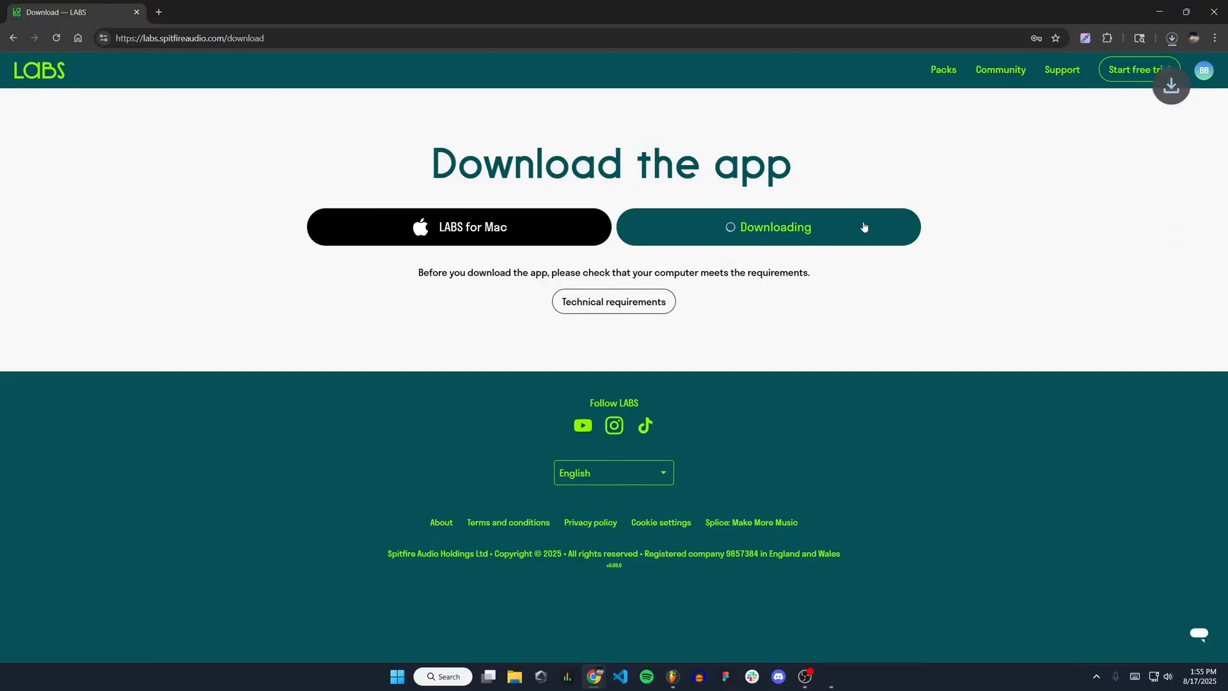
{"action": "left_click", "coordinate": [767, 226]}
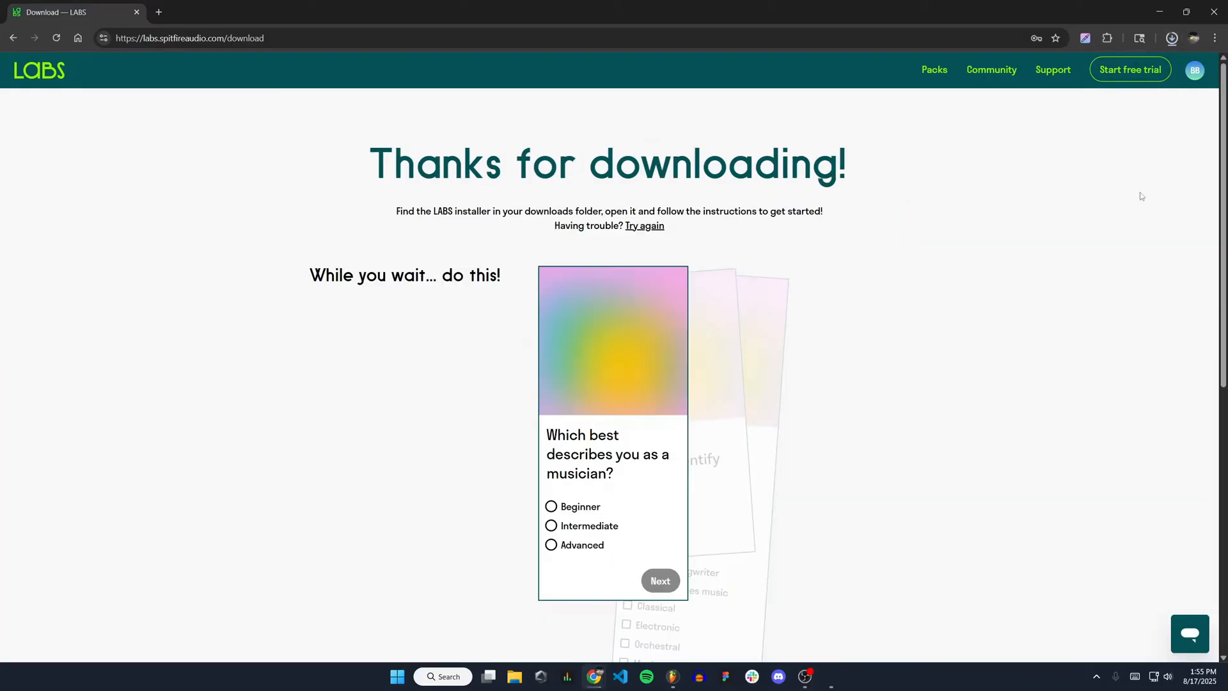
Launch the LABS installer, accept the license, and reach components with AAX, VST, VST3, Standalone ticked
{"action": "left_click", "coordinate": [1172, 38]}
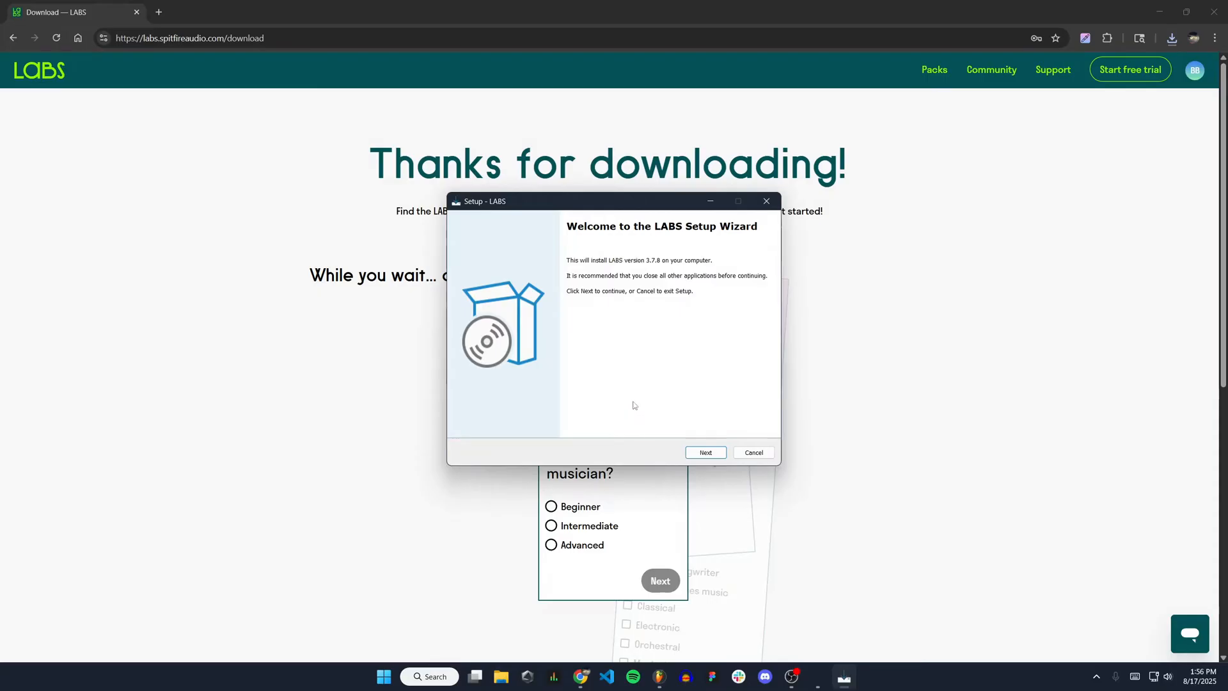
{"action": "mouse_move", "coordinate": [627, 401]}
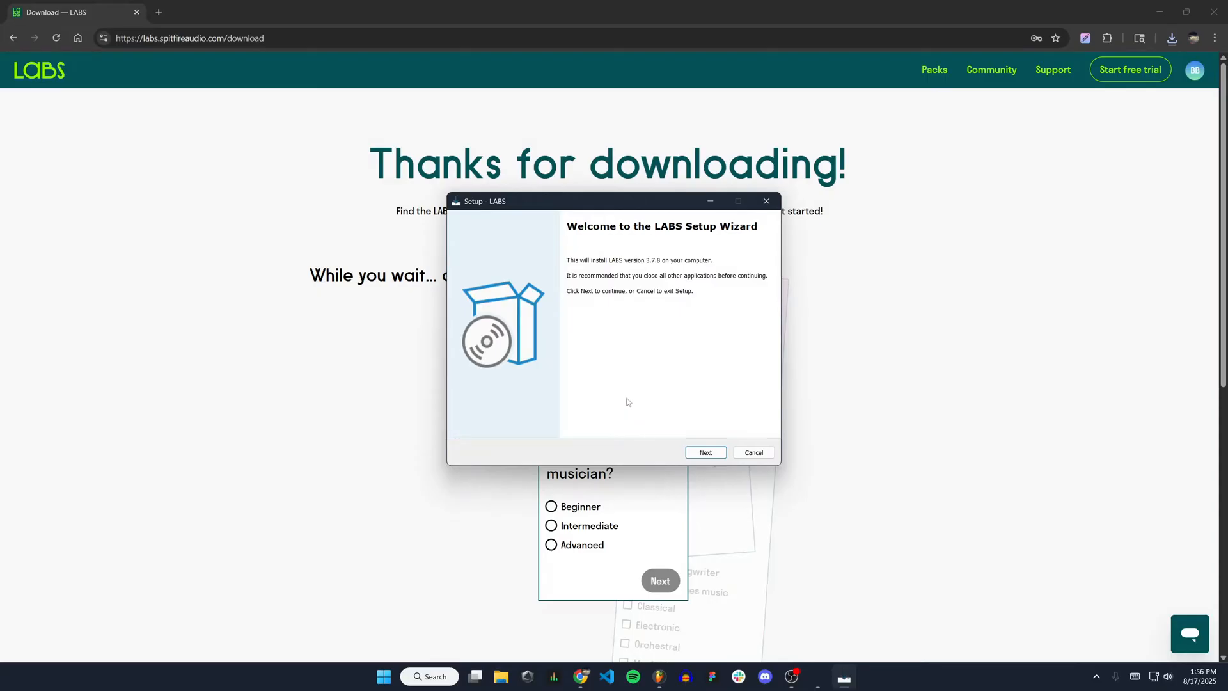
{"action": "left_click", "coordinate": [704, 452]}
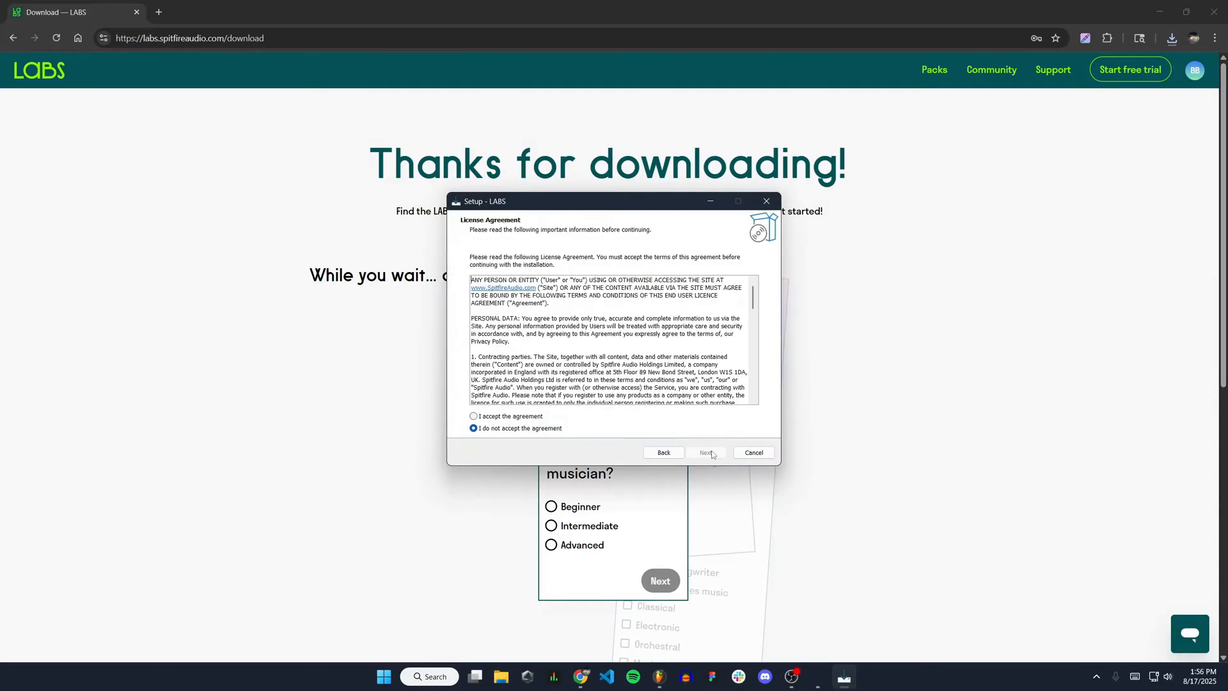
{"action": "left_click", "coordinate": [474, 416]}
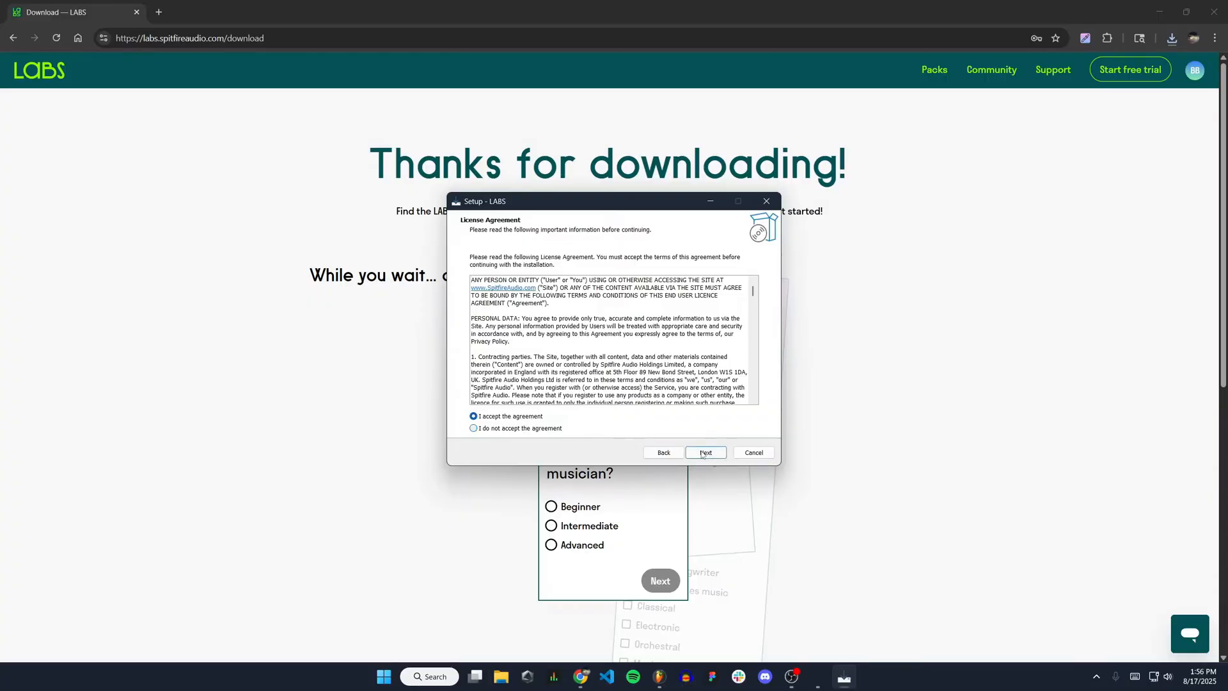
{"action": "left_click", "coordinate": [704, 453]}
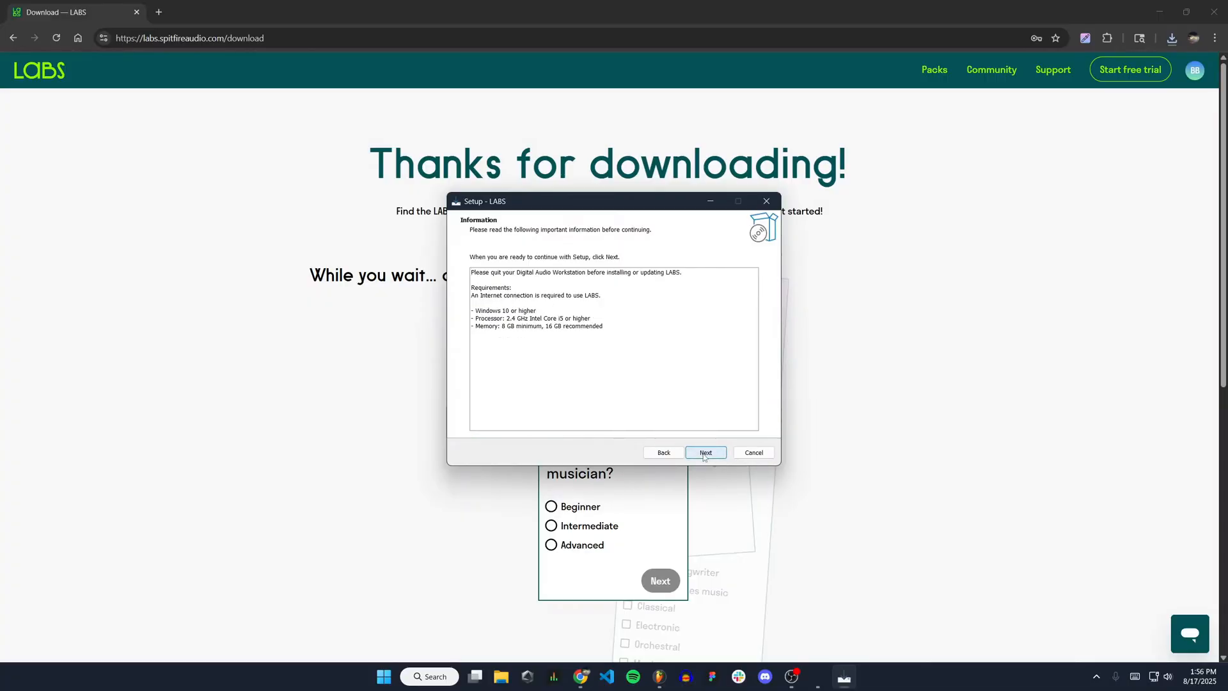
{"action": "mouse_move", "coordinate": [736, 482]}
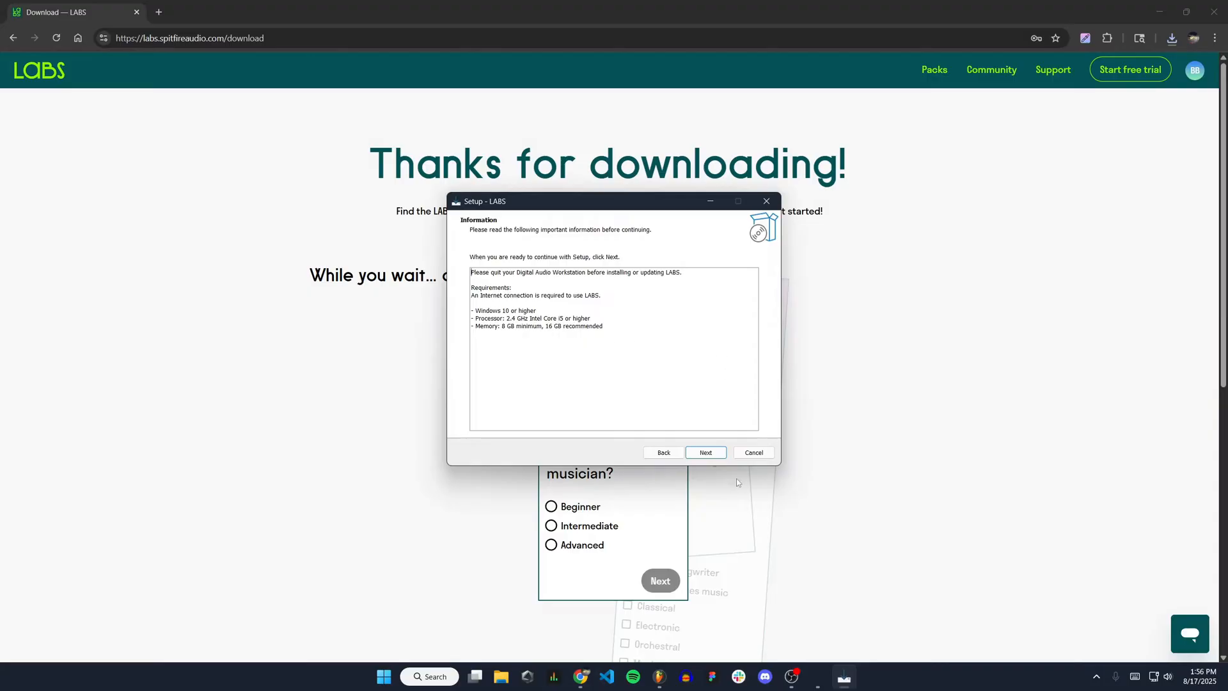
{"action": "left_click", "coordinate": [704, 453]}
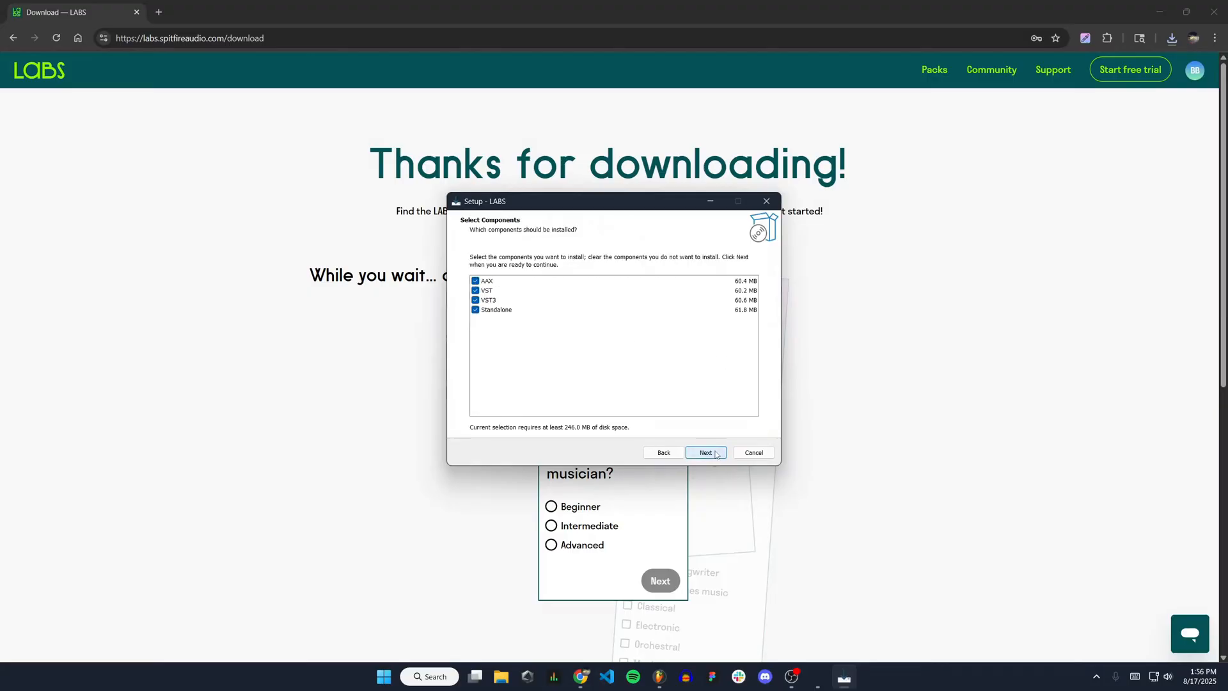
{"action": "mouse_move", "coordinate": [538, 355]}
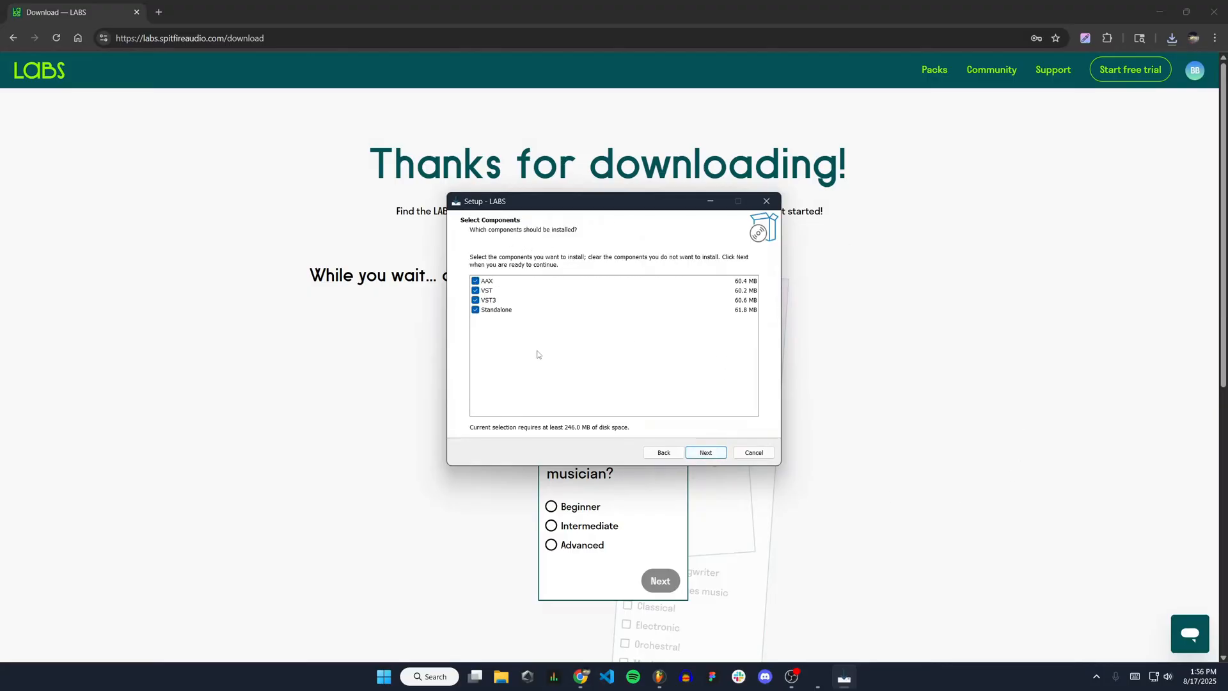
Install LABS with all components, default plugin and Start Menu folders, then finish with Launch LABS
{"action": "left_click", "coordinate": [704, 452]}
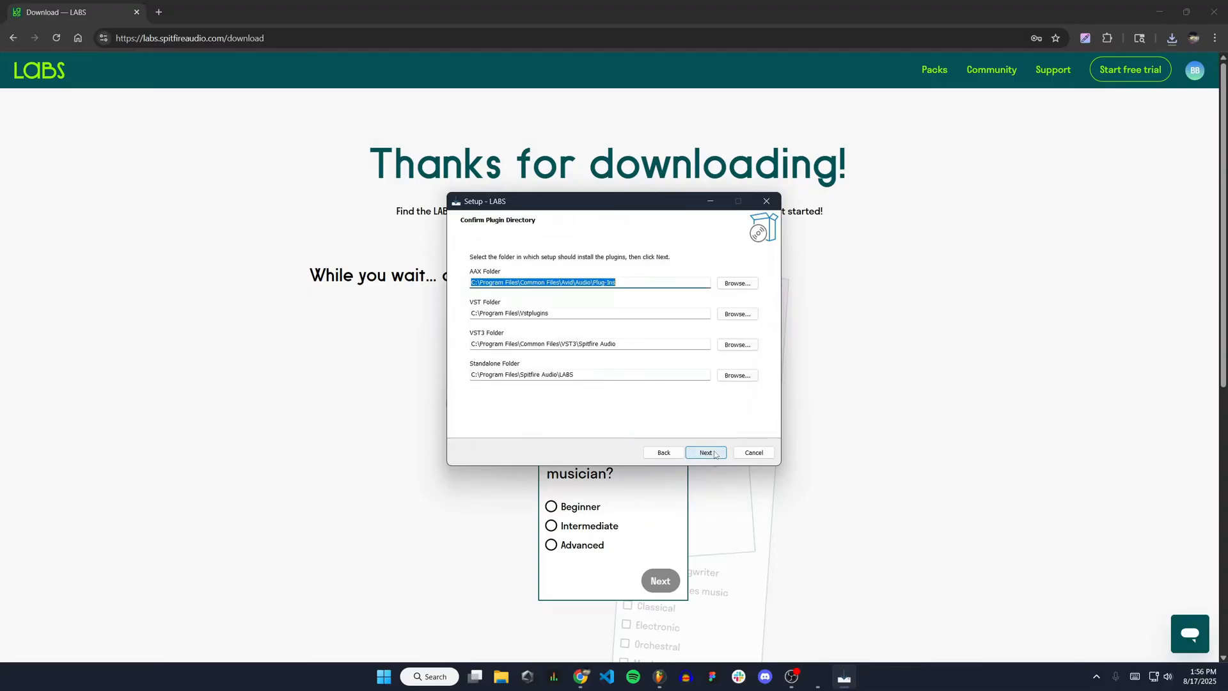
{"action": "mouse_move", "coordinate": [518, 396]}
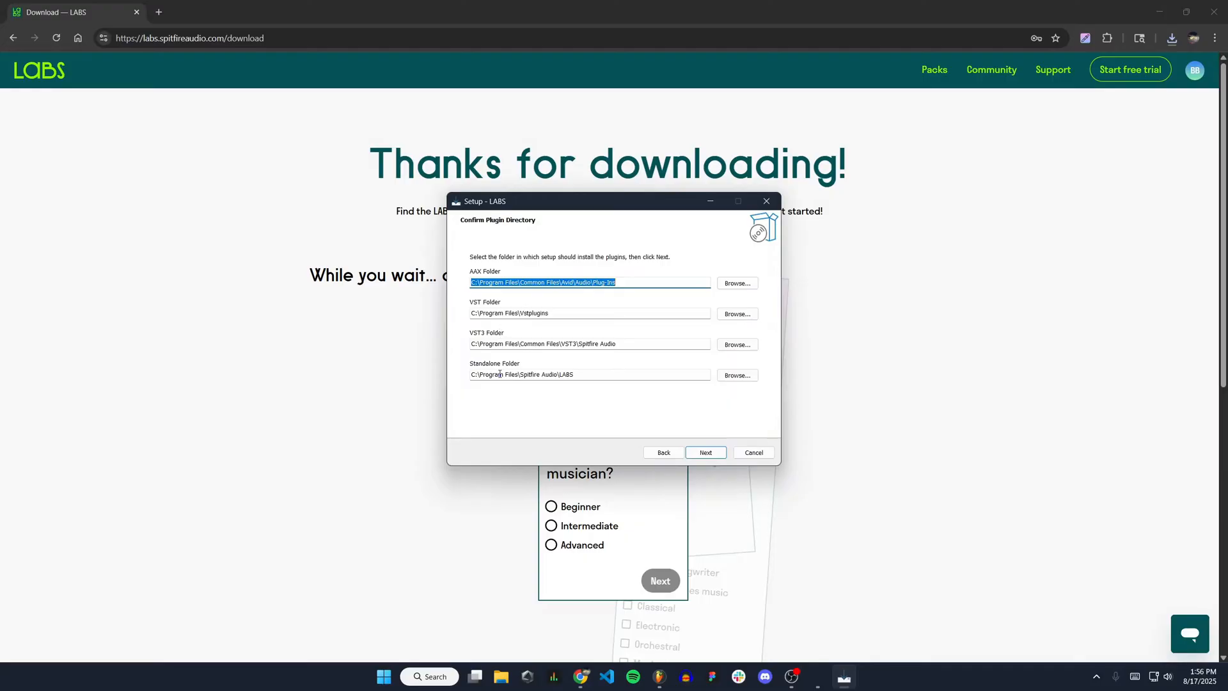
{"action": "mouse_move", "coordinate": [697, 413]}
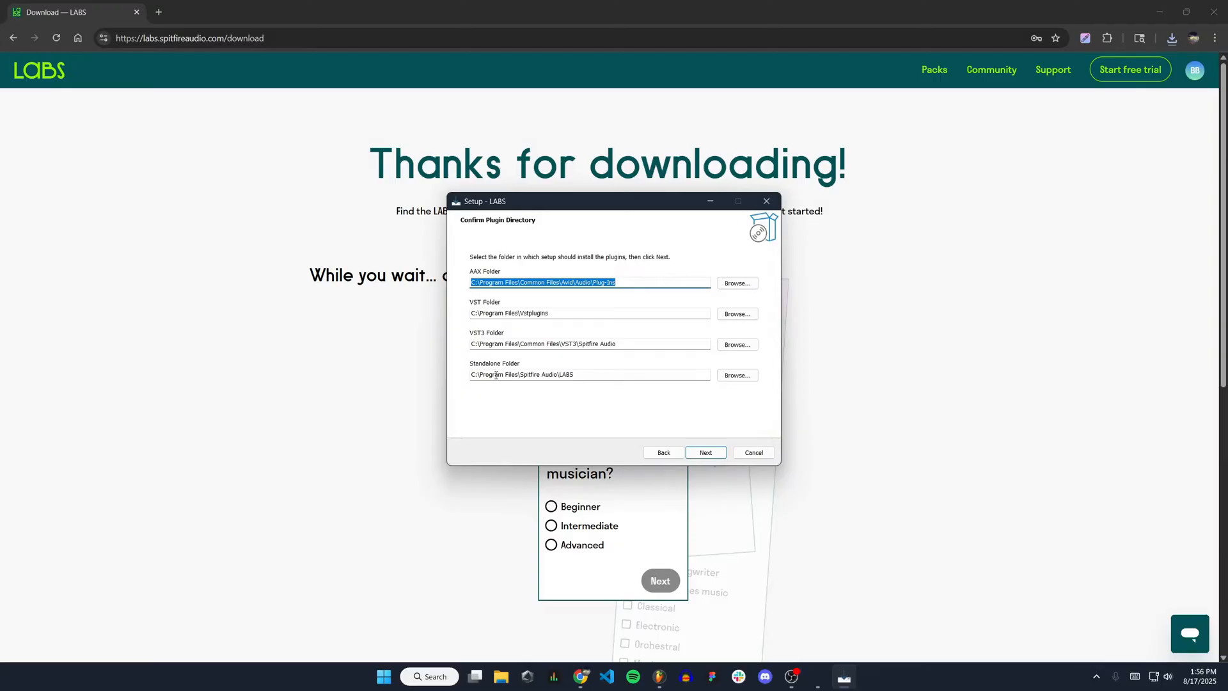
{"action": "mouse_move", "coordinate": [767, 417]}
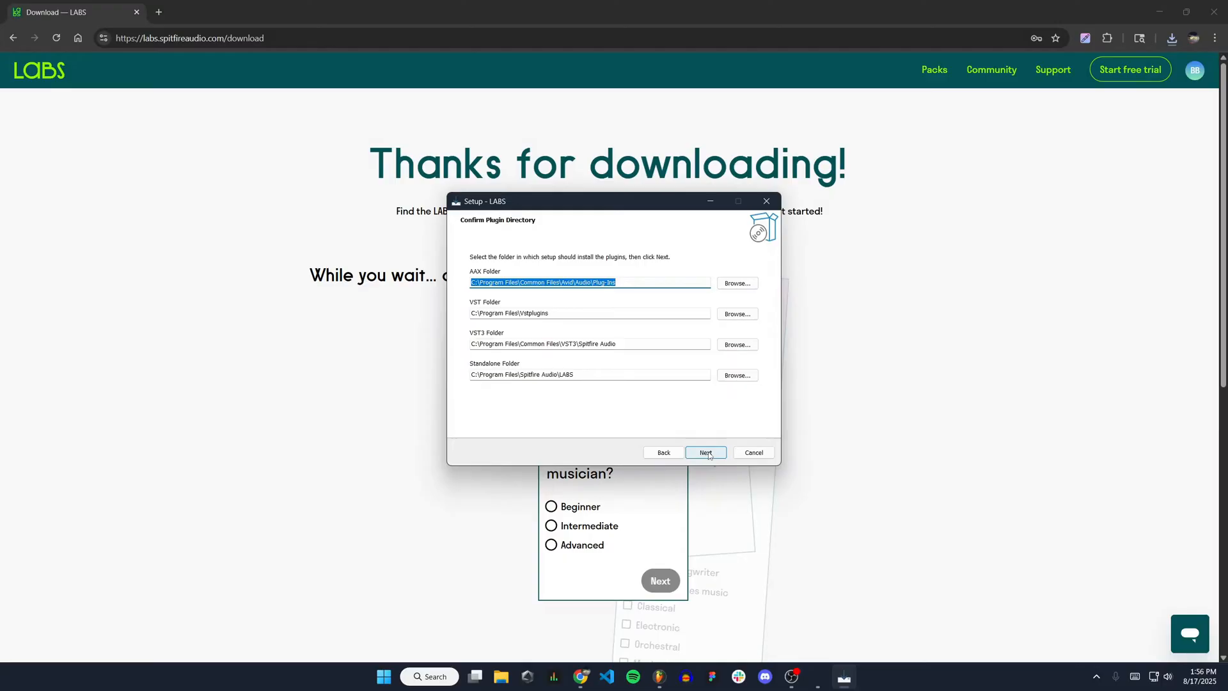
{"action": "left_click", "coordinate": [704, 452]}
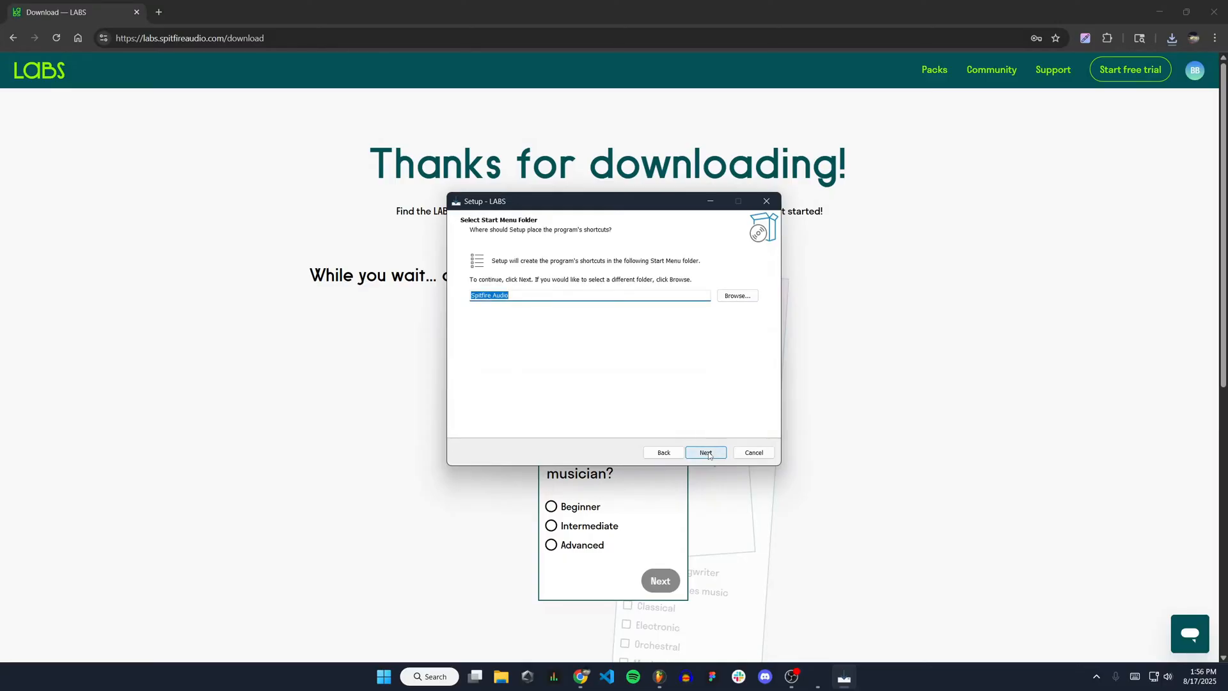
{"action": "left_click", "coordinate": [704, 452]}
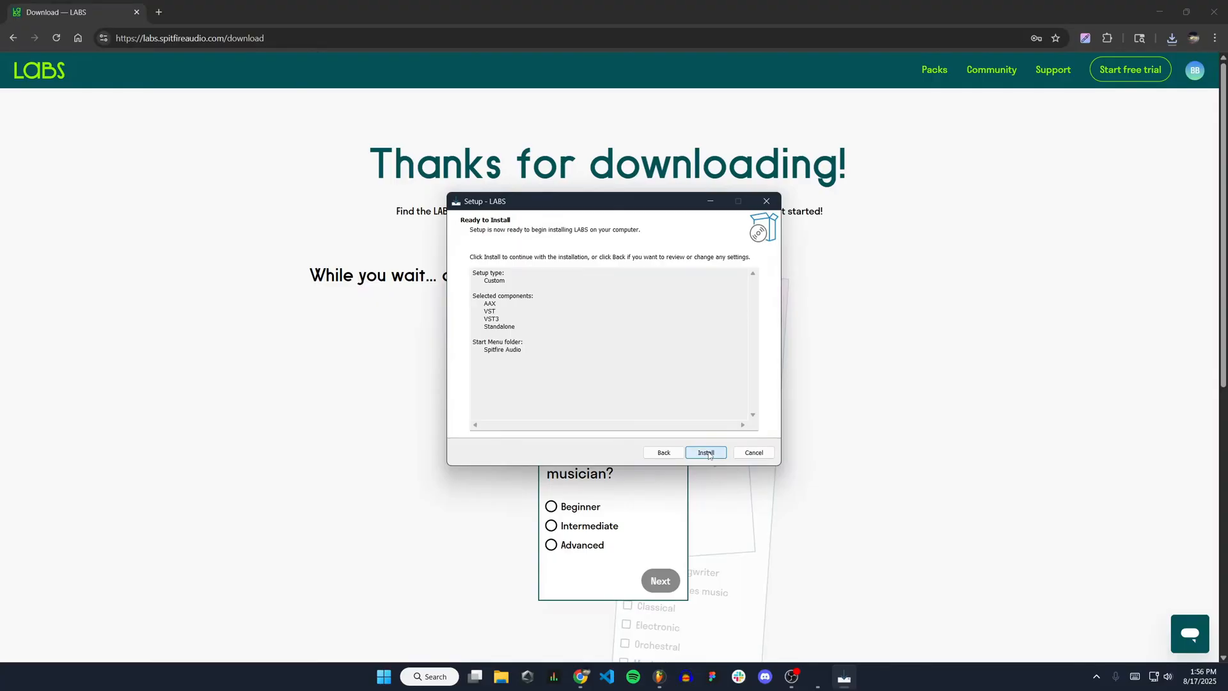
{"action": "left_click", "coordinate": [706, 453]}
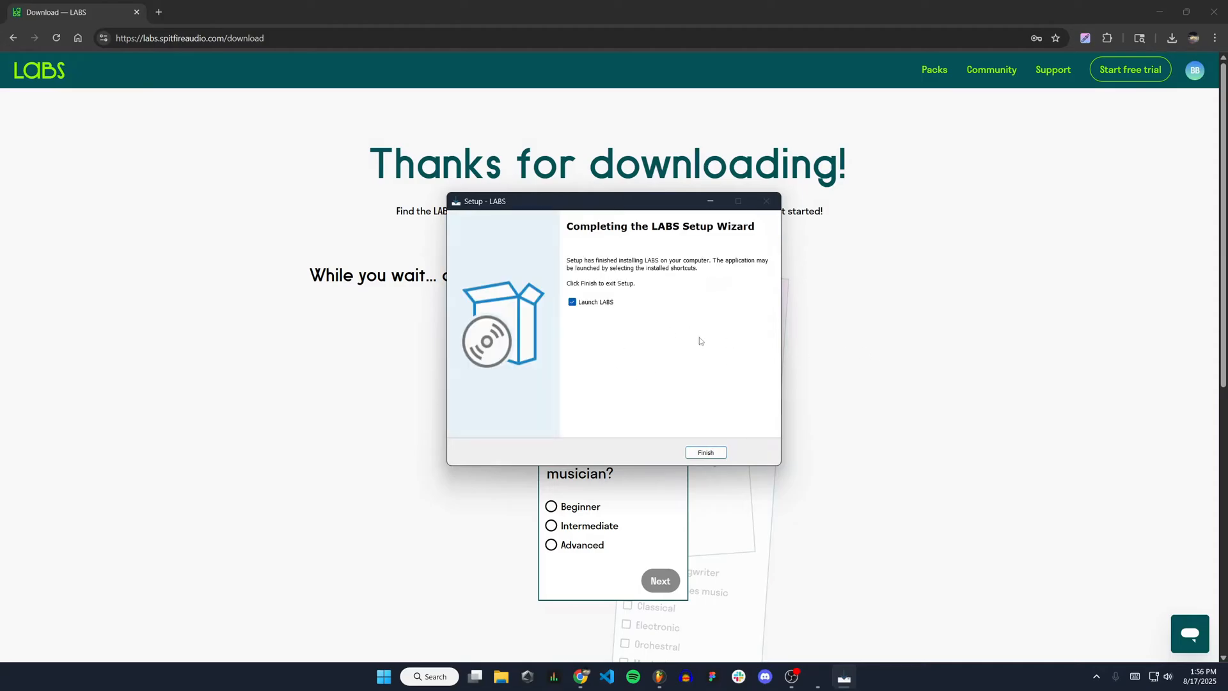
{"action": "left_click", "coordinate": [704, 452]}
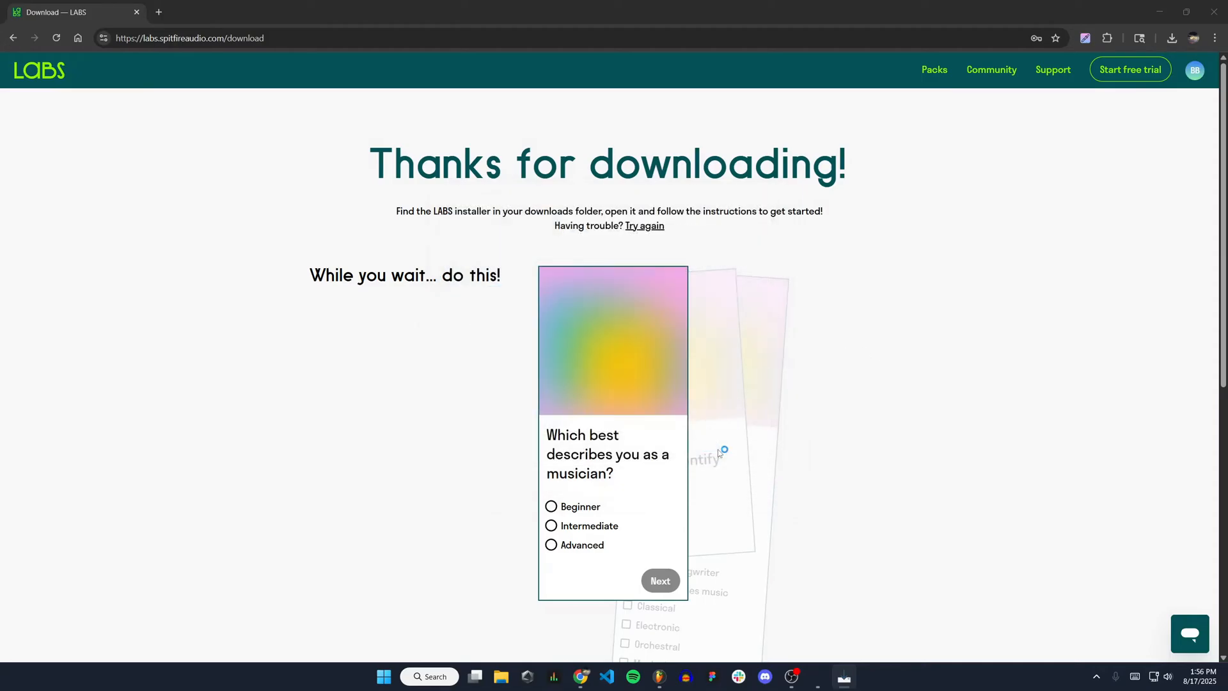
{"action": "left_click", "coordinate": [843, 676]}
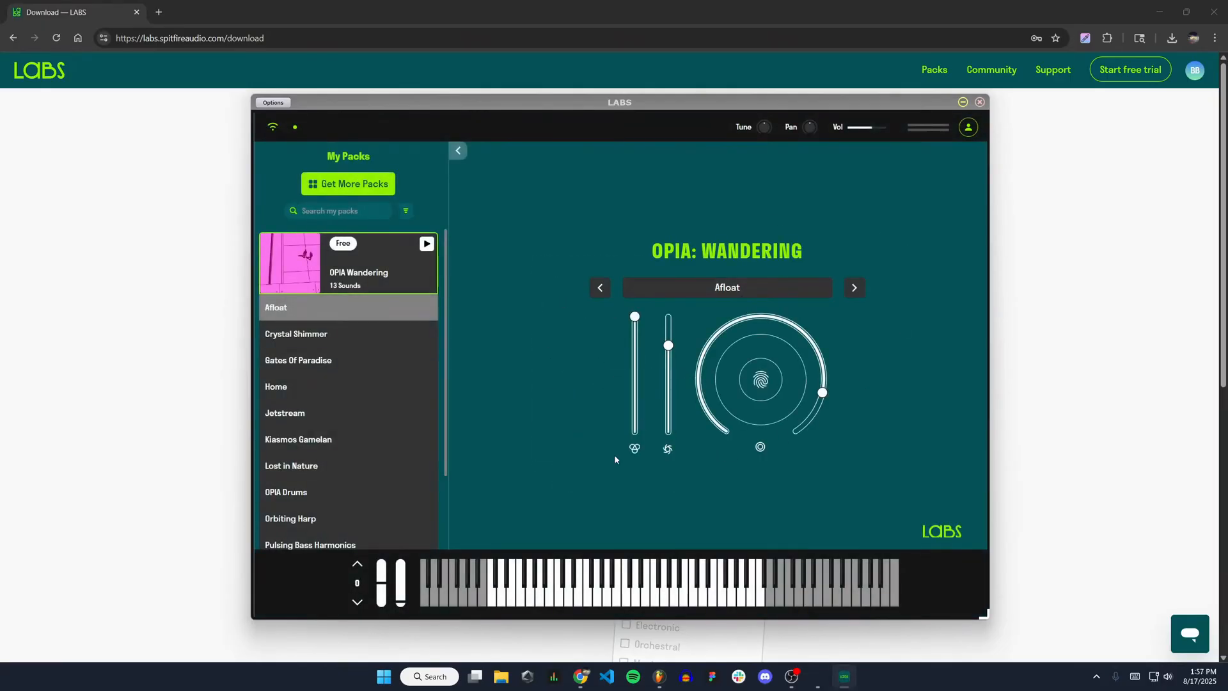
{"action": "mouse_move", "coordinate": [795, 262]}
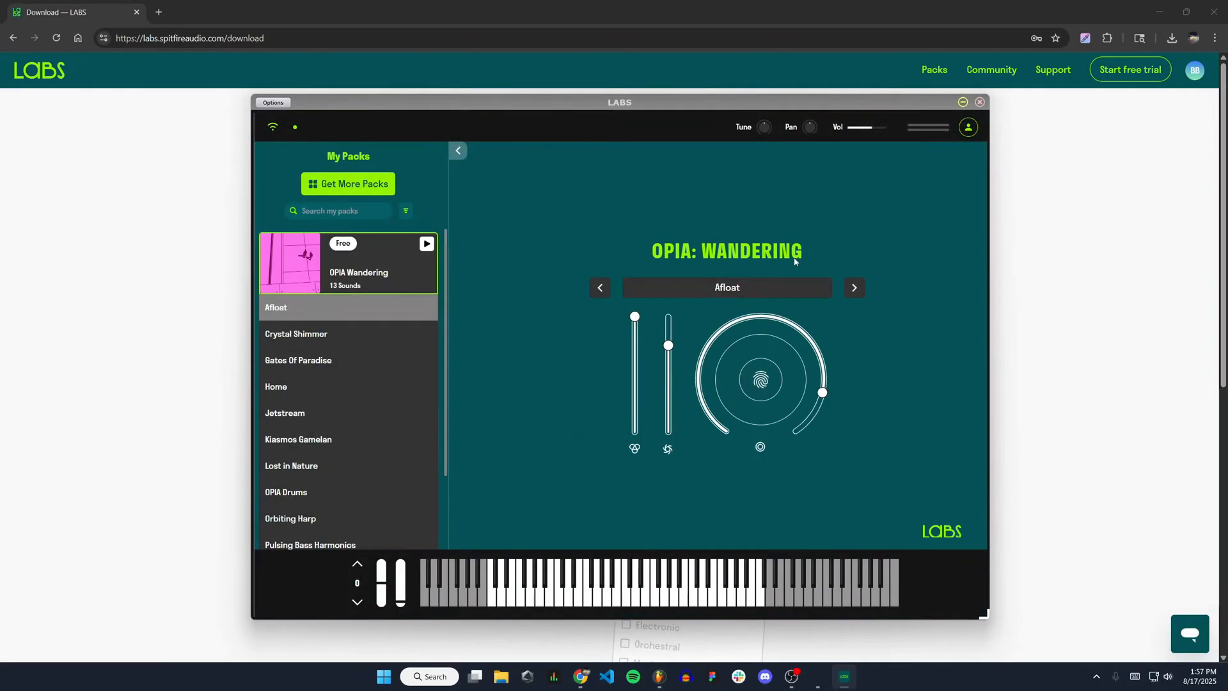
{"action": "mouse_move", "coordinate": [556, 387]}
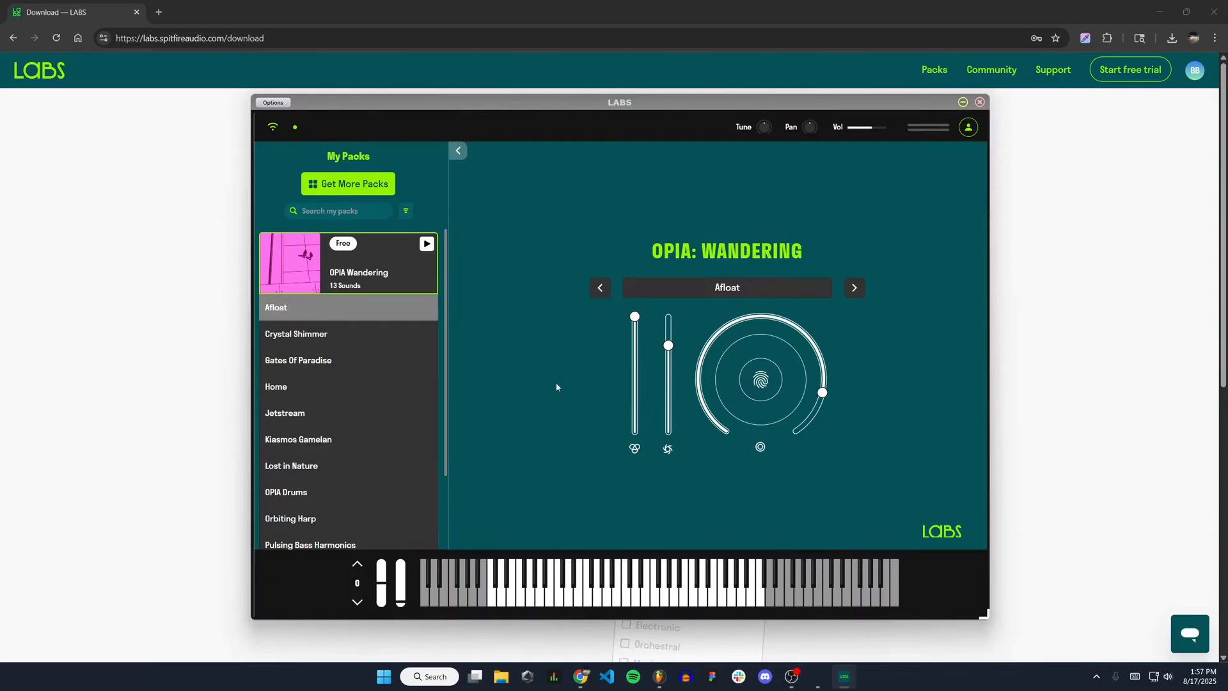
{"action": "mouse_move", "coordinate": [455, 378]}
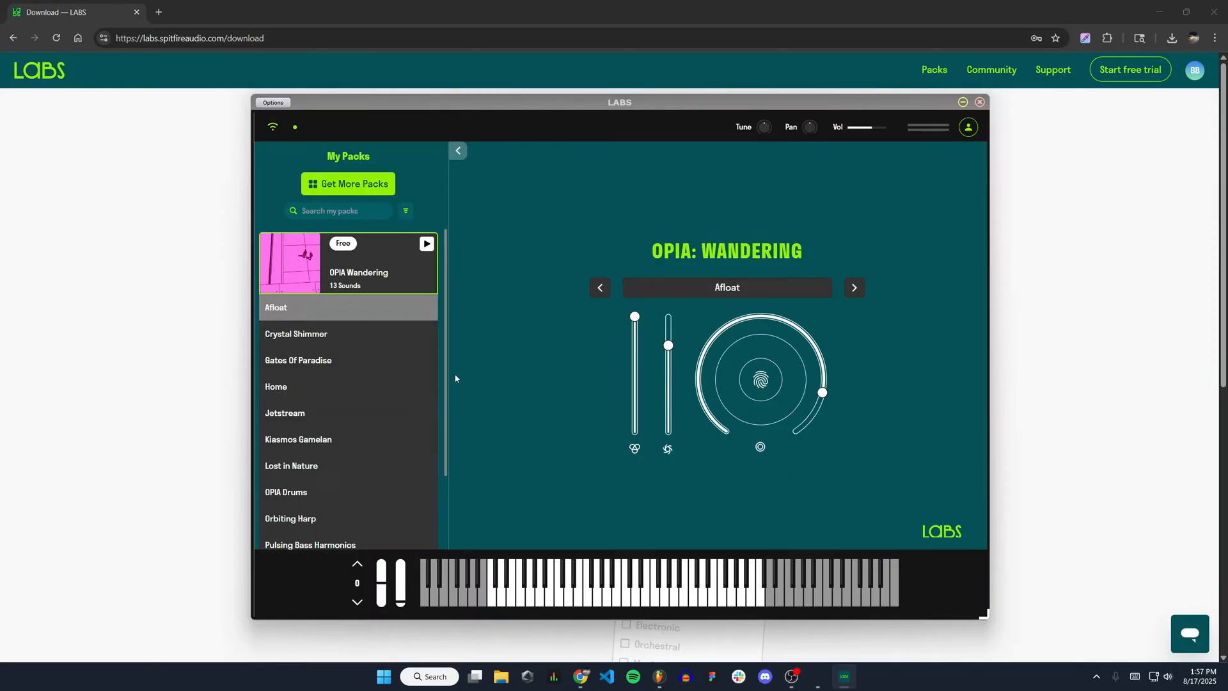
{"action": "mouse_move", "coordinate": [482, 371]}
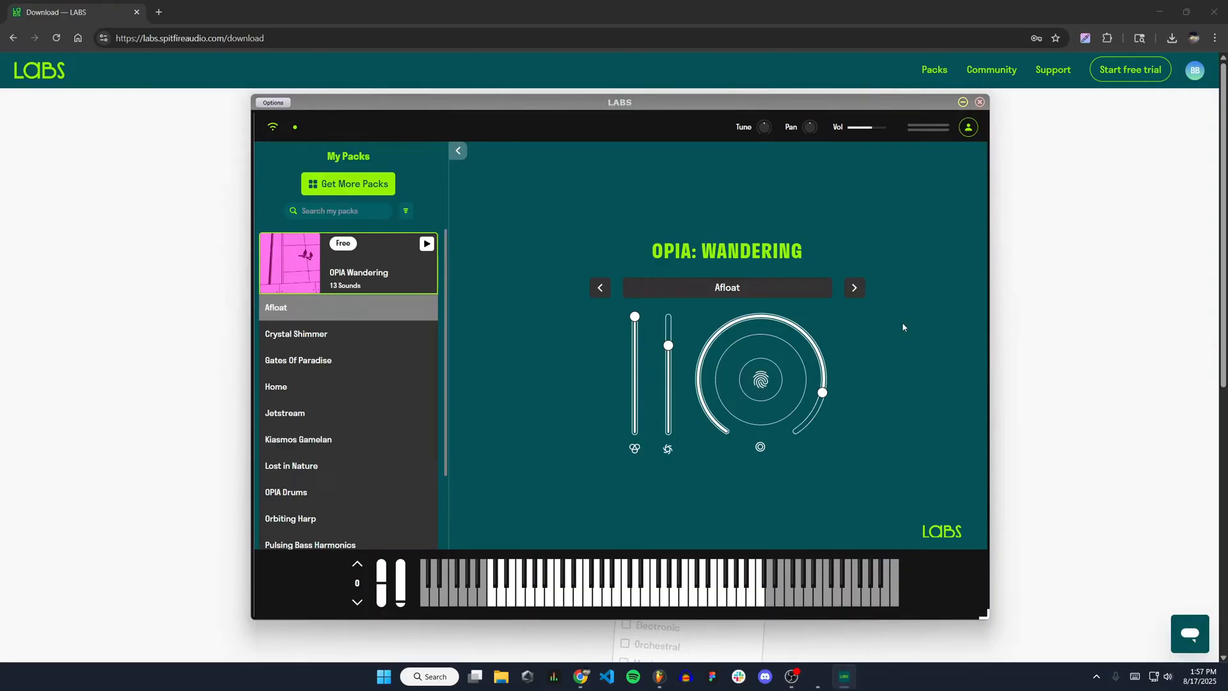
{"action": "mouse_move", "coordinate": [858, 426]}
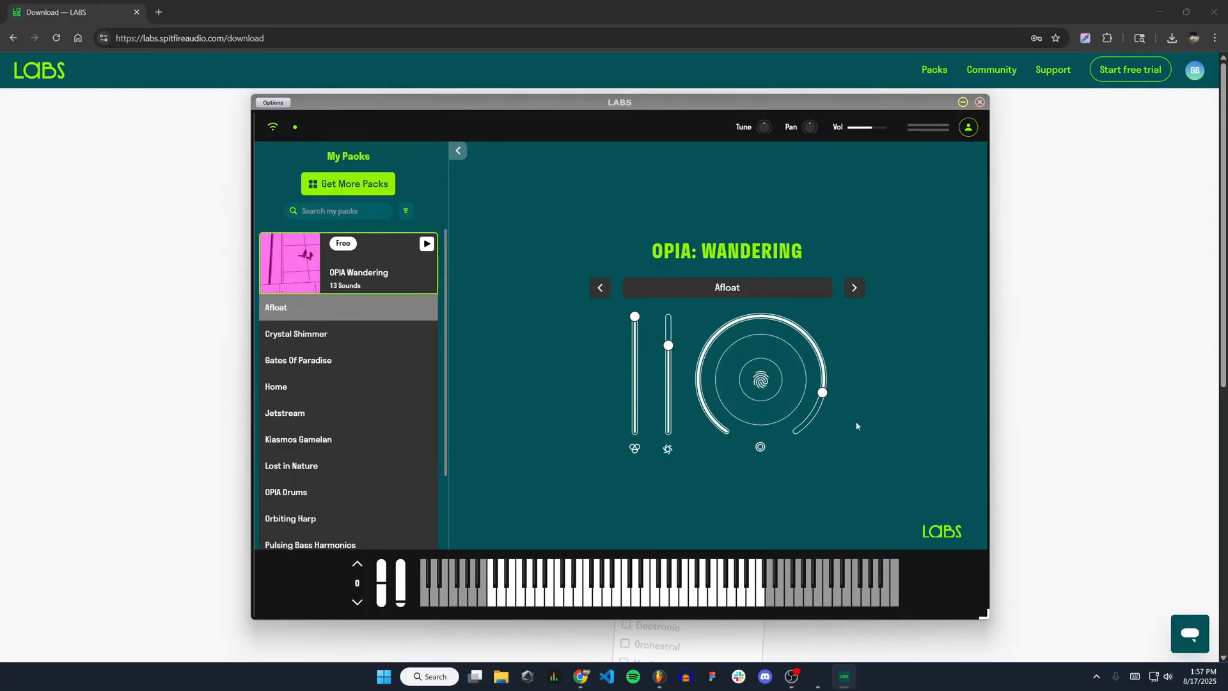
{"action": "mouse_move", "coordinate": [585, 203]}
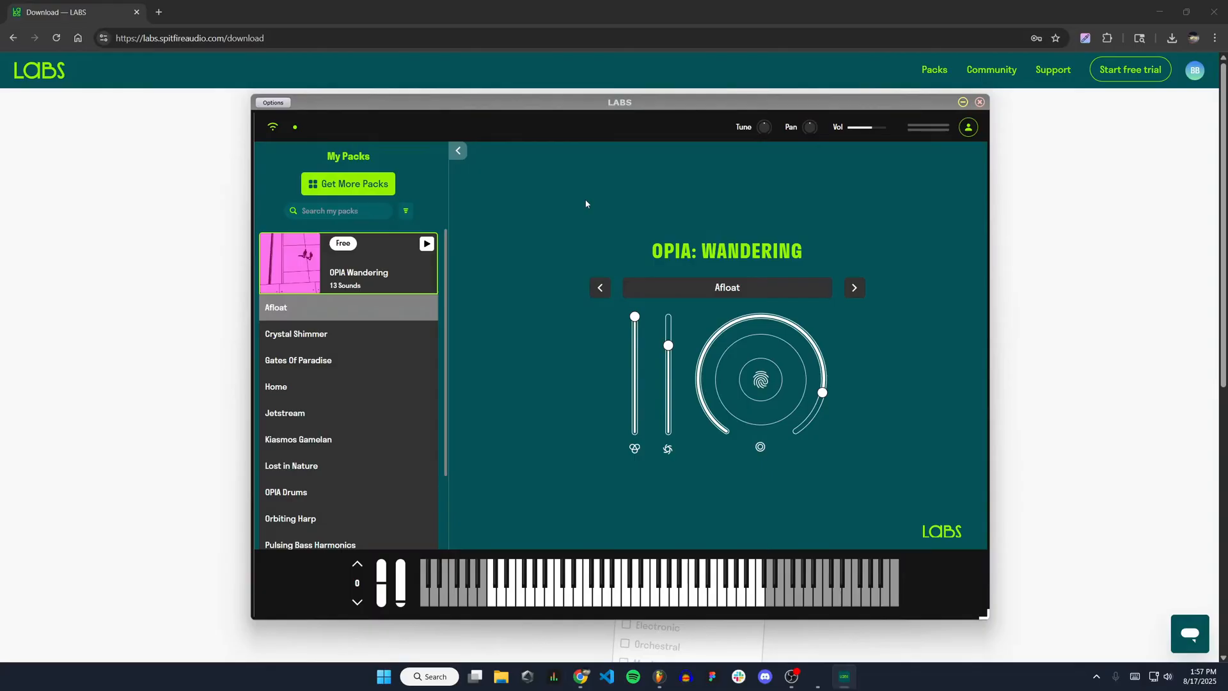
{"action": "mouse_move", "coordinate": [589, 199]}
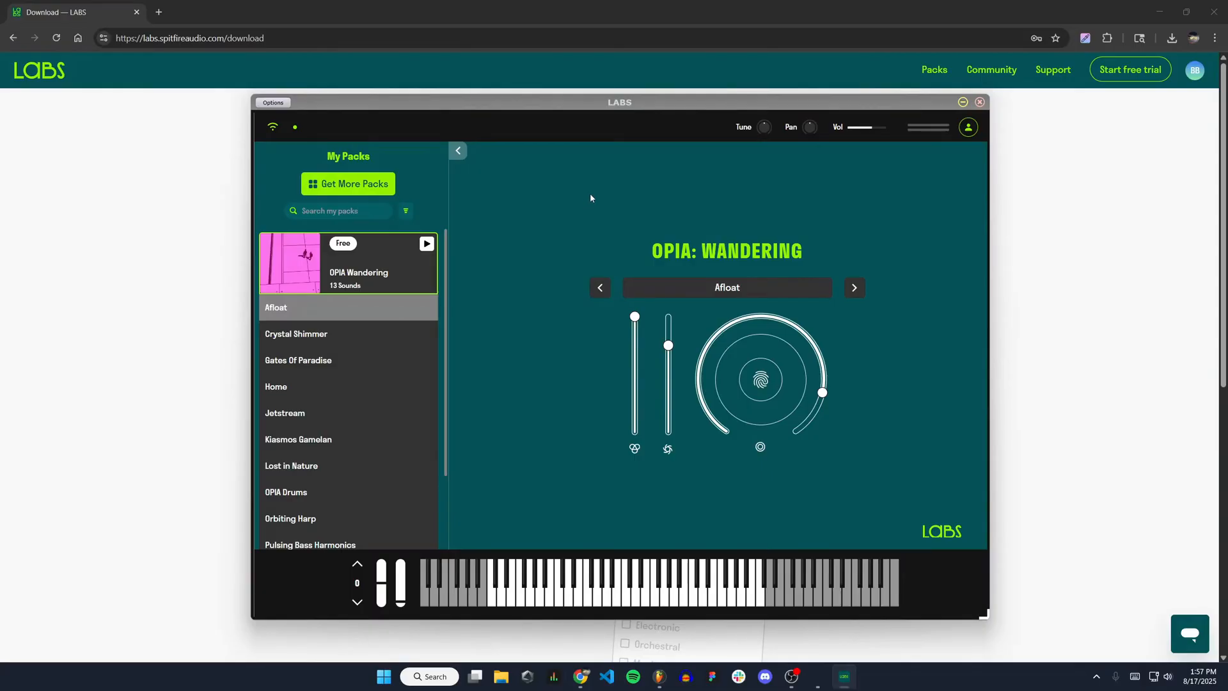
{"action": "mouse_move", "coordinate": [793, 282]}
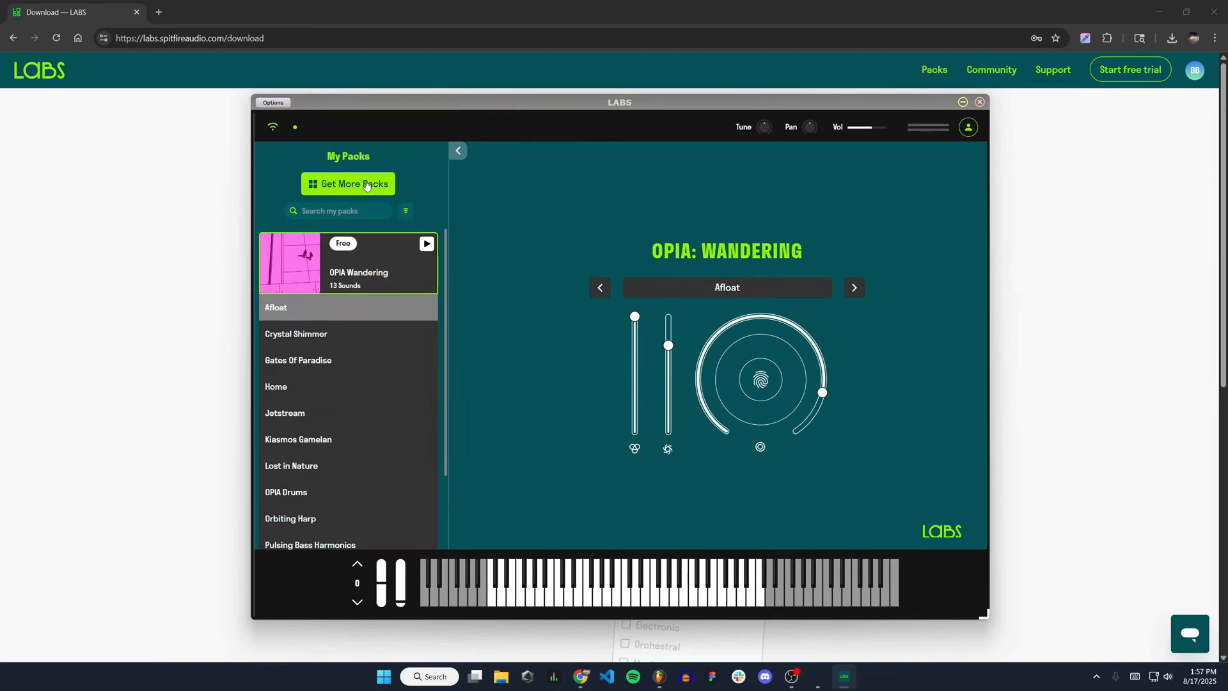
{"action": "mouse_move", "coordinate": [454, 285]}
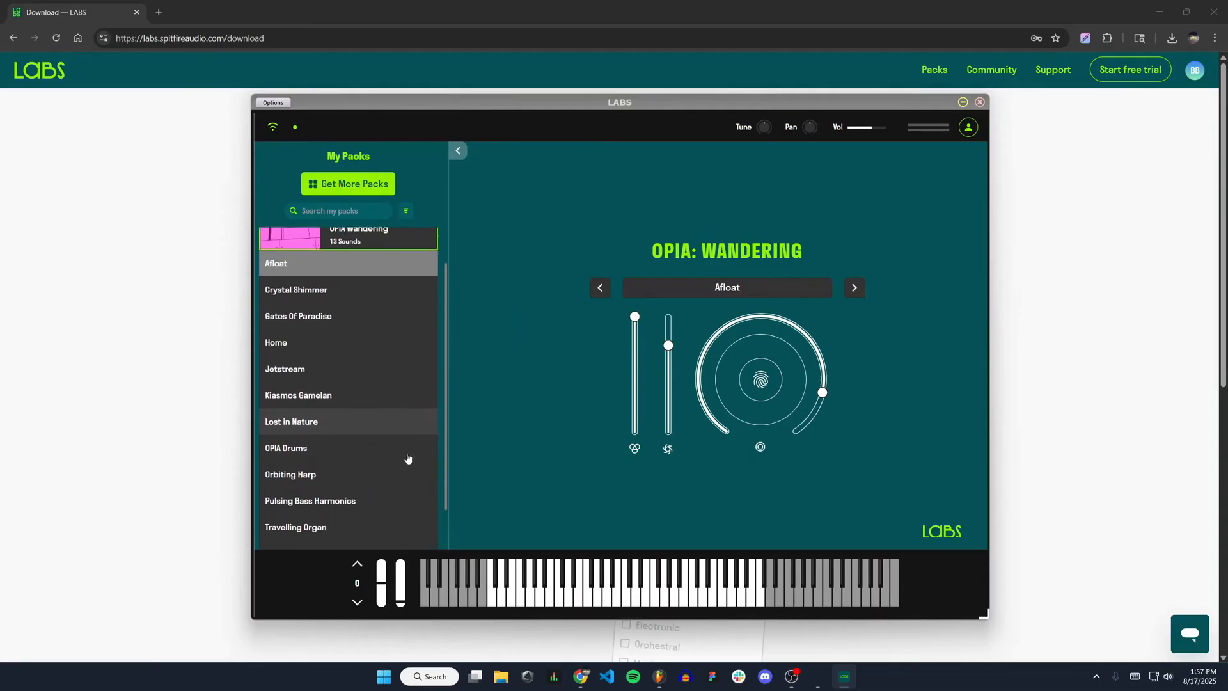
{"action": "scroll", "scroll_direction": "up", "scroll_amount": 3}
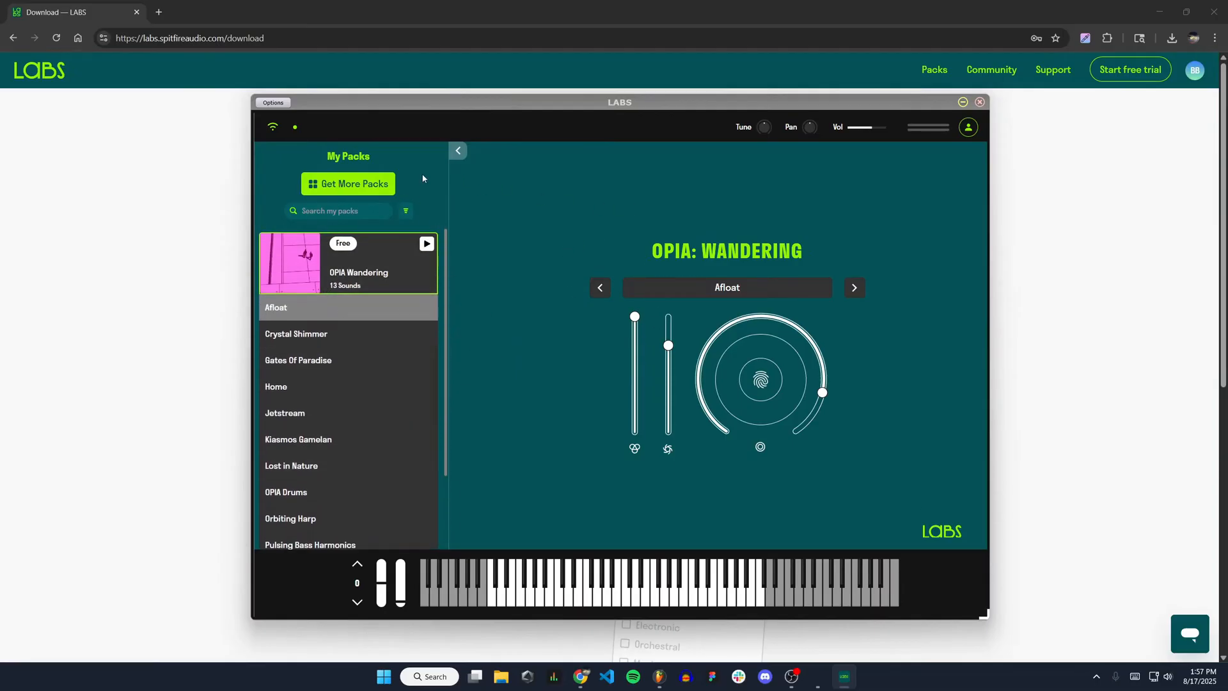
Scroll through All Packs in LABS, close the standalone app, and switch to FL Studio
{"action": "left_click", "coordinate": [348, 183]}
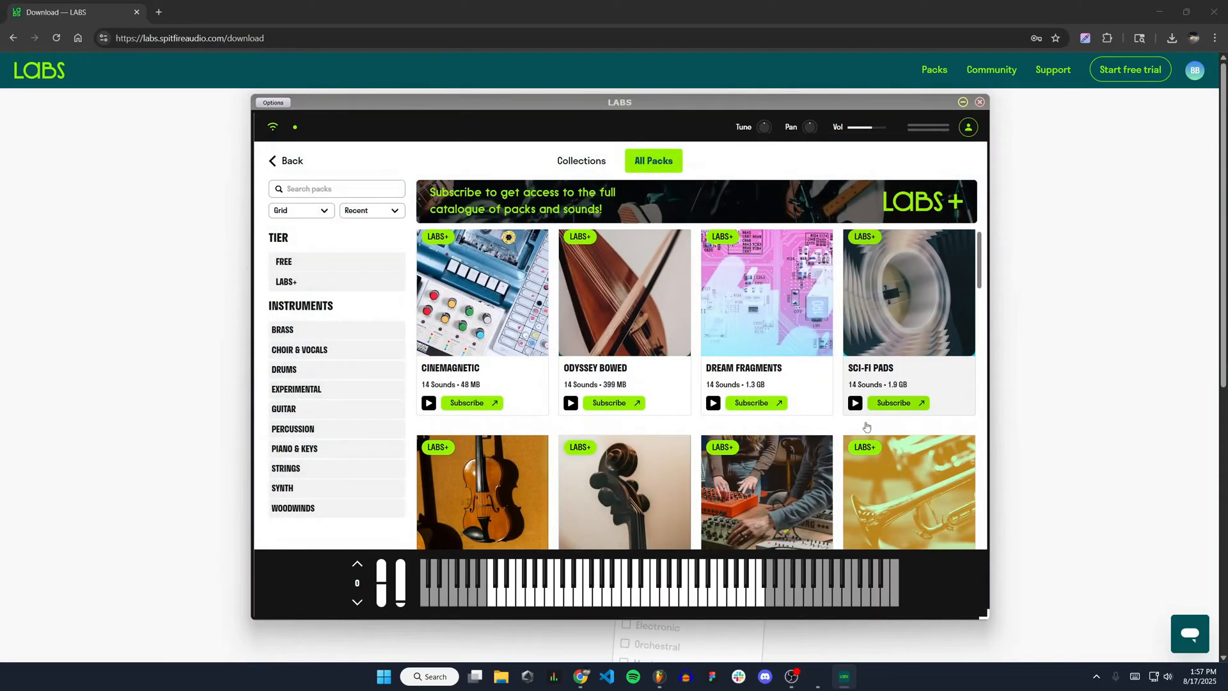
{"action": "scroll", "scroll_direction": "down", "scroll_amount": 3}
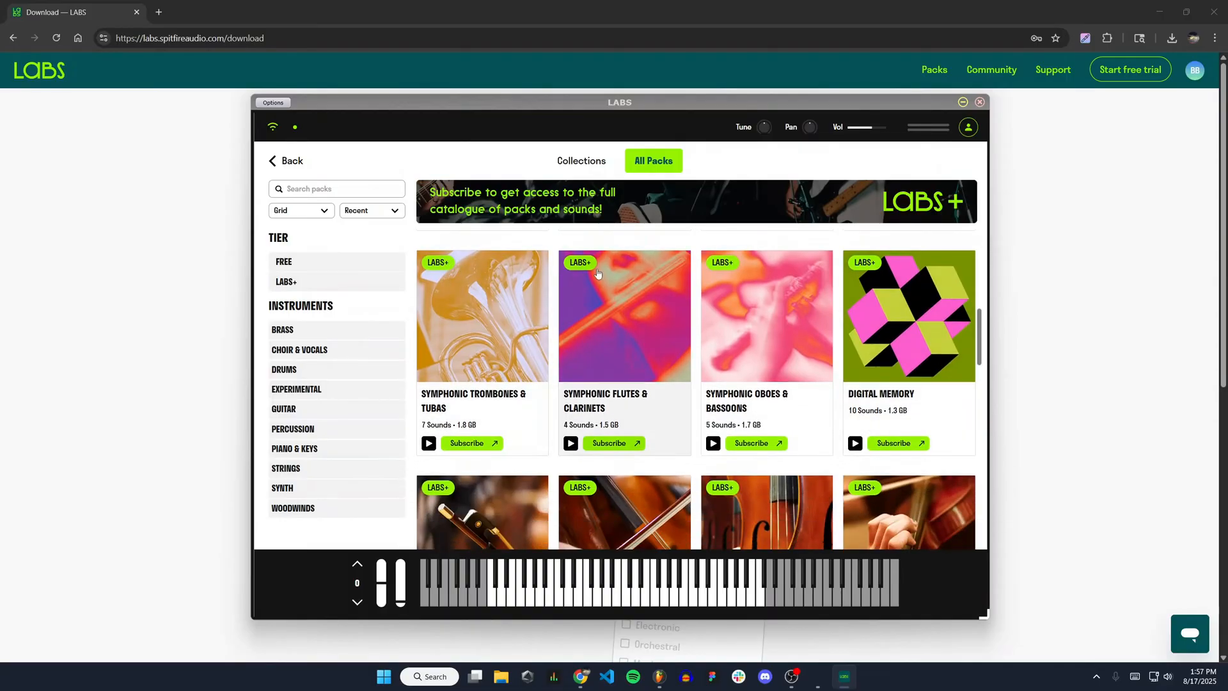
{"action": "scroll", "scroll_direction": "down", "scroll_amount": 3}
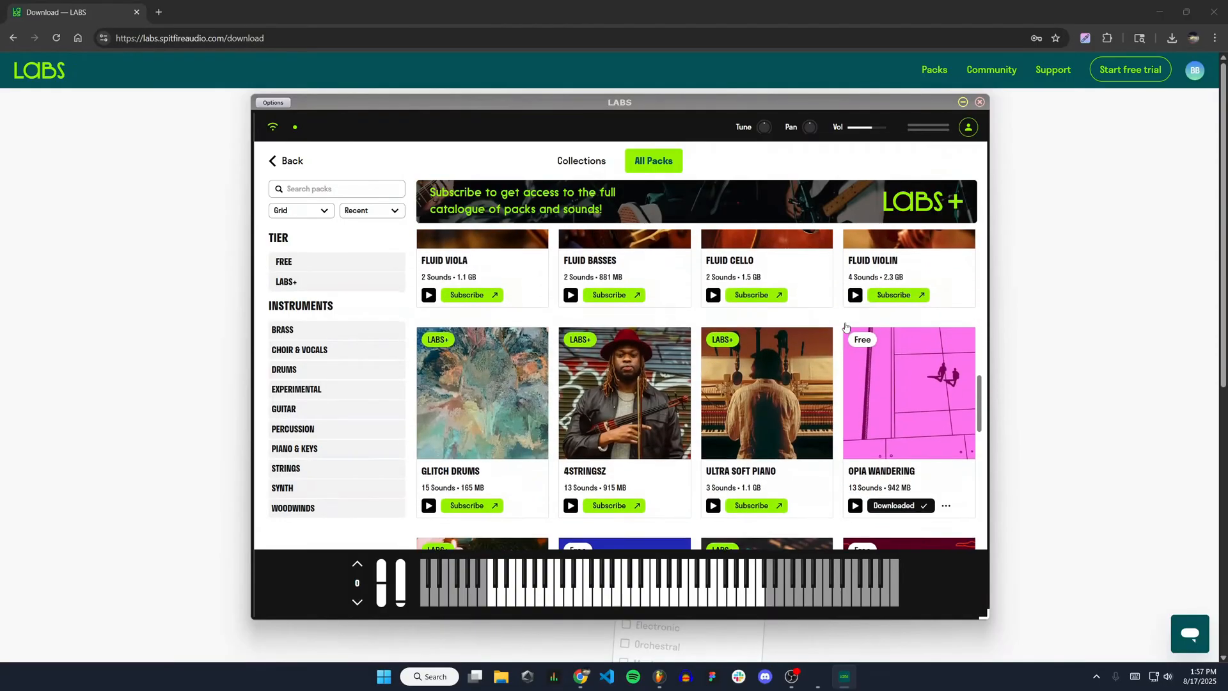
{"action": "scroll", "scroll_direction": "down", "scroll_amount": 3}
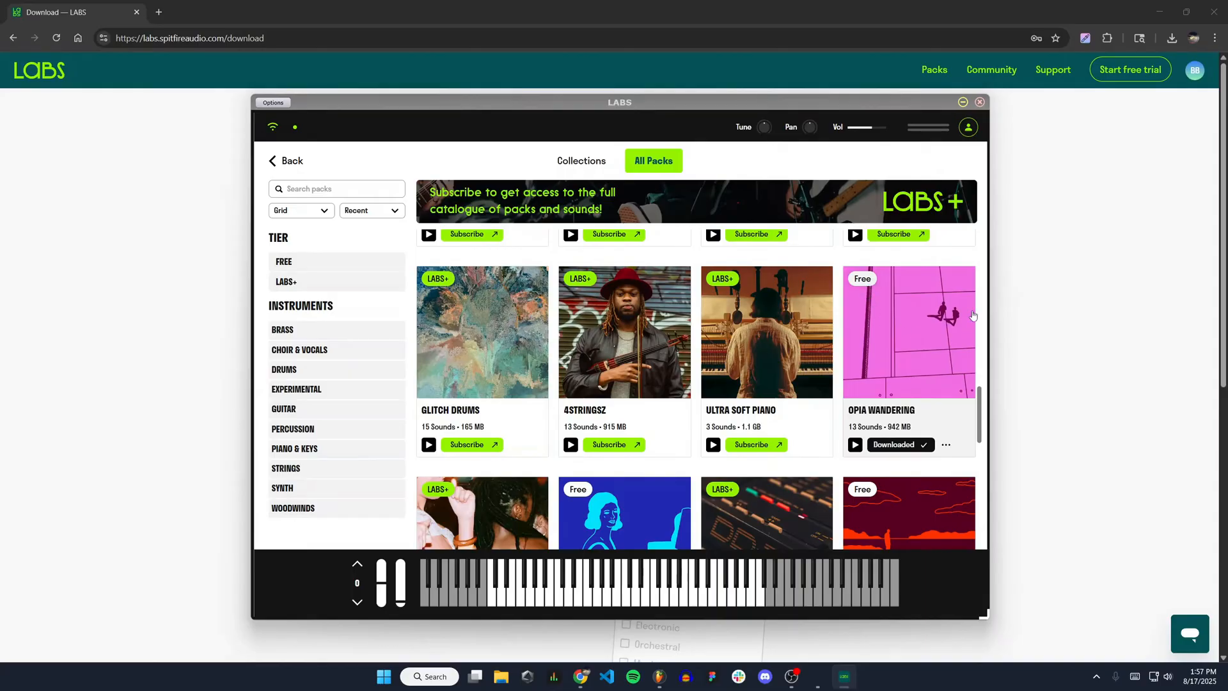
{"action": "scroll", "scroll_direction": "down", "scroll_amount": 3}
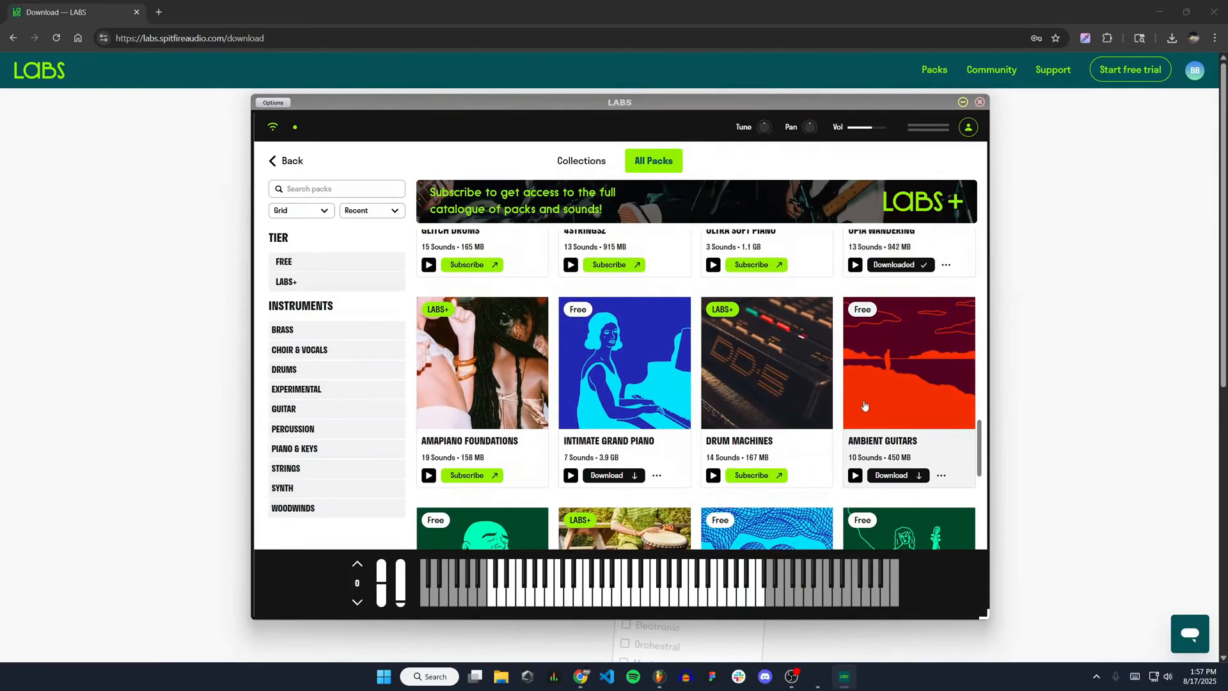
{"action": "scroll", "scroll_direction": "down", "scroll_amount": 3}
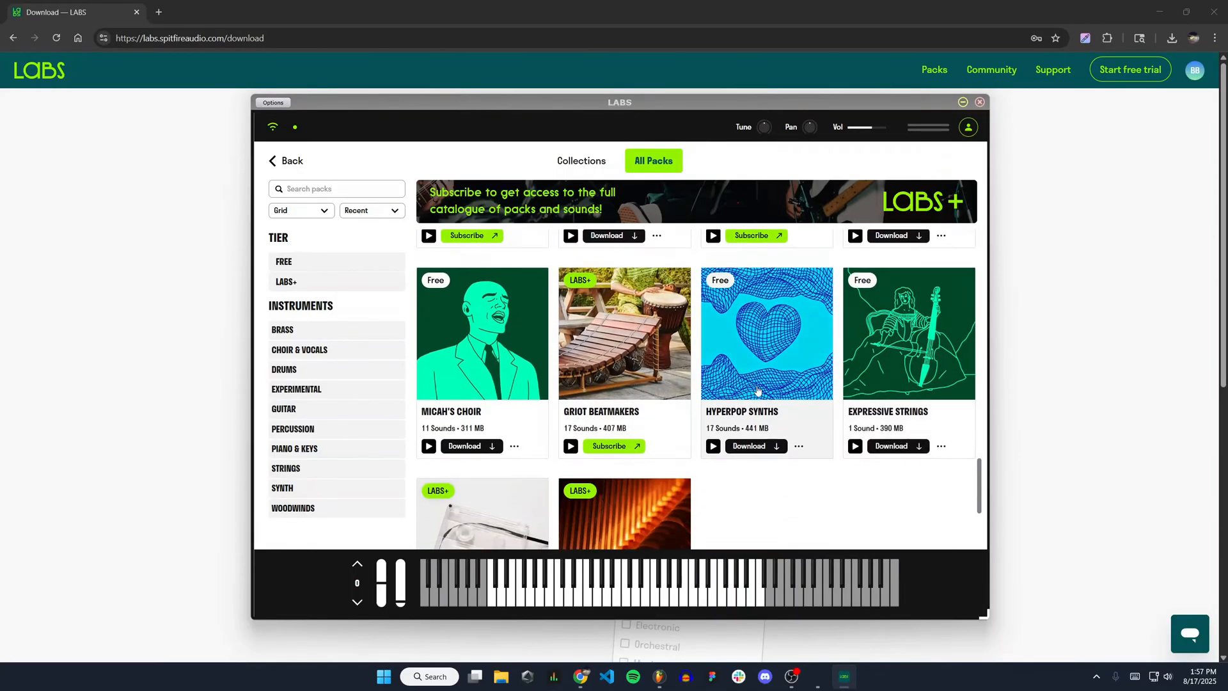
{"action": "scroll", "scroll_direction": "down", "scroll_amount": 3}
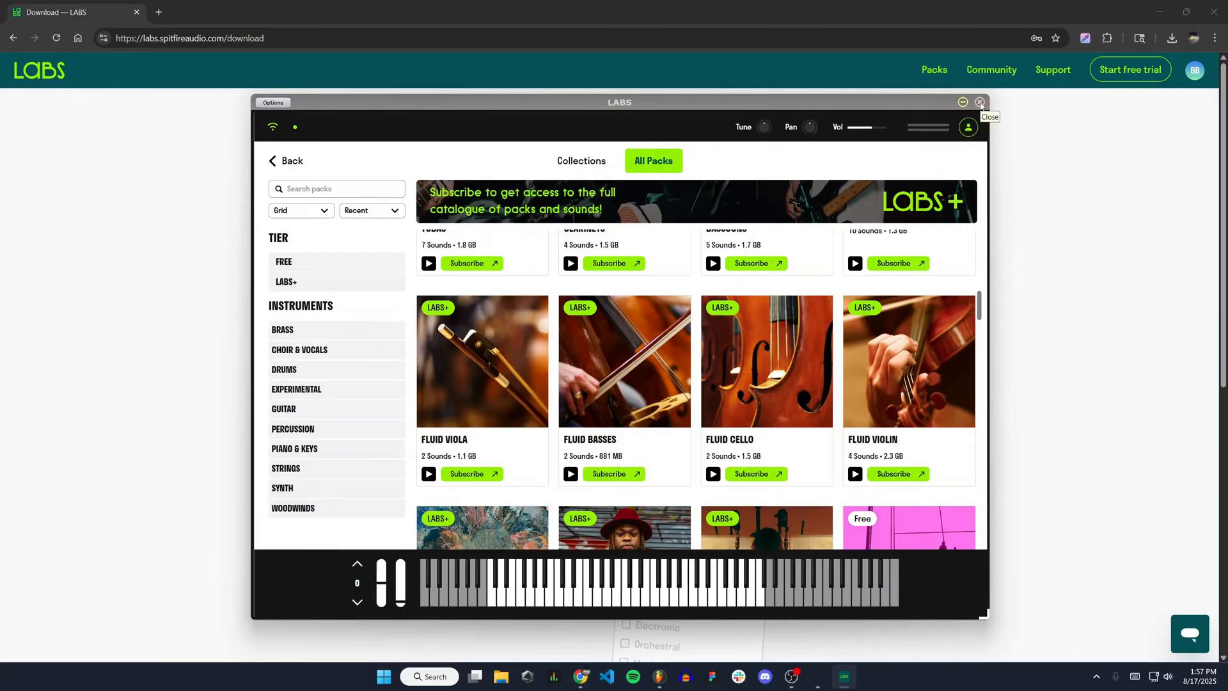
{"action": "left_click", "coordinate": [980, 102]}
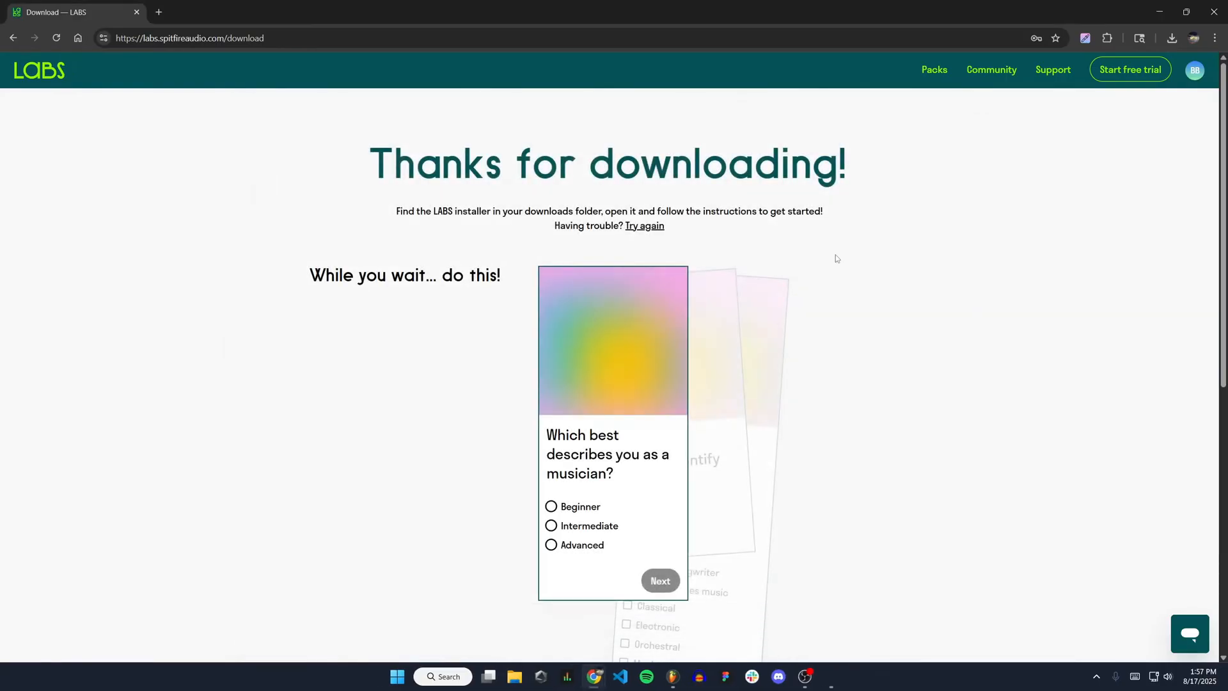
{"action": "mouse_move", "coordinate": [851, 322]}
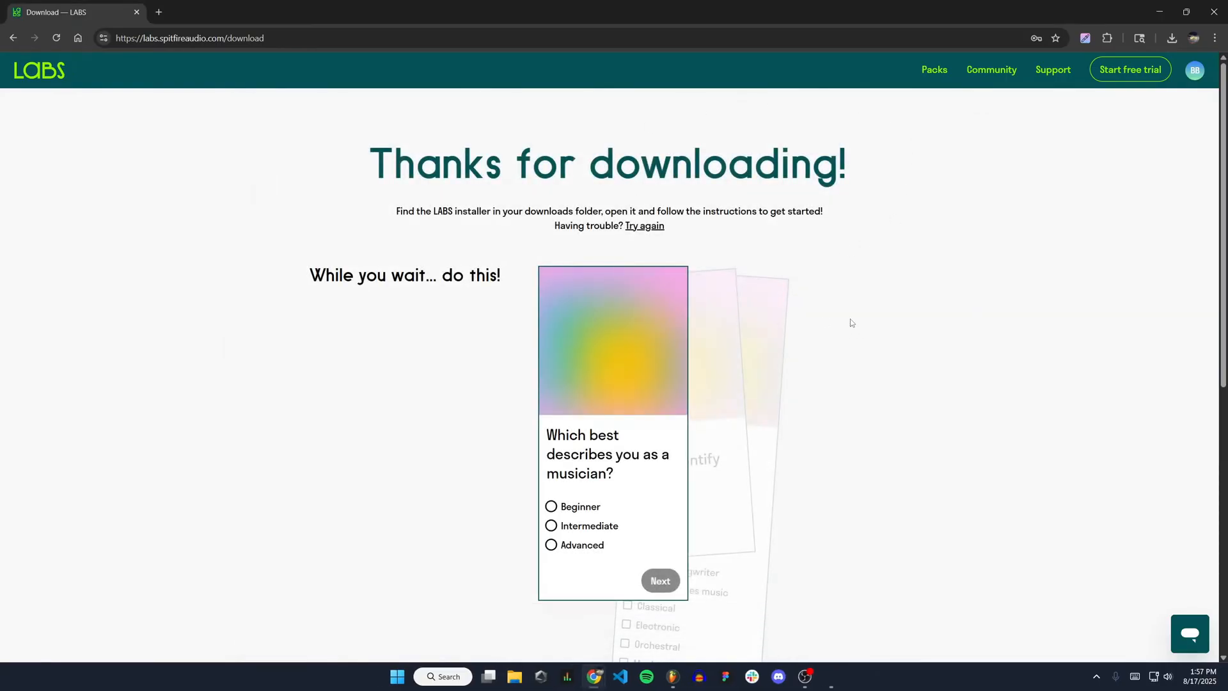
{"action": "left_click", "coordinate": [671, 676]}
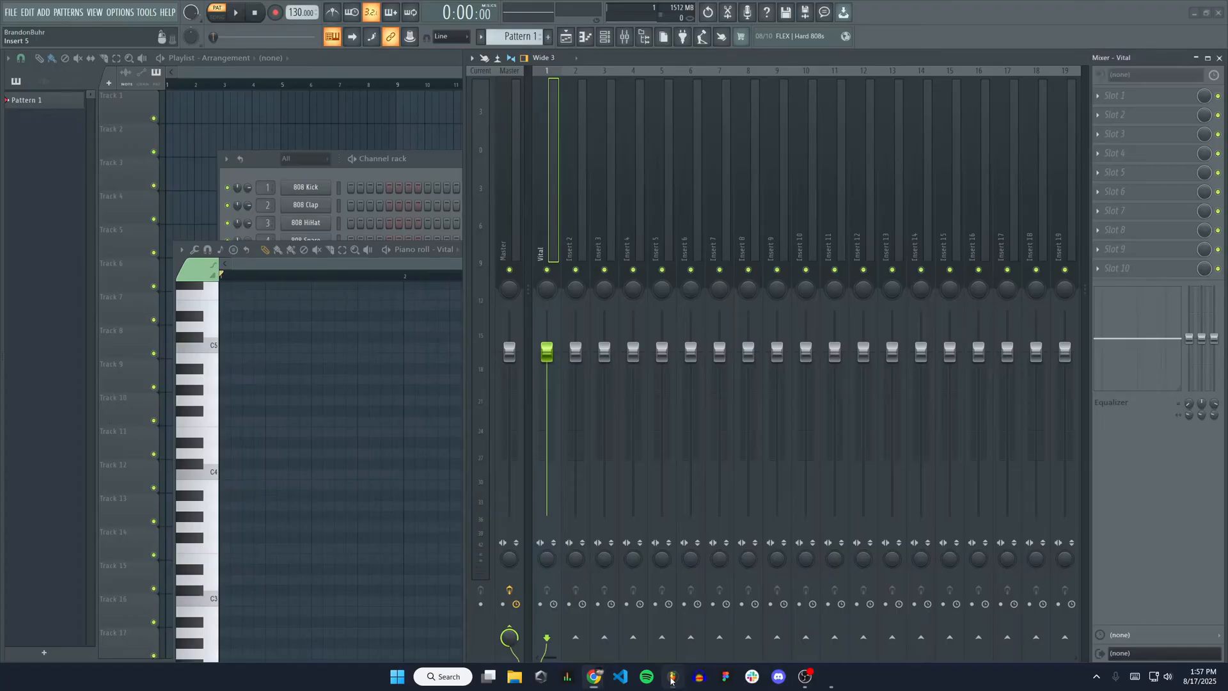
Close the mixer, channel rack and piano roll, leaving only the Playlist, and show the Add menu
{"action": "left_click", "coordinate": [566, 37]}
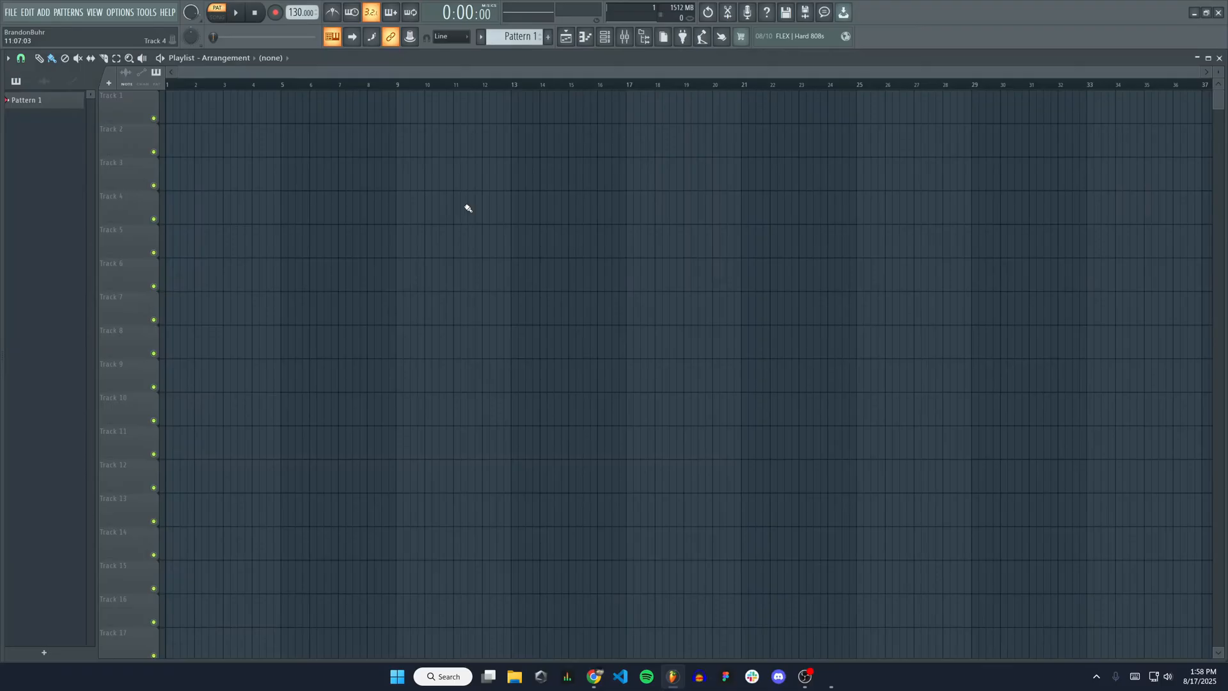
{"action": "mouse_move", "coordinate": [470, 201]}
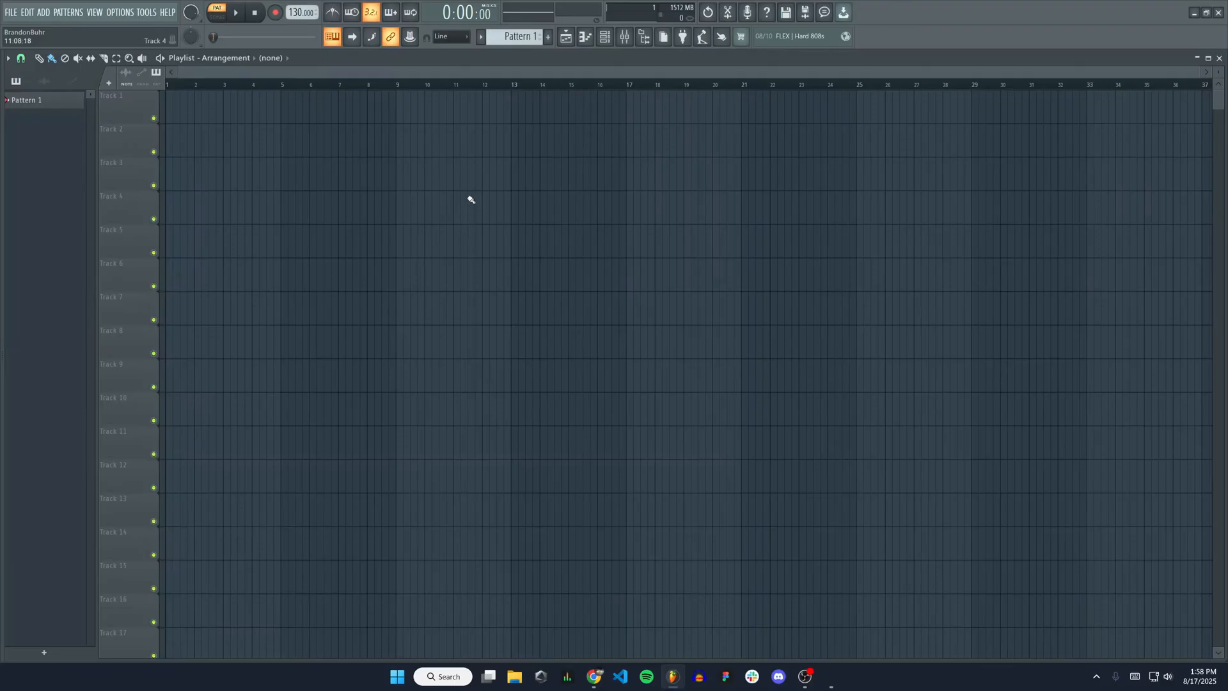
{"action": "left_click", "coordinate": [46, 11]}
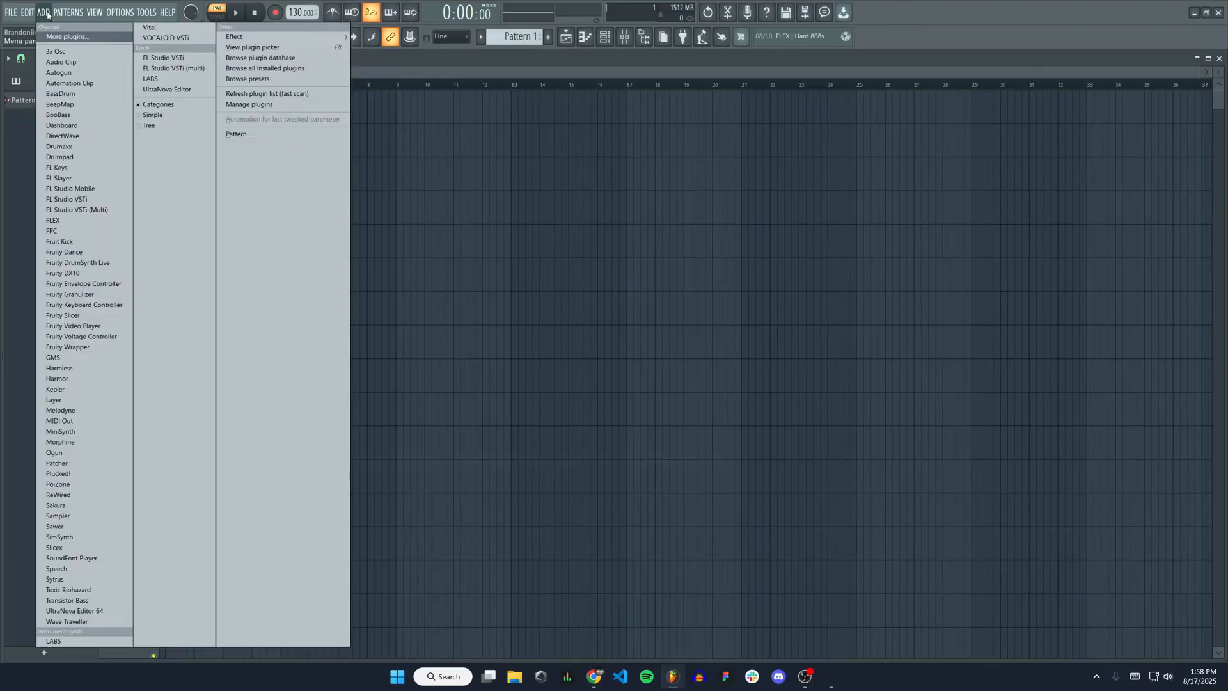
Choose Manage plugins from the Add menu to open the Plugin Manager listing 140 plugins
{"action": "left_click", "coordinate": [67, 13]}
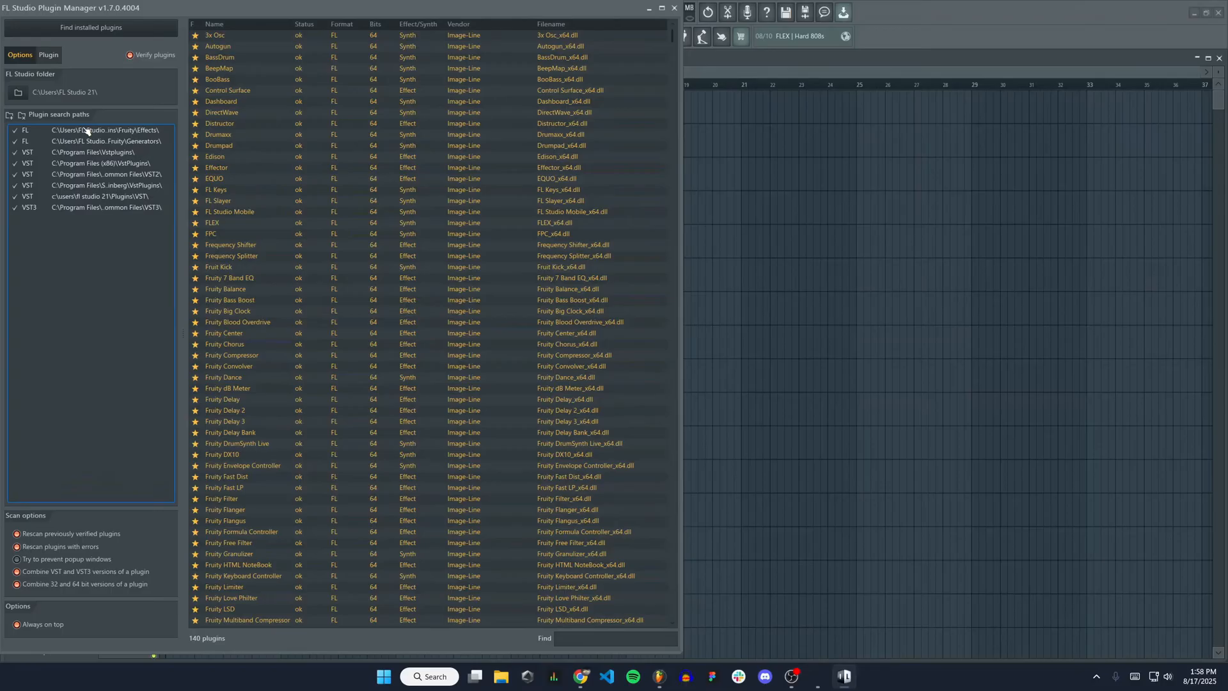
{"action": "mouse_move", "coordinate": [88, 212]}
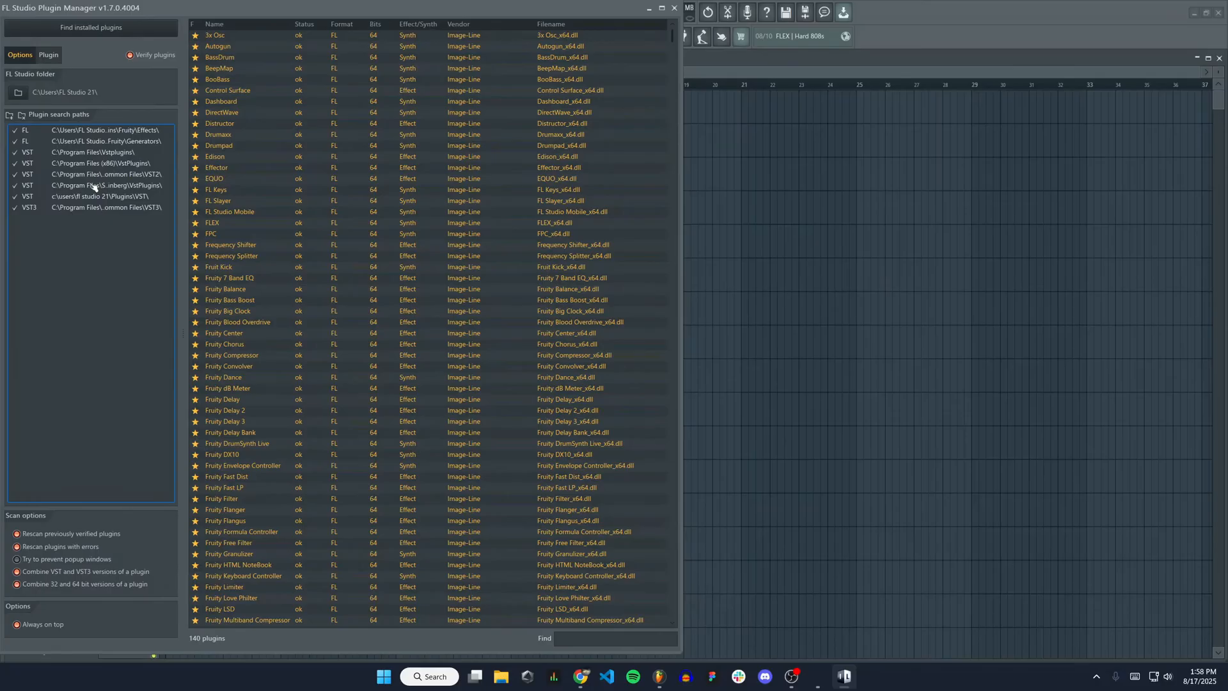
{"action": "mouse_move", "coordinate": [92, 221]}
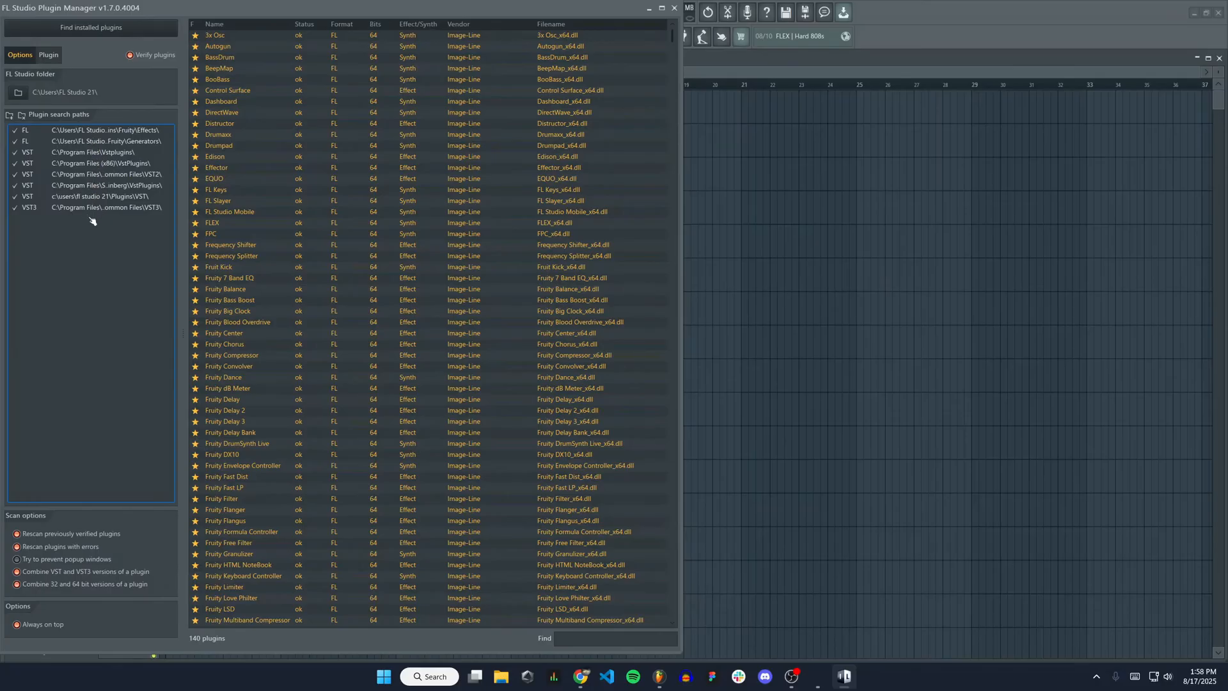
{"action": "mouse_move", "coordinate": [376, 160]}
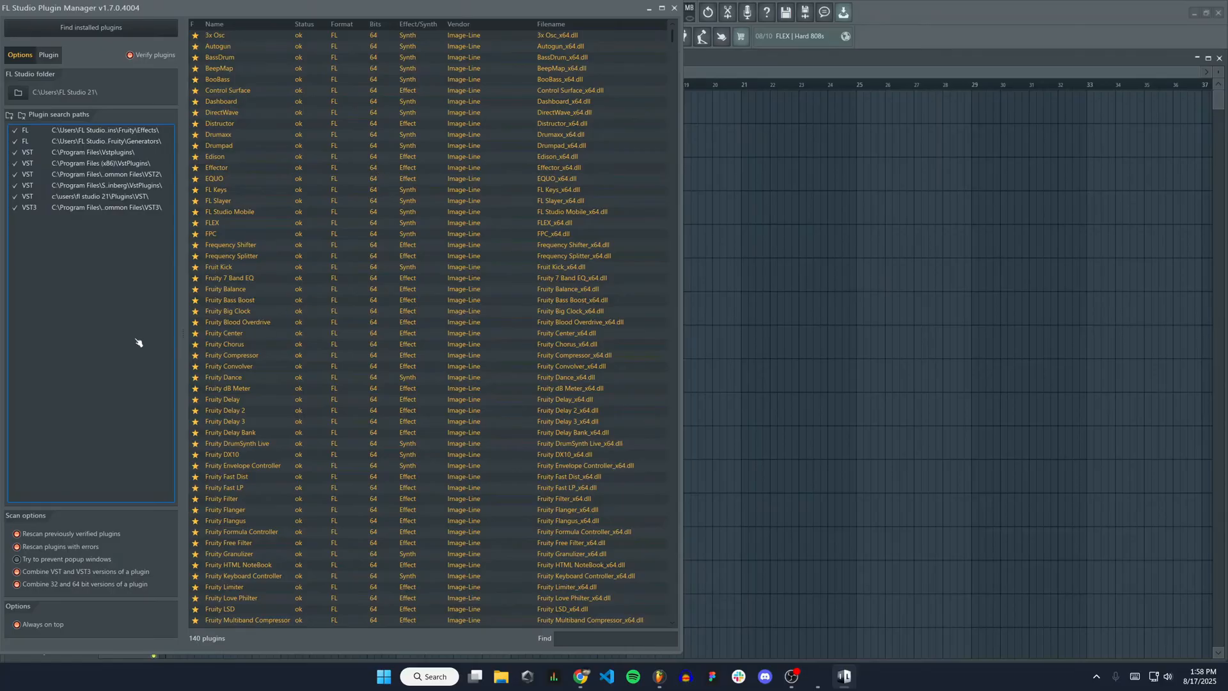
{"action": "mouse_move", "coordinate": [88, 256]}
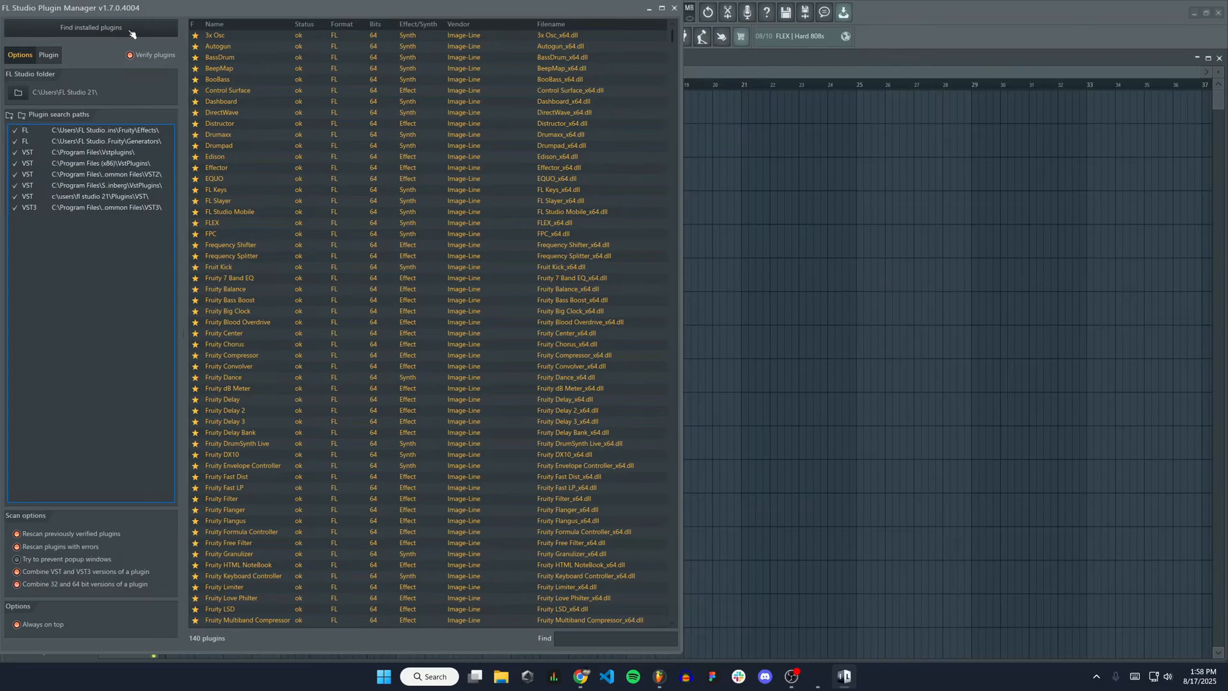
Rescan for installed plugins, confirm LABS is among the 142 found, and close the Plugin Manager
{"action": "left_click", "coordinate": [90, 27]}
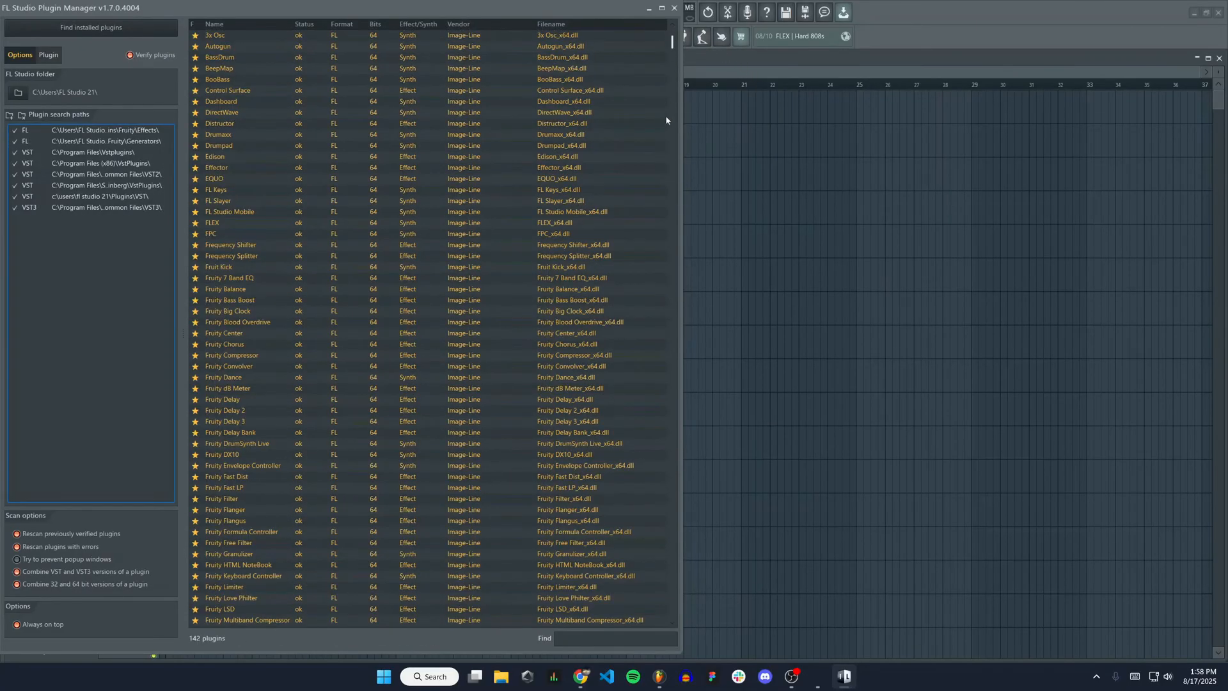
{"action": "scroll", "scroll_direction": "down", "scroll_amount": 3}
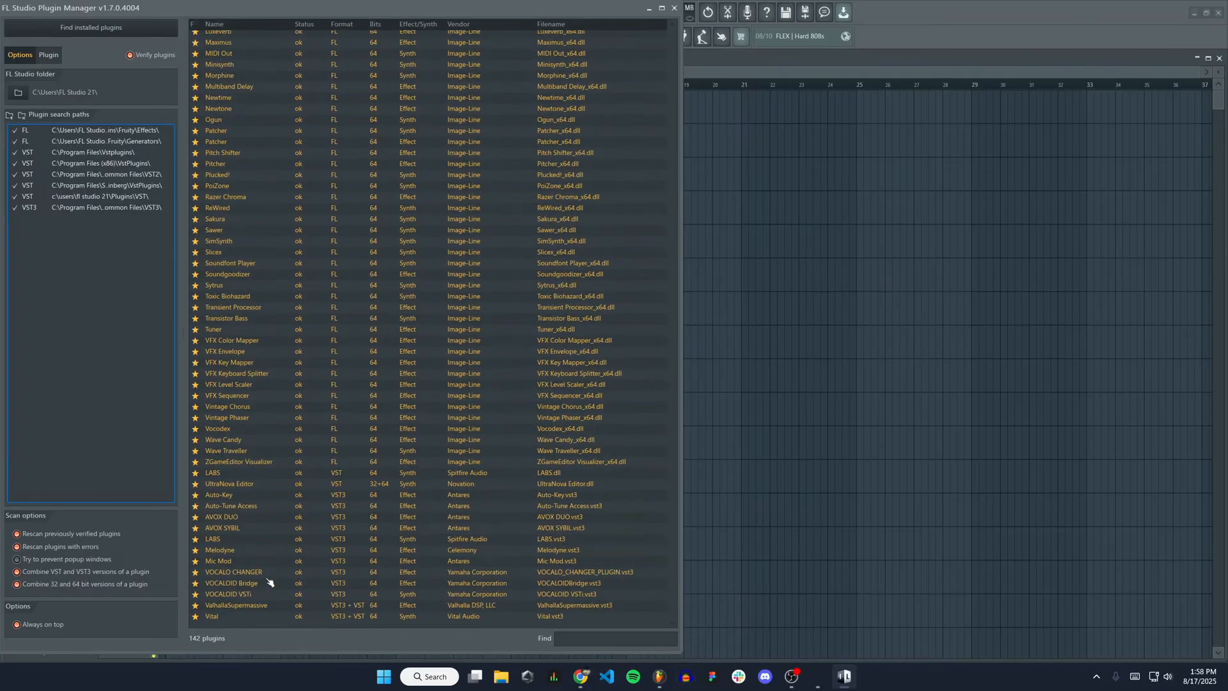
{"action": "scroll", "scroll_direction": "up", "scroll_amount": 3}
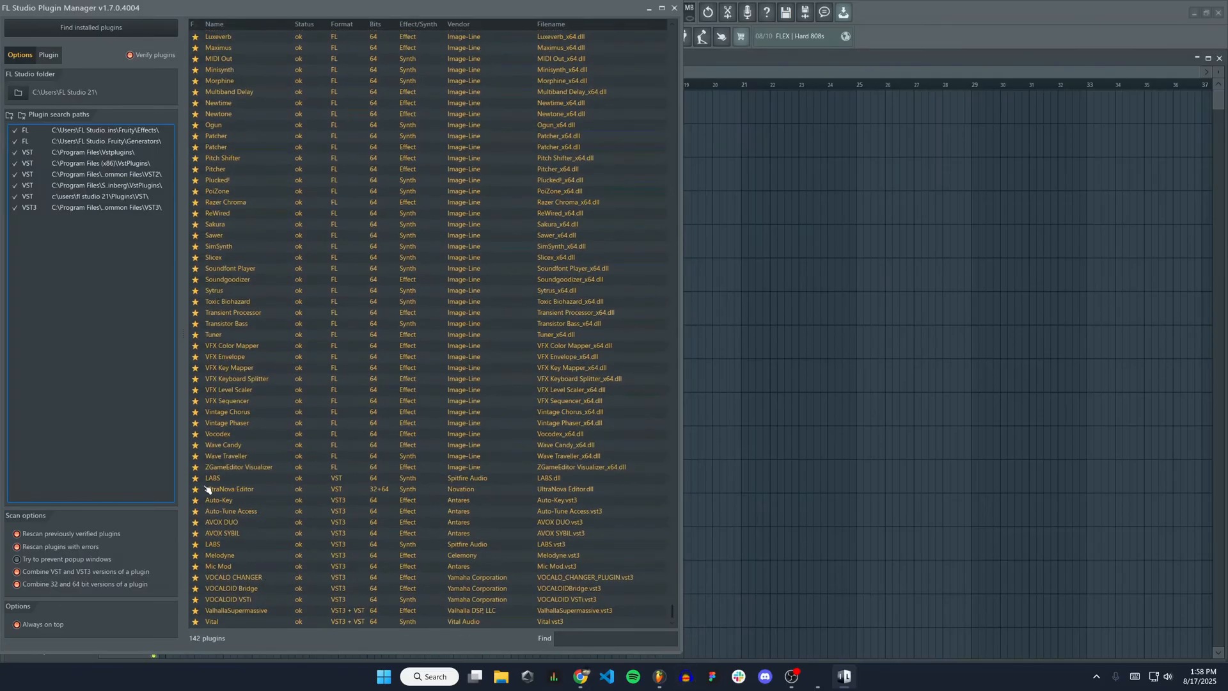
{"action": "mouse_move", "coordinate": [589, 488]}
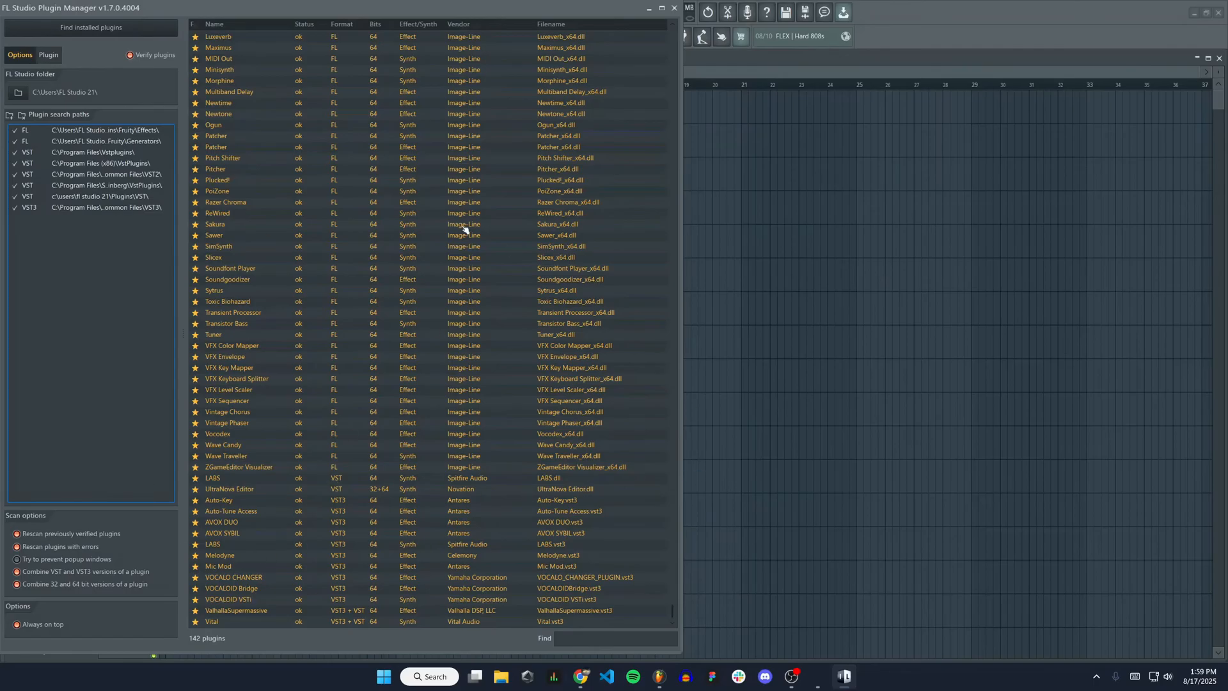
{"action": "left_click", "coordinate": [673, 7]}
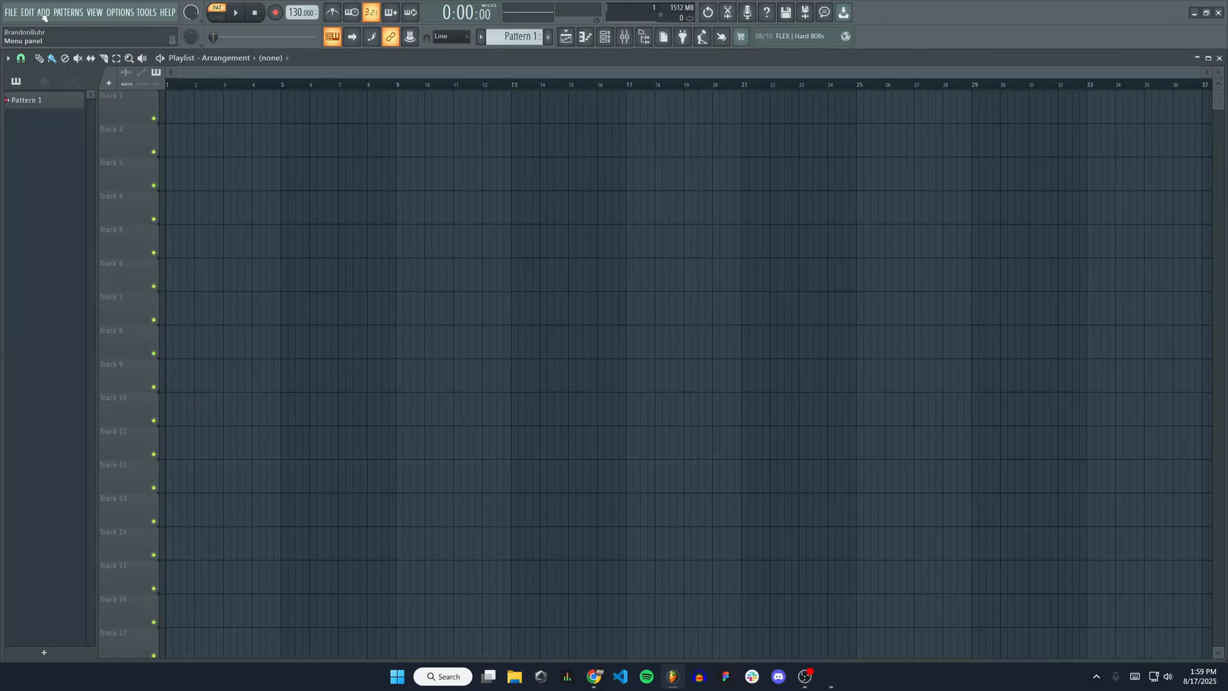
Reopen the Add menu, now showing LABS among the installed plugins
{"action": "left_click", "coordinate": [43, 12]}
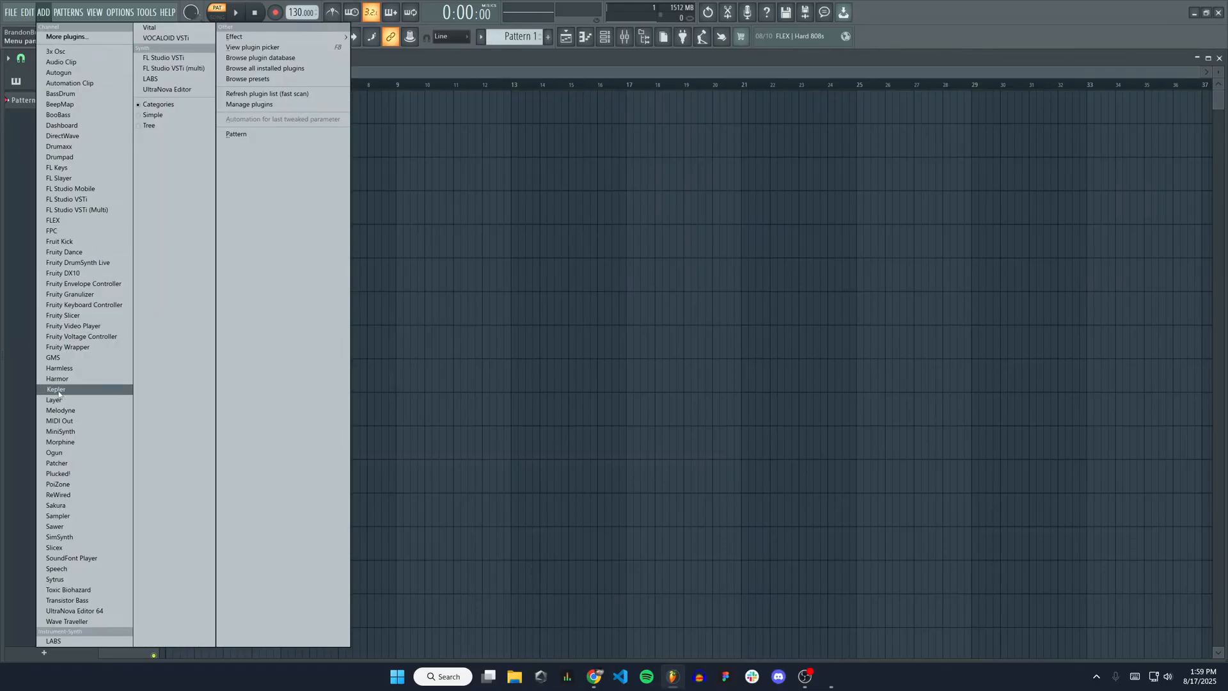
{"action": "mouse_move", "coordinate": [151, 78]}
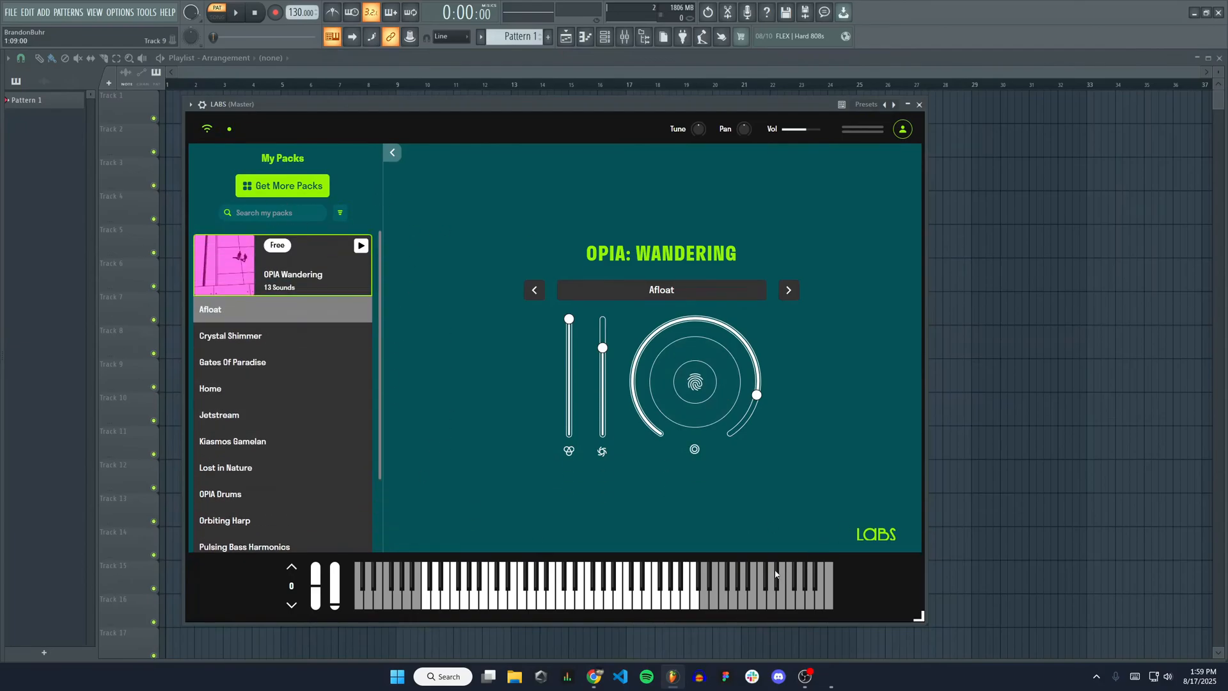
{"action": "mouse_move", "coordinate": [598, 202]}
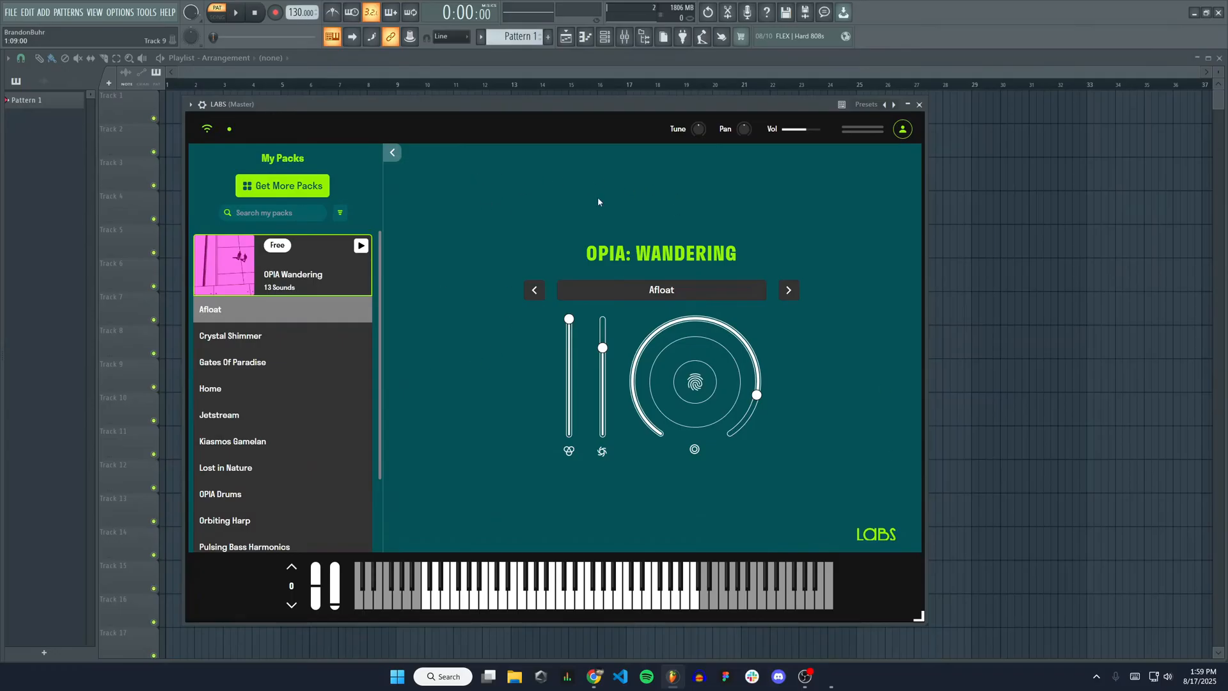
{"action": "mouse_move", "coordinate": [443, 221]}
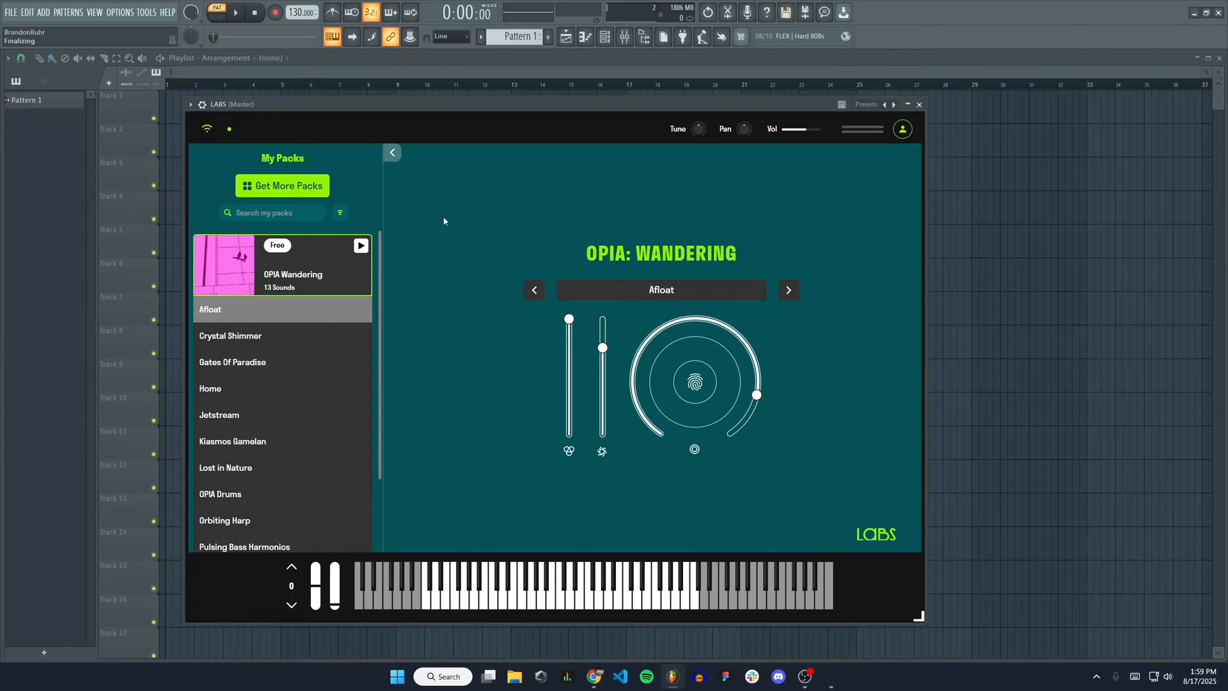
{"action": "mouse_move", "coordinate": [430, 220]}
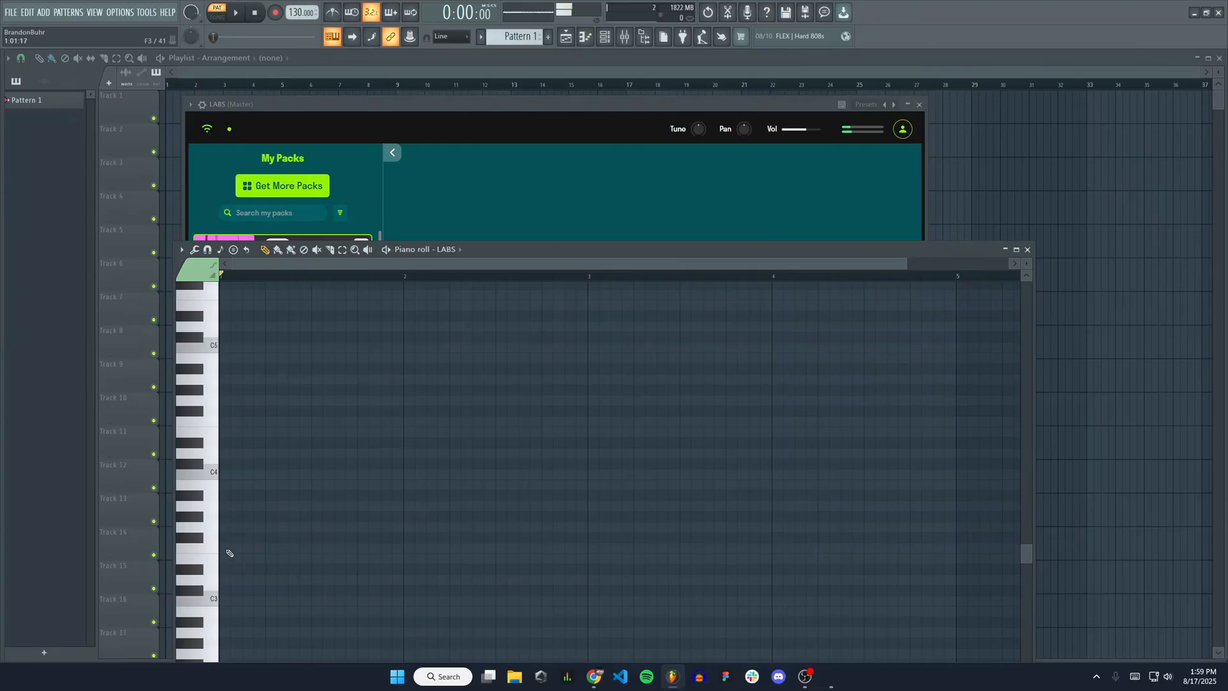
Bring LABS forward and scroll All Packs to confirm OPIA Wandering shows as Downloaded
{"action": "left_click", "coordinate": [209, 524]}
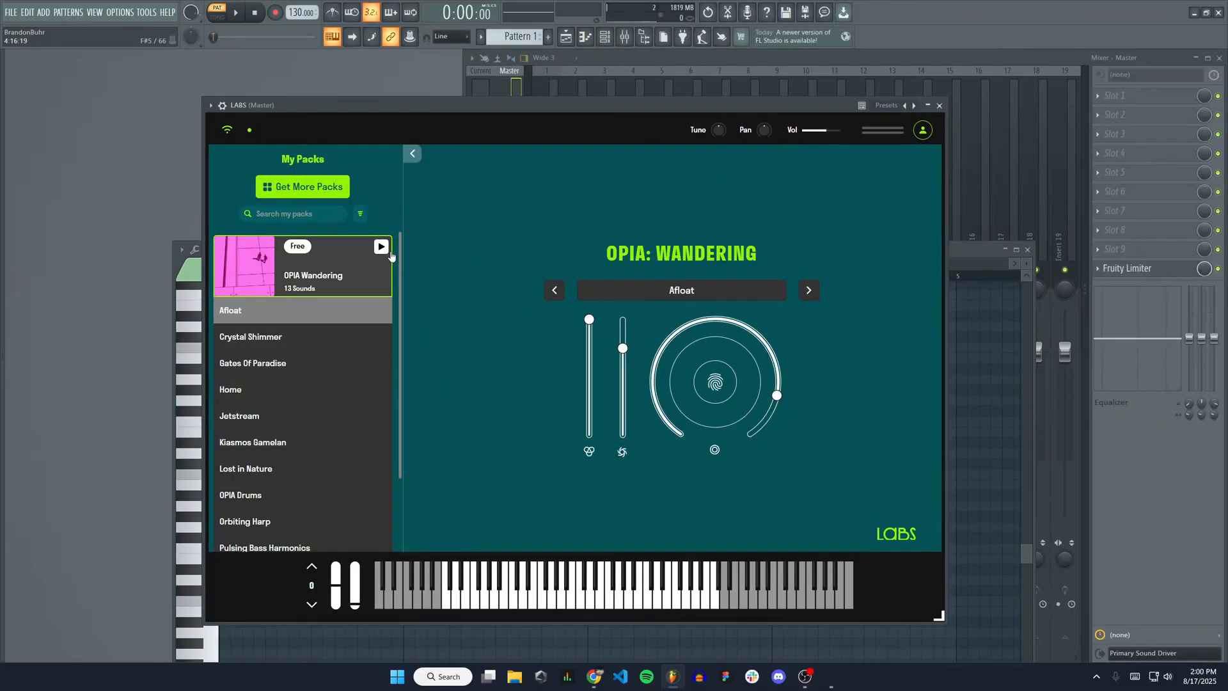
{"action": "mouse_move", "coordinate": [571, 212]}
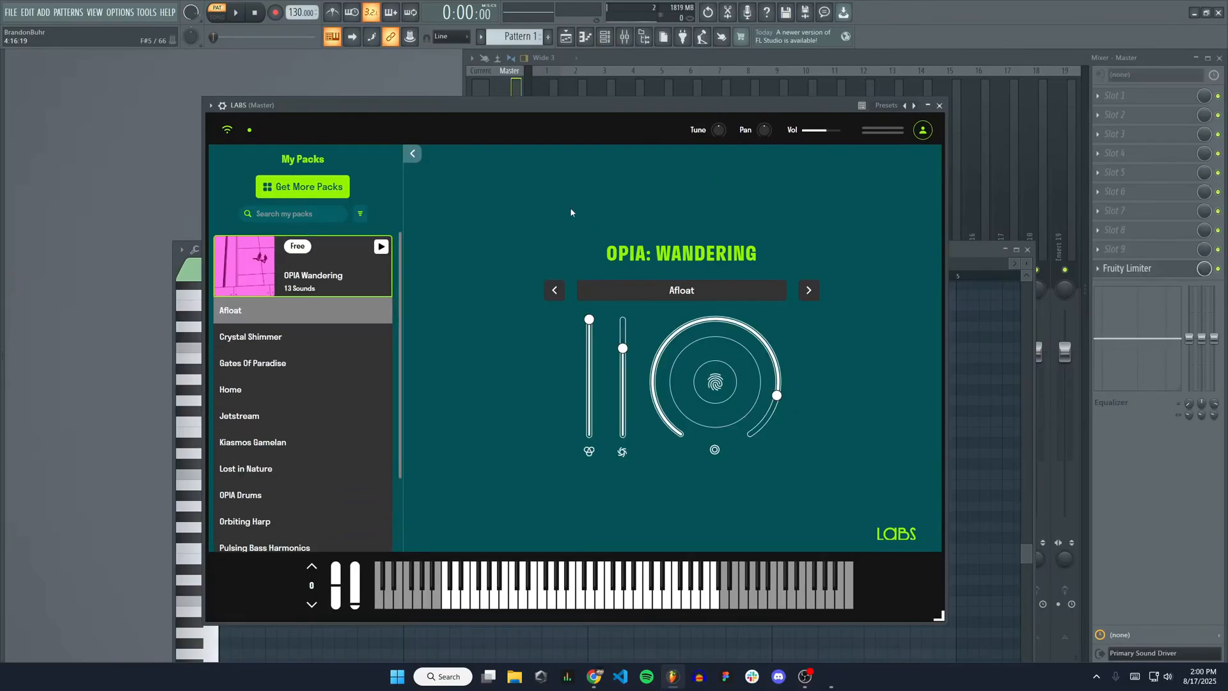
{"action": "left_click", "coordinate": [303, 186]}
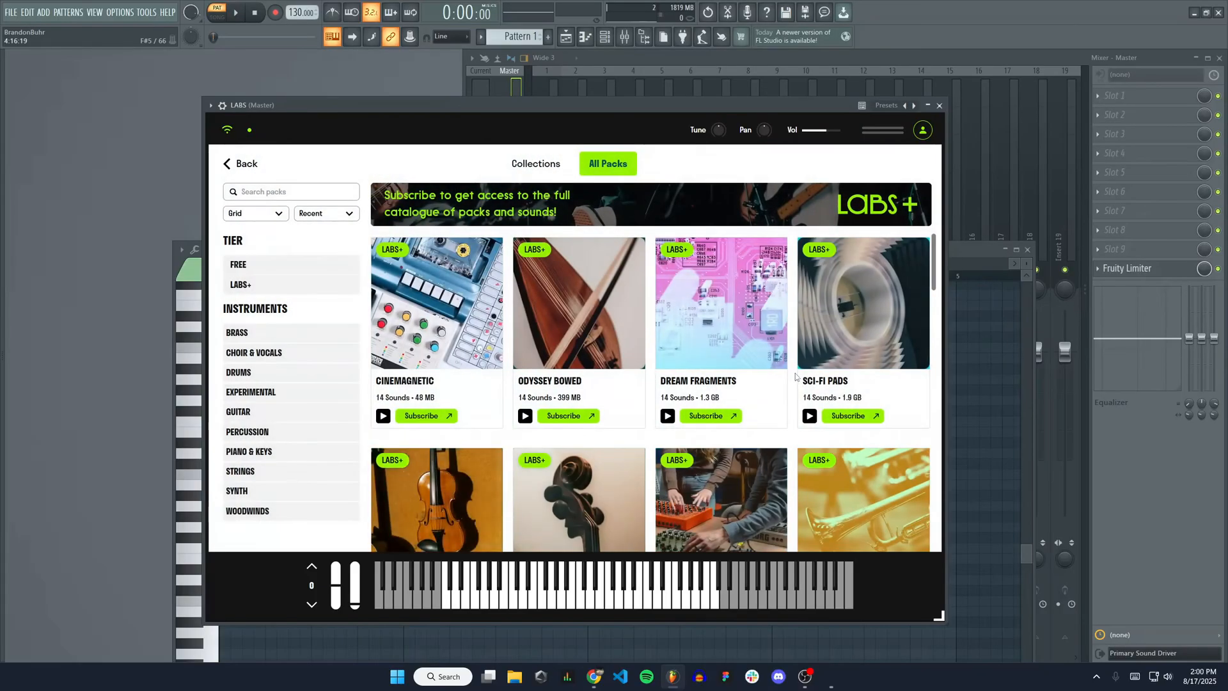
{"action": "scroll", "scroll_direction": "down", "scroll_amount": 3}
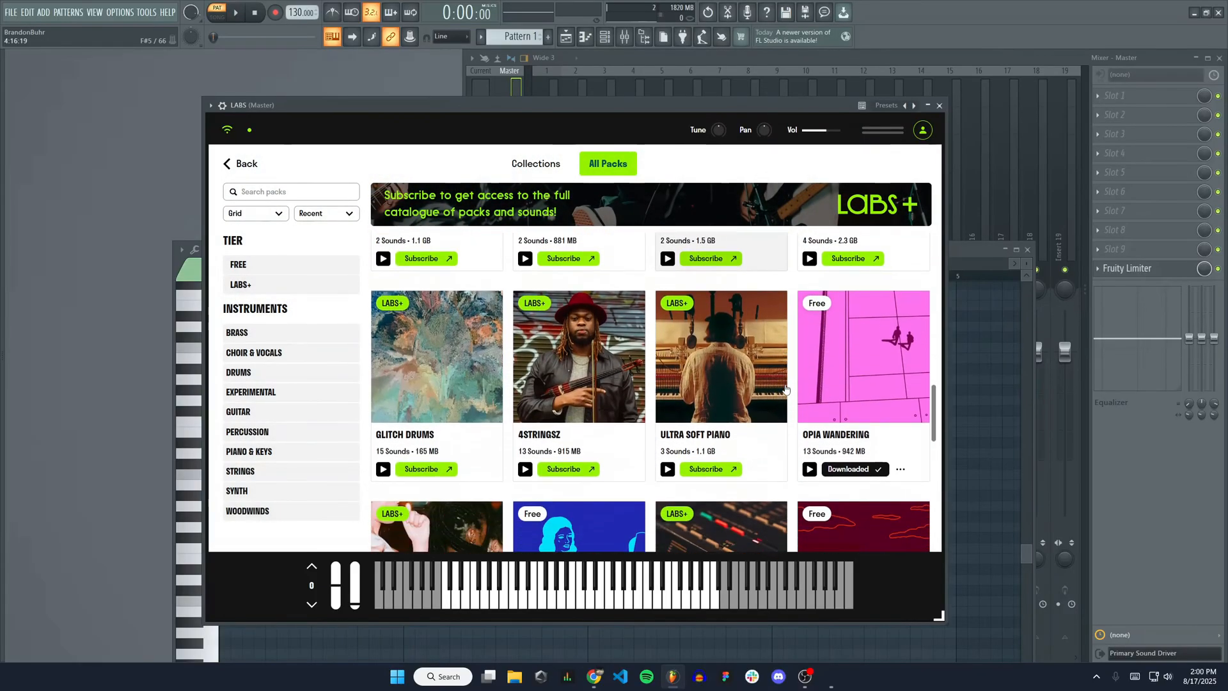
{"action": "scroll", "scroll_direction": "down", "scroll_amount": 3}
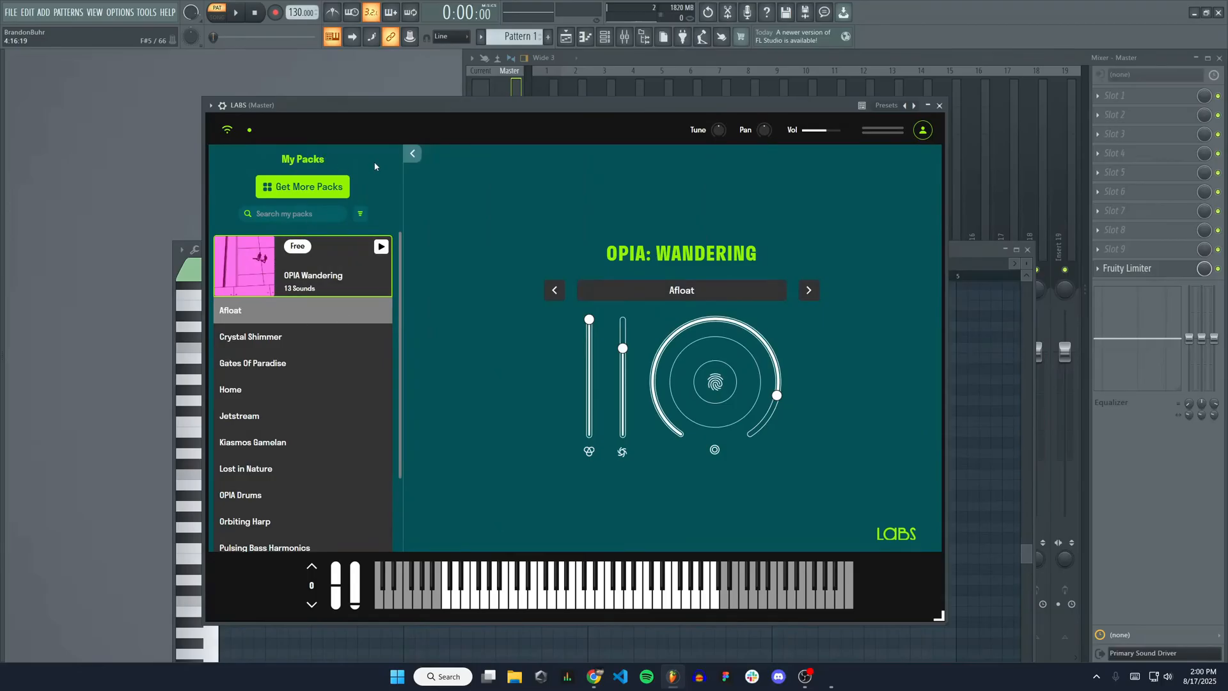
Select the Jetstream sound, draw a low note and a higher note in the piano roll, then stop playback
{"action": "left_click", "coordinate": [239, 415]}
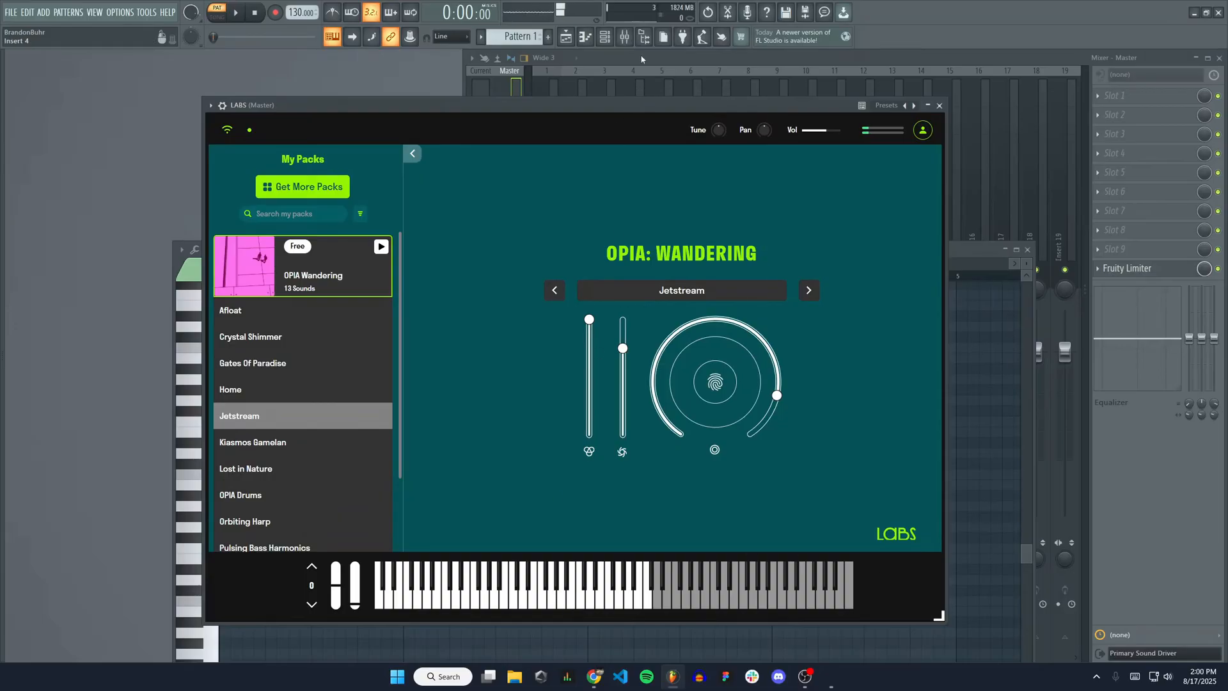
{"action": "left_click", "coordinate": [604, 37]}
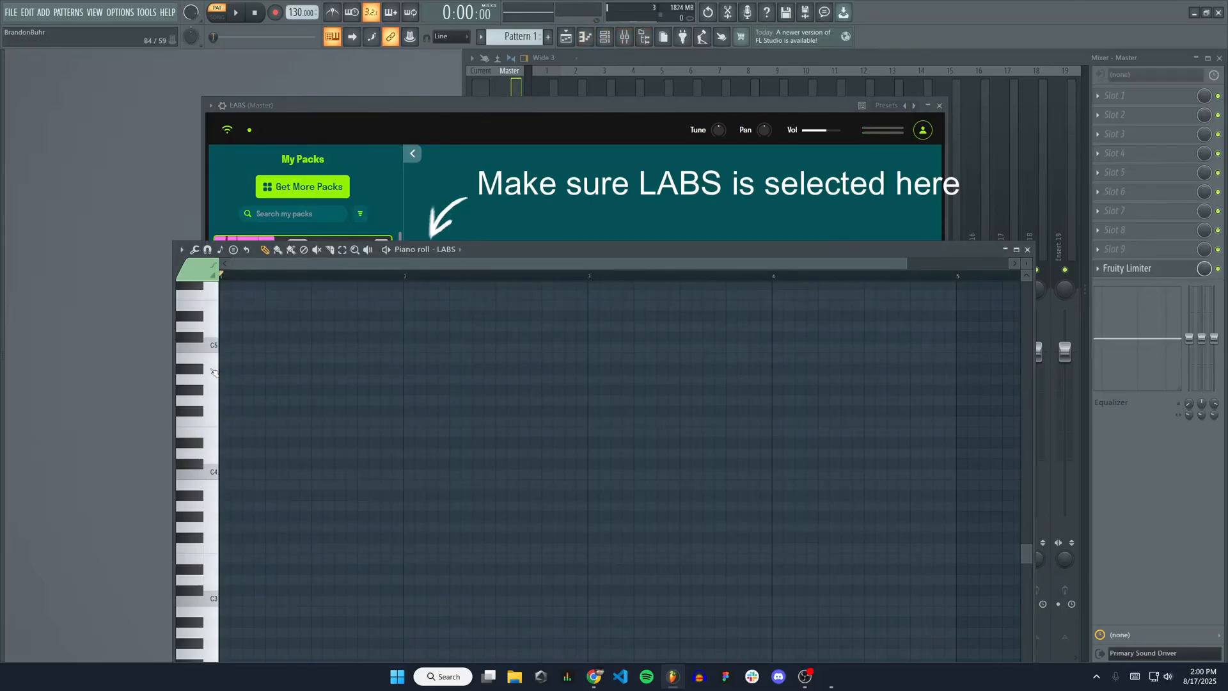
{"action": "left_click", "coordinate": [241, 369]}
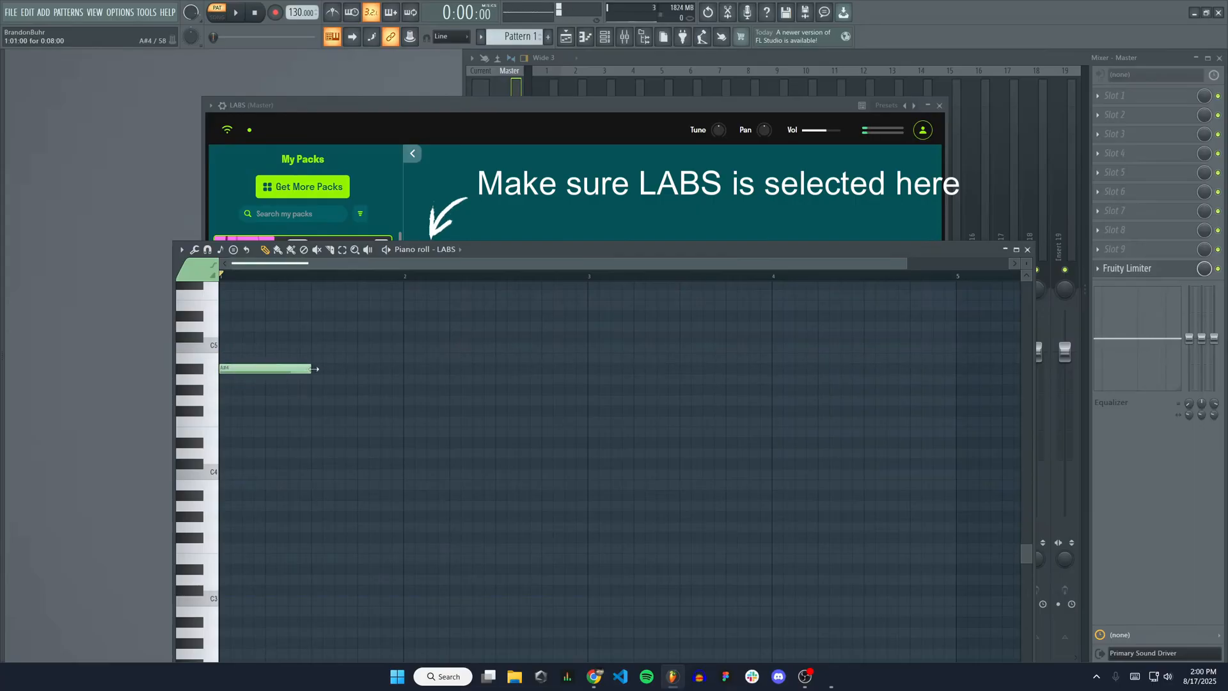
{"action": "left_click", "coordinate": [356, 347]}
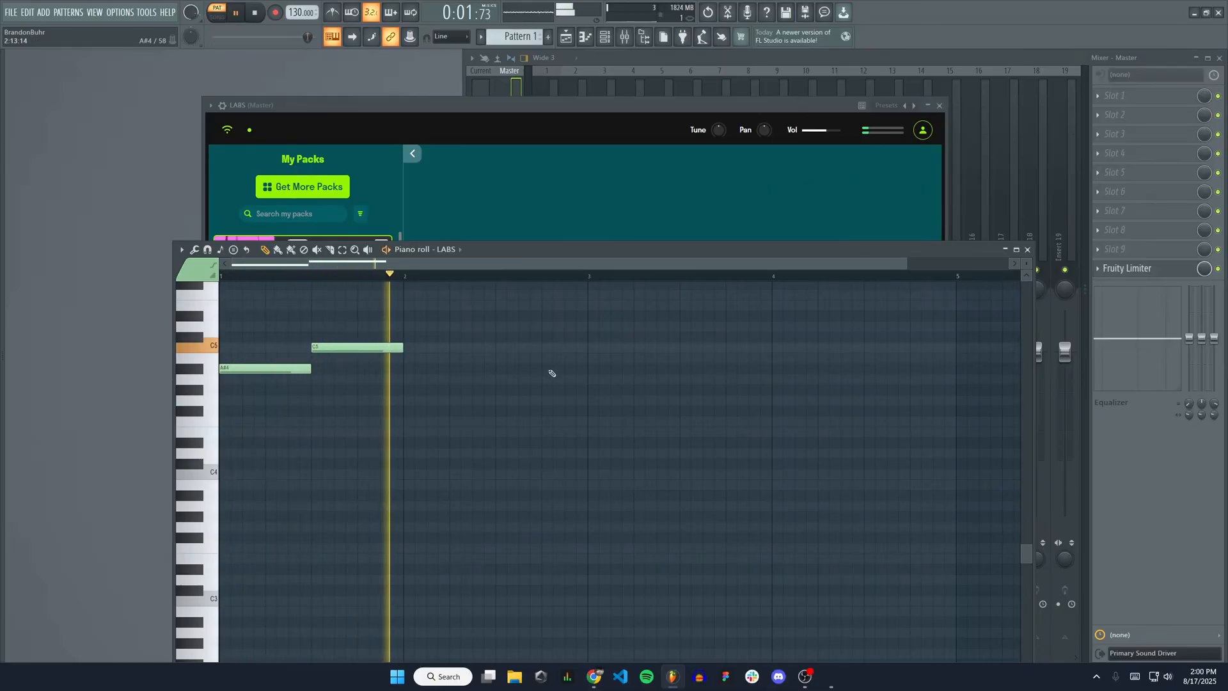
{"action": "left_click", "coordinate": [255, 12]}
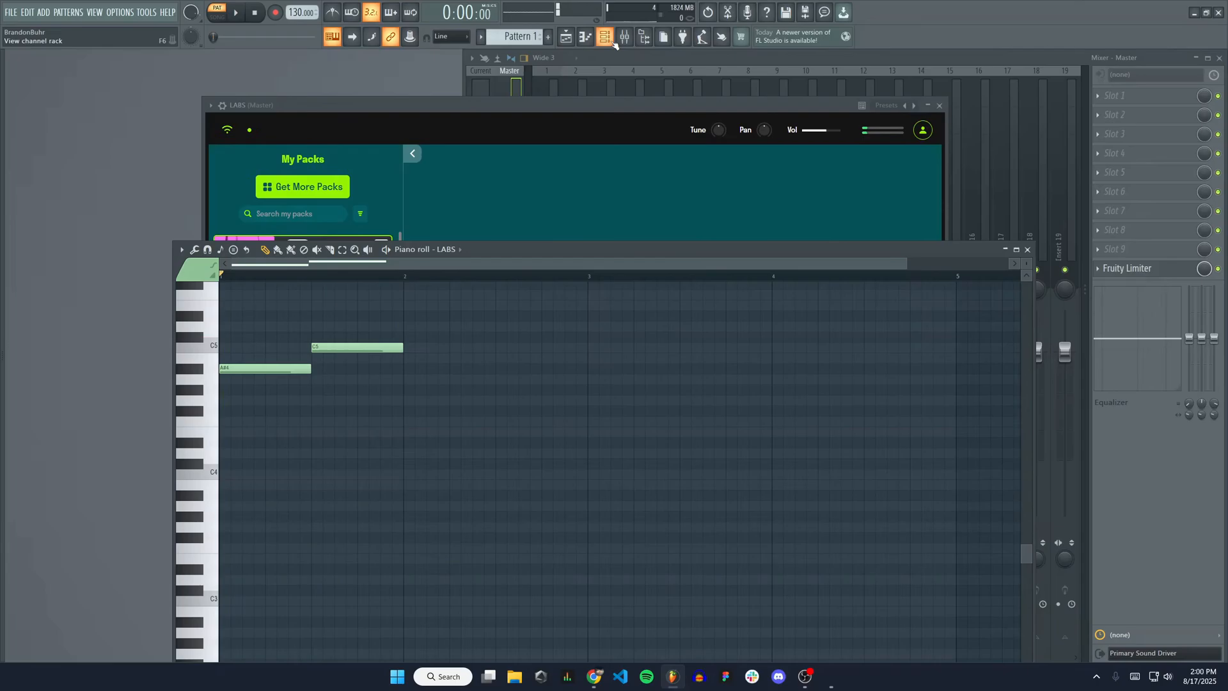
Select LABS in the Channel Rack and route it to mixer insert 2
{"action": "left_click", "coordinate": [604, 38]}
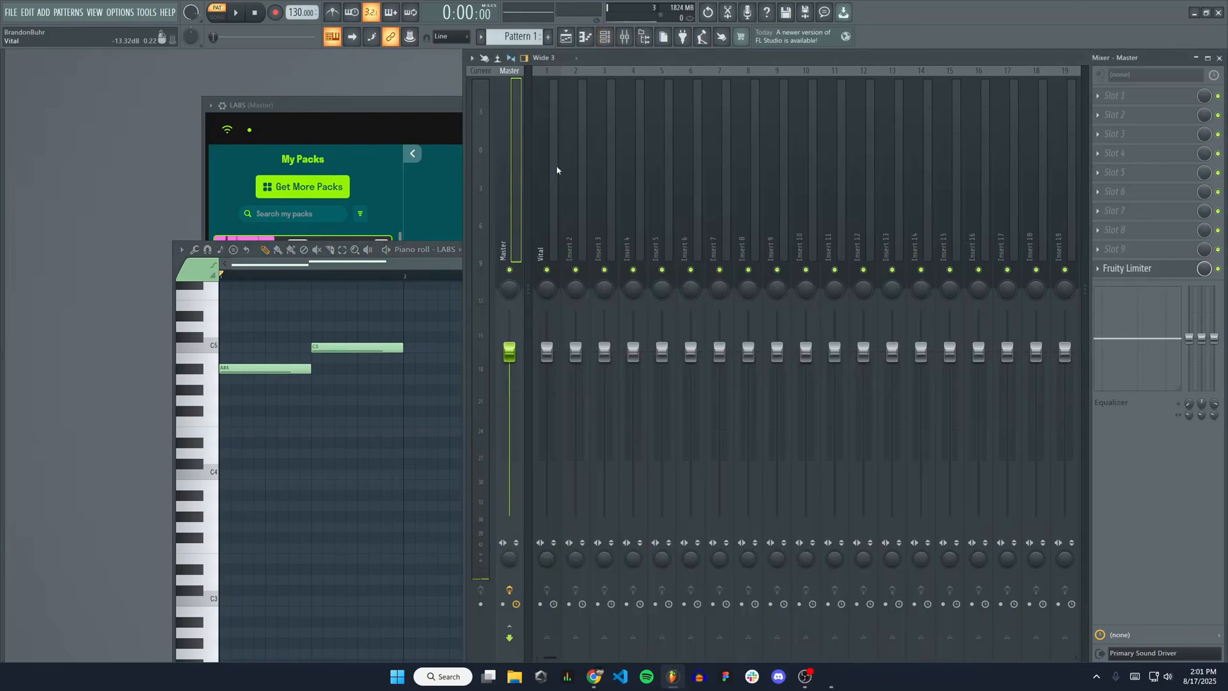
{"action": "left_click", "coordinate": [575, 251]}
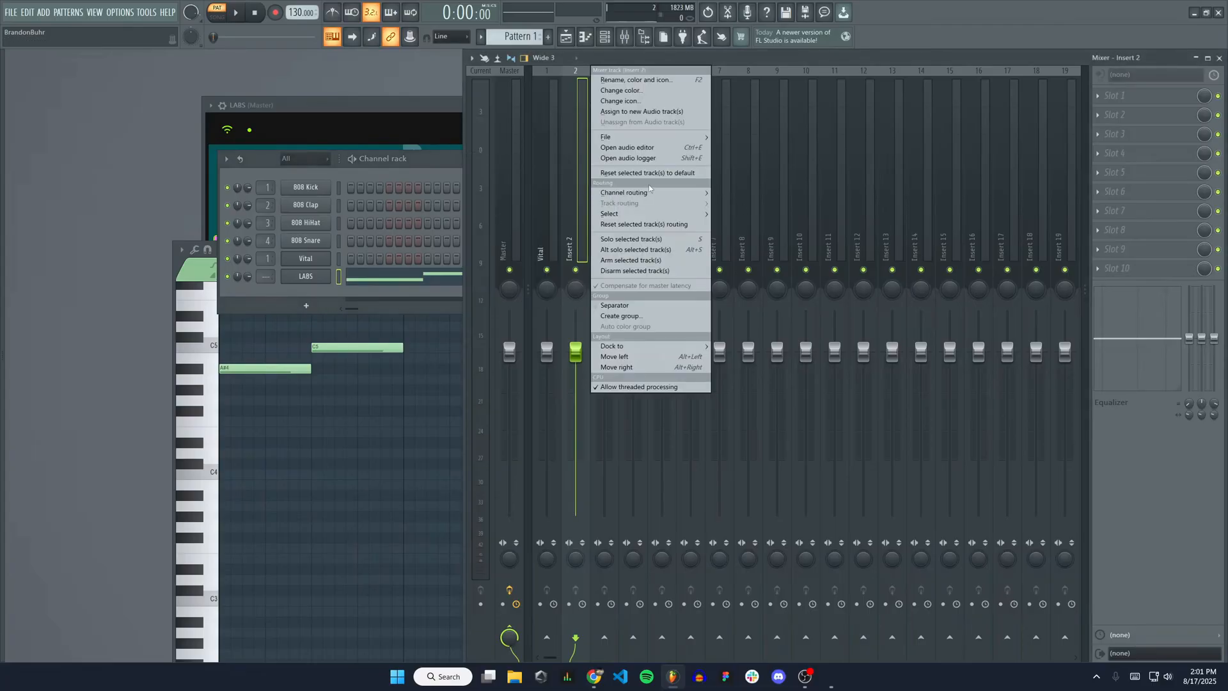
{"action": "mouse_move", "coordinate": [625, 192]}
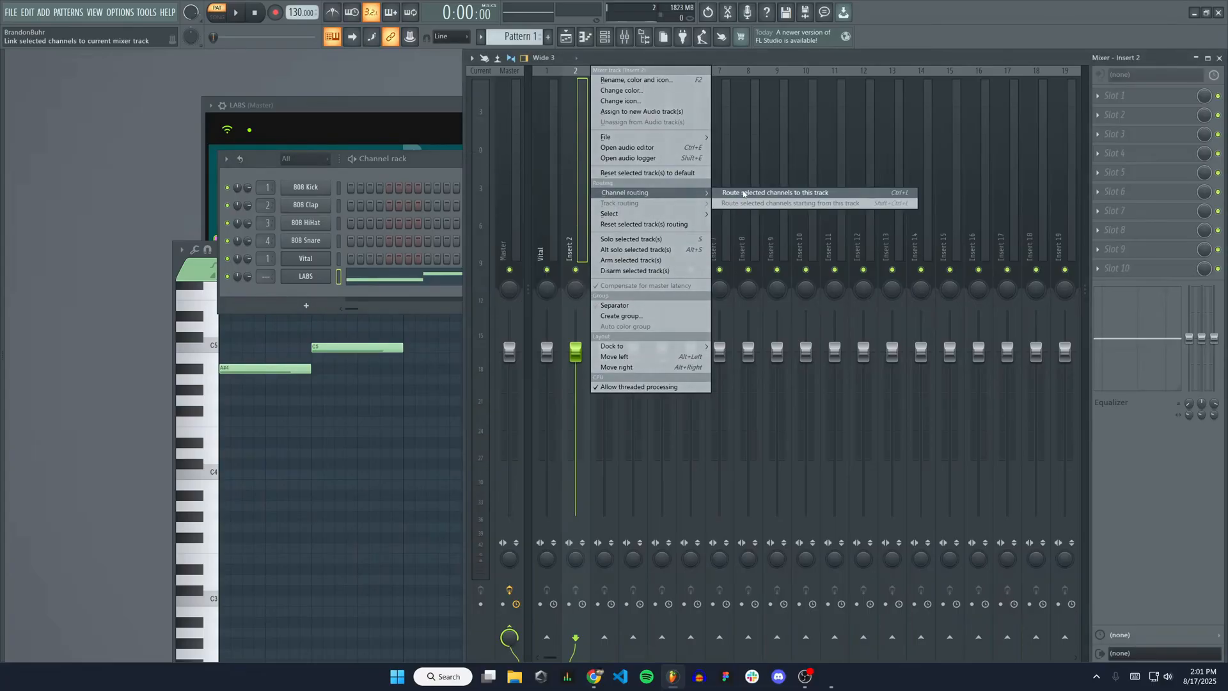
{"action": "left_click", "coordinate": [774, 193]}
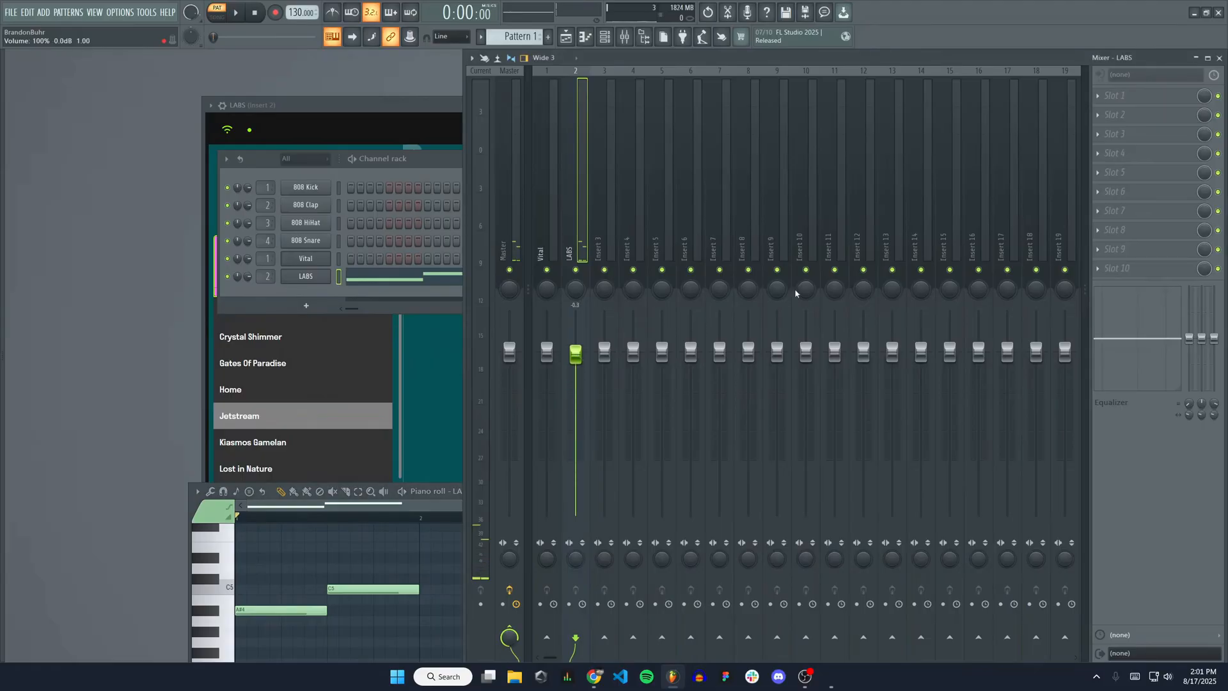
Open the LABS track's Slot 1 effects list and close it without adding anything
{"action": "left_click", "coordinate": [1144, 95]}
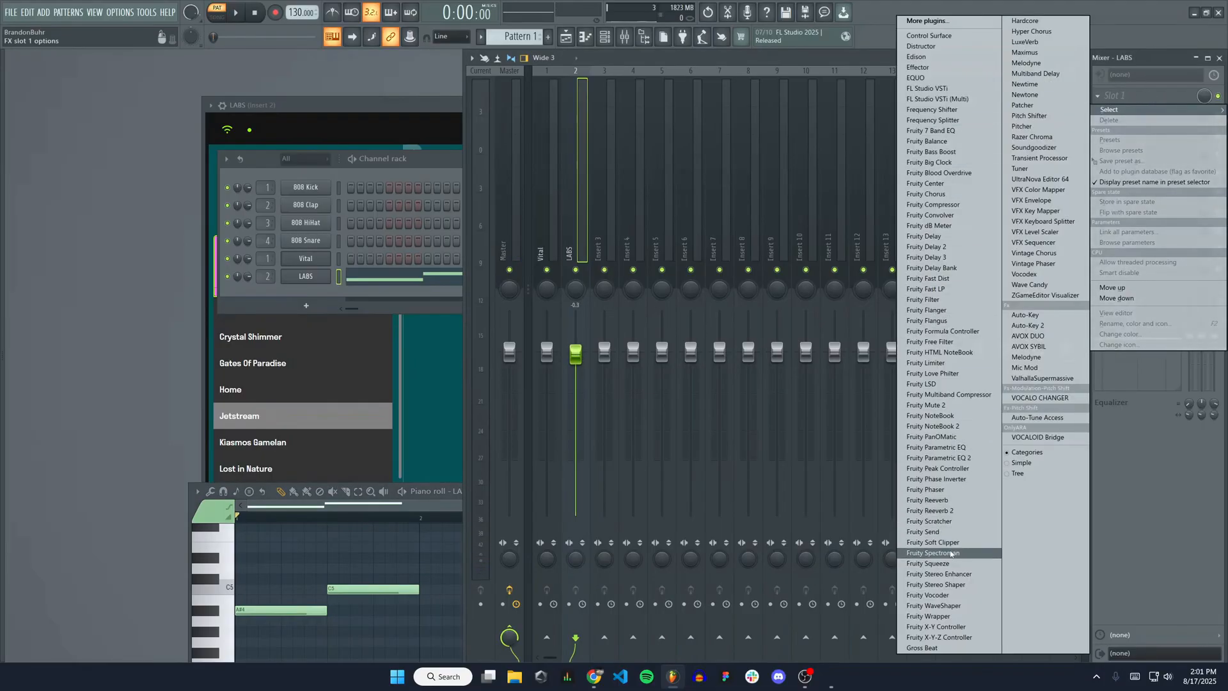
{"action": "mouse_move", "coordinate": [932, 130]}
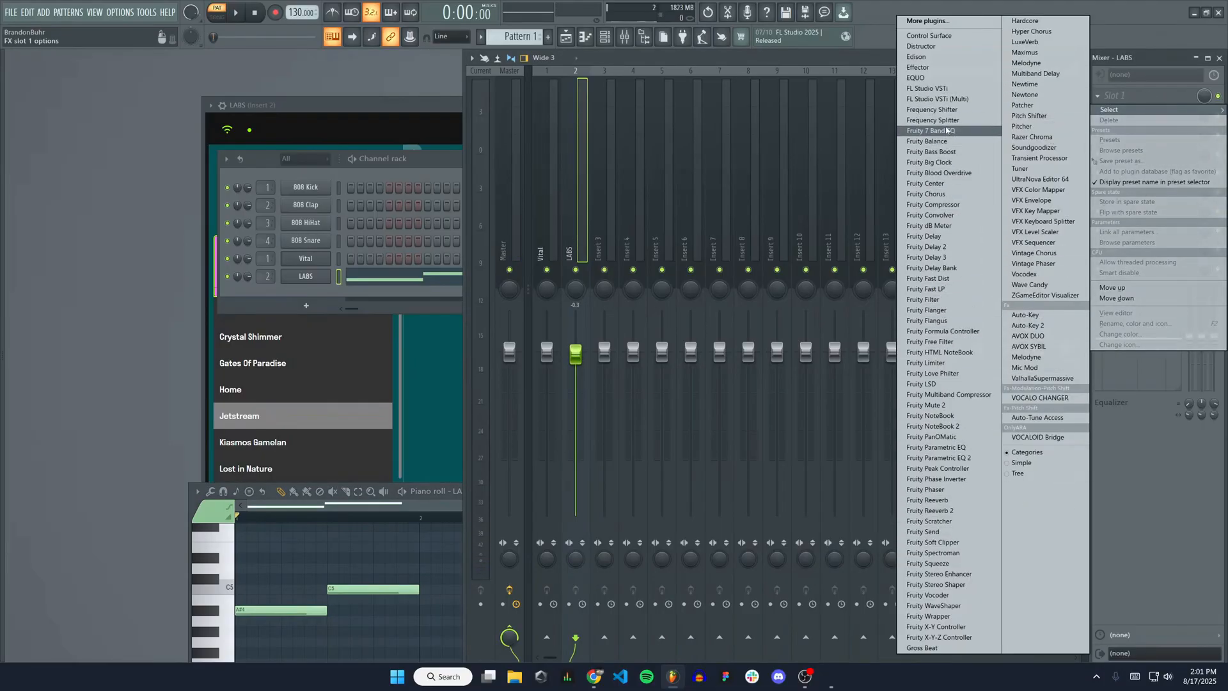
{"action": "left_click", "coordinate": [769, 206]}
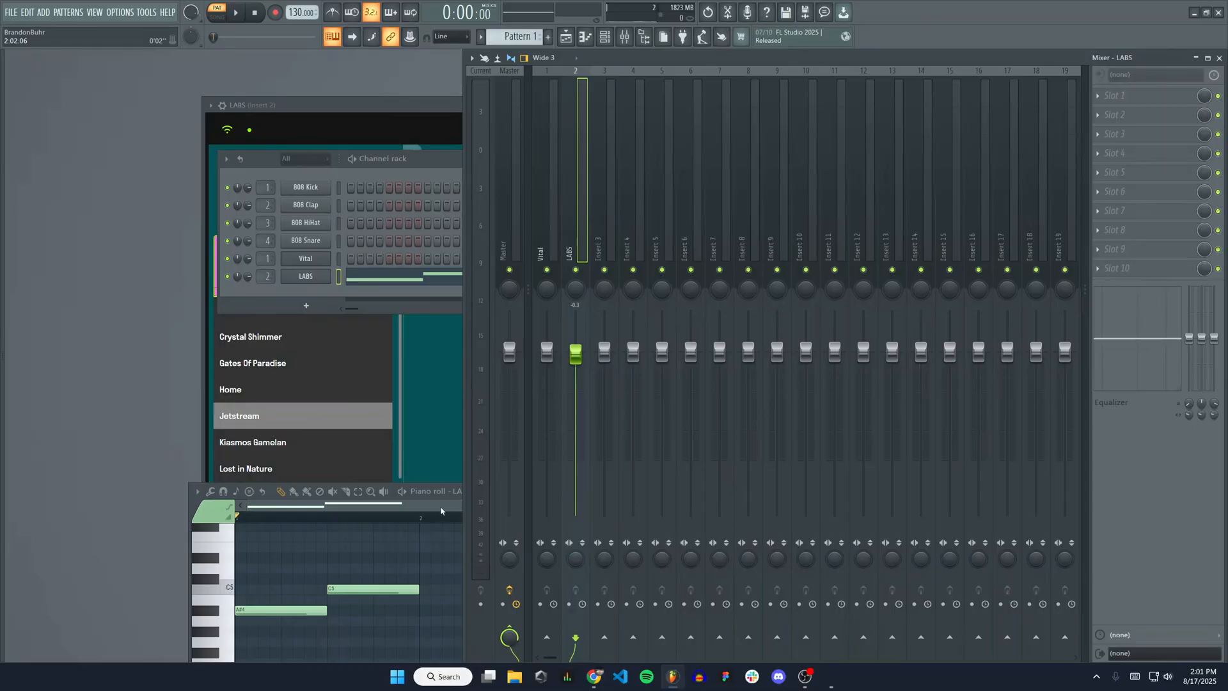
{"action": "mouse_move", "coordinate": [721, 261]}
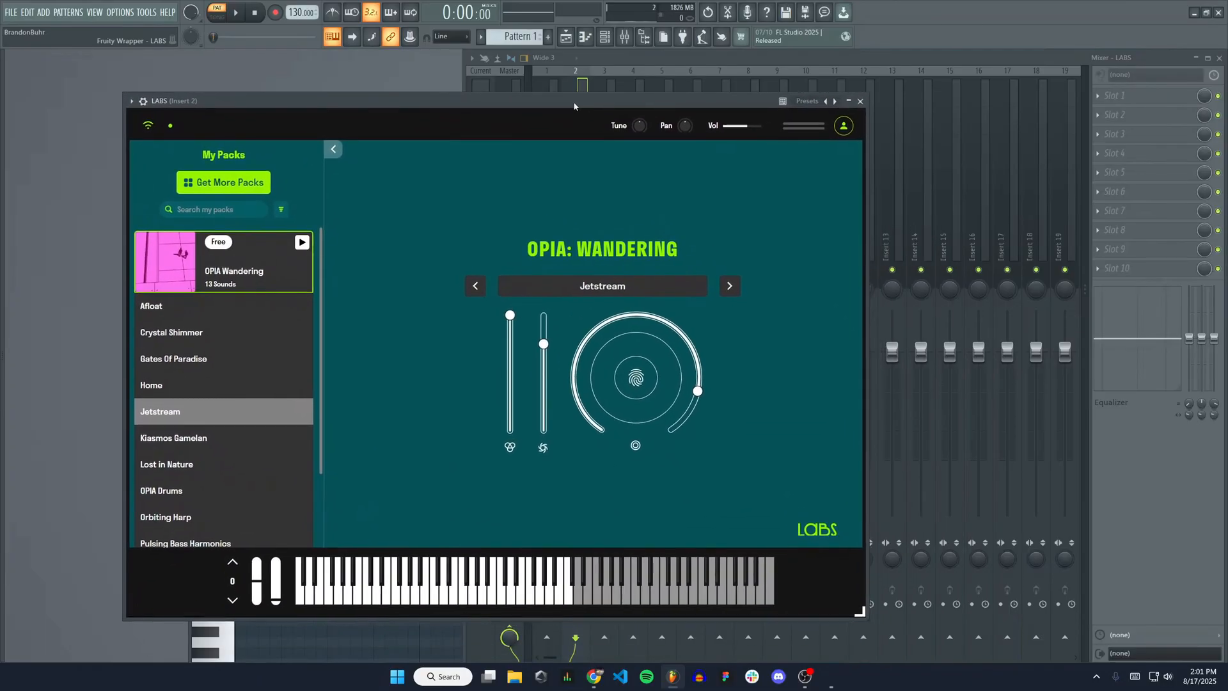
{"action": "mouse_move", "coordinate": [523, 98]}
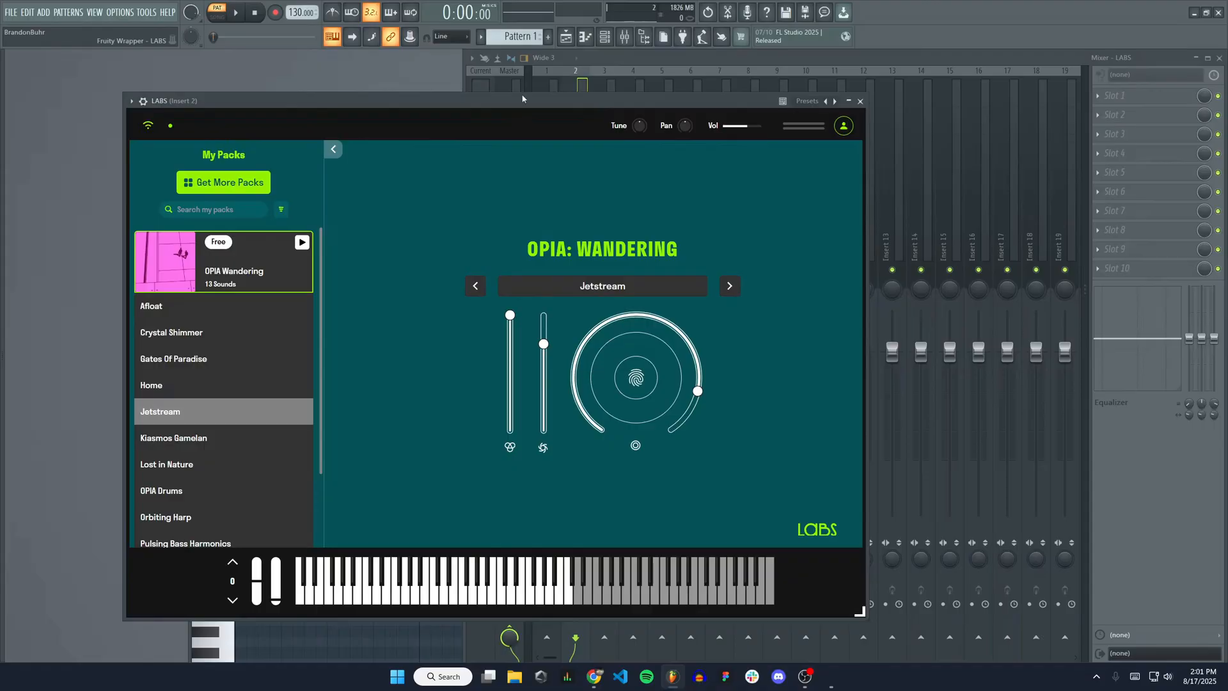